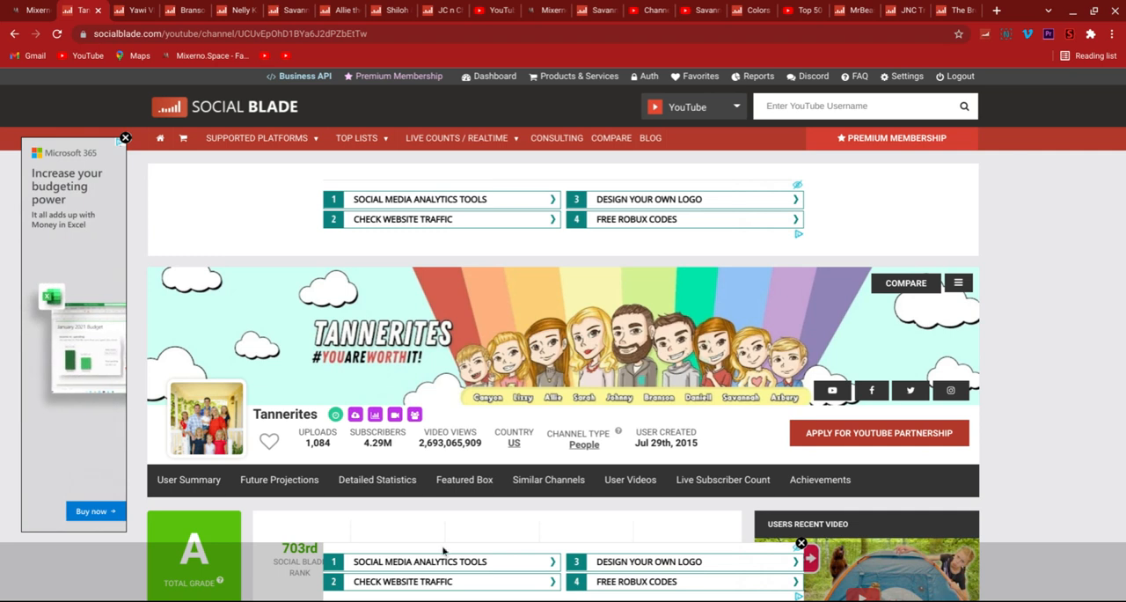
pyautogui.moveTo(556, 382)
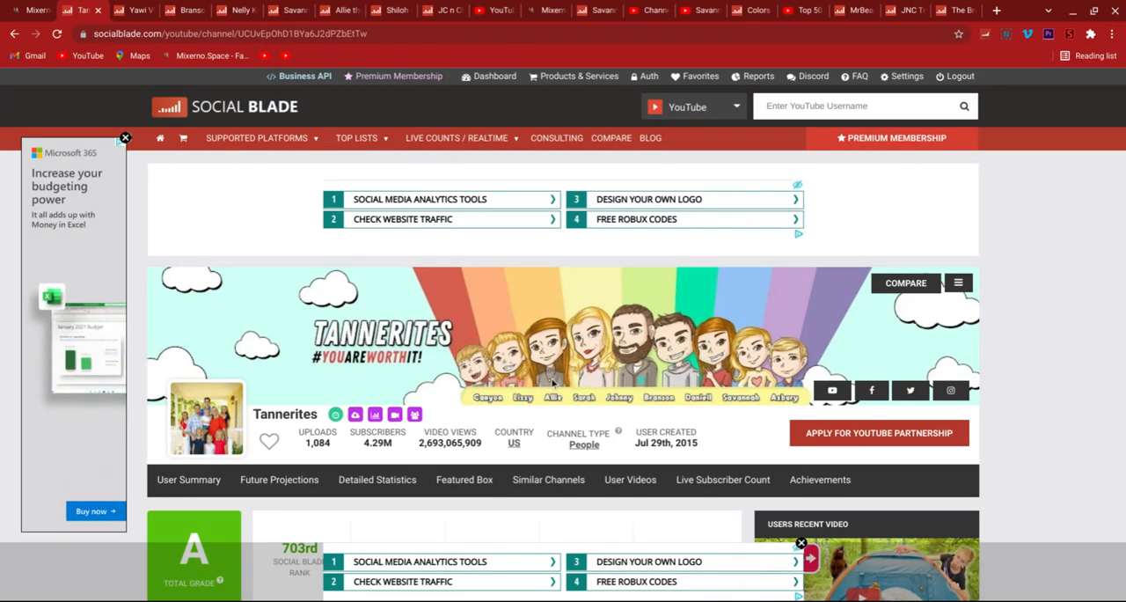
# - Scroll through the Tannerites channel page reviewing its stats and graphs
pyautogui.scroll(-3)
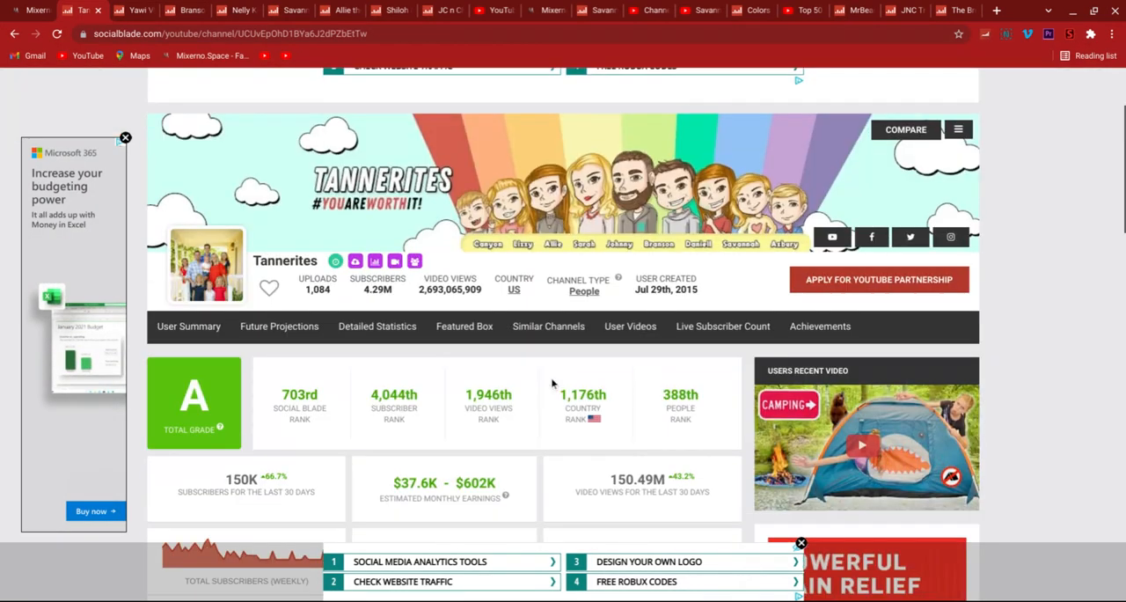
pyautogui.scroll(-3)
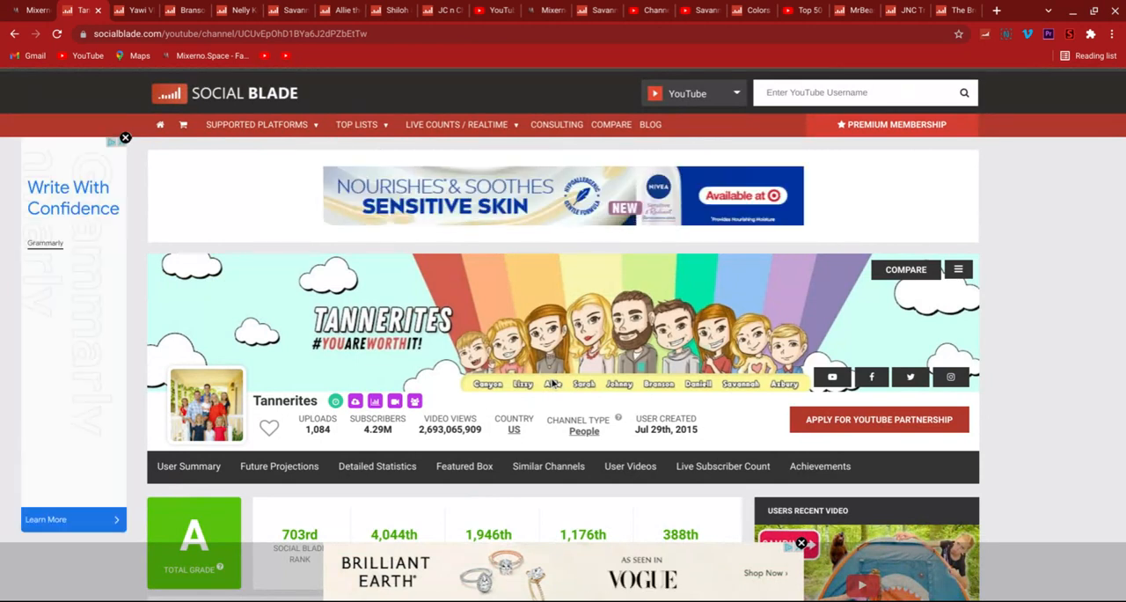
pyautogui.moveTo(561, 315)
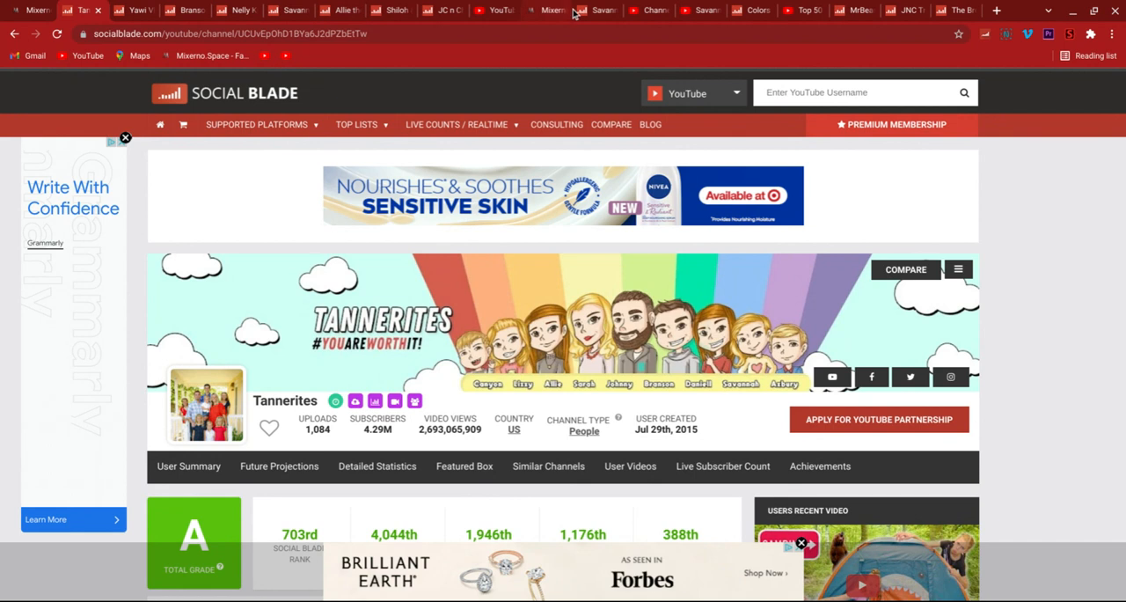
pyautogui.moveTo(413, 401)
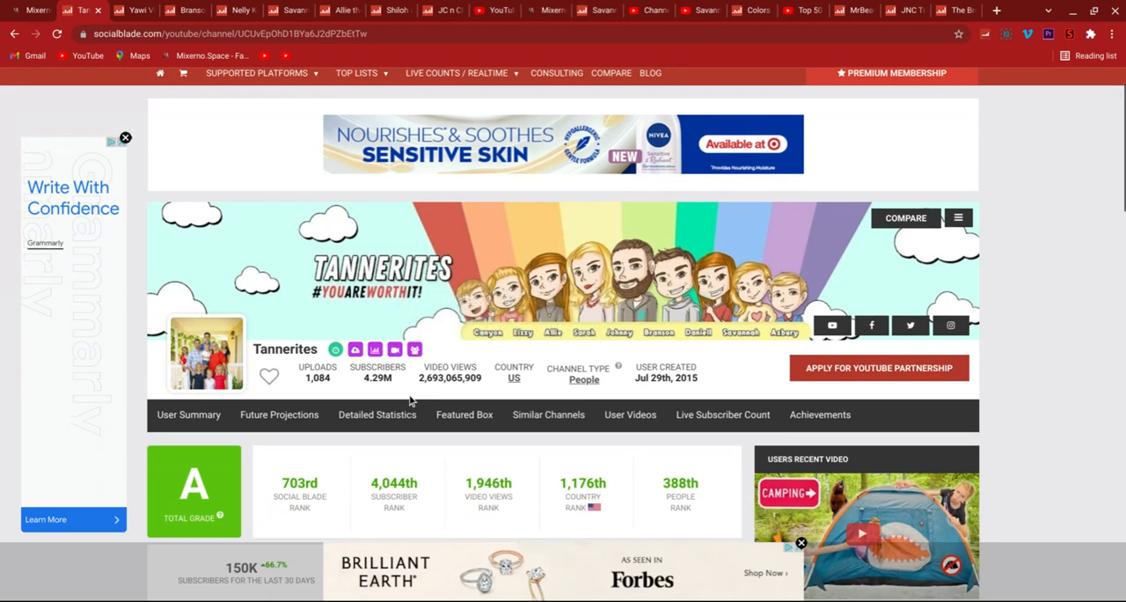
pyautogui.scroll(-3)
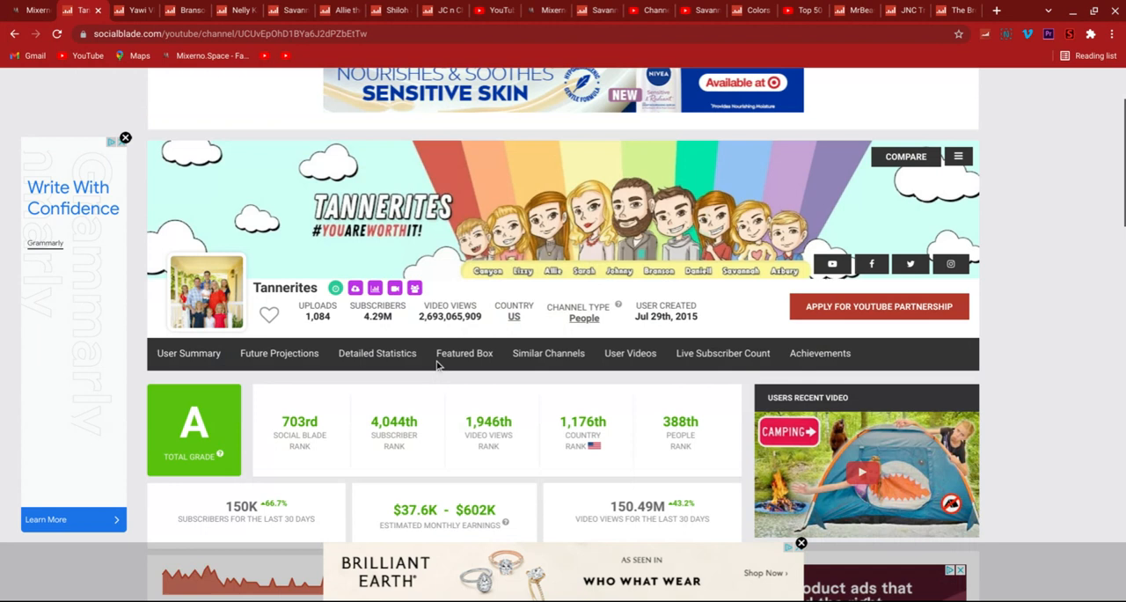
pyautogui.scroll(-3)
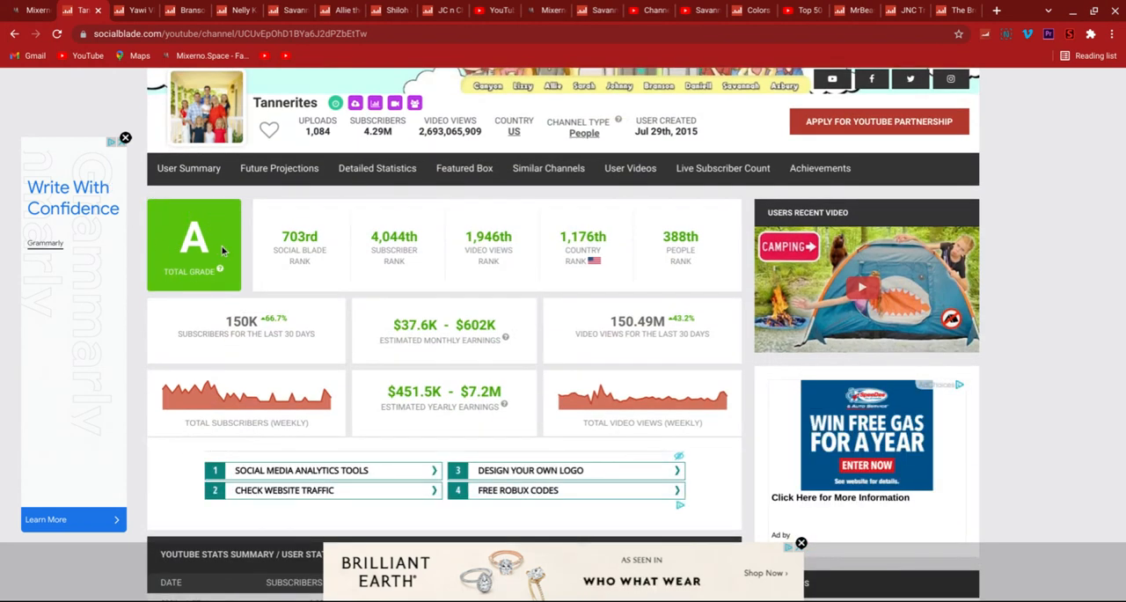
pyautogui.moveTo(315, 361)
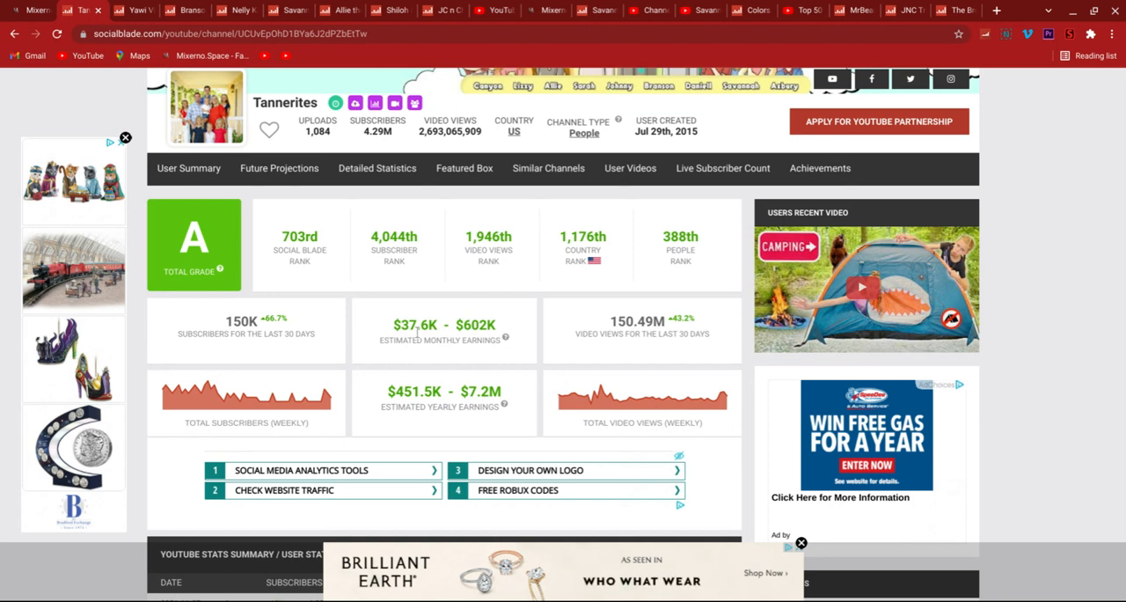
pyautogui.scroll(-3)
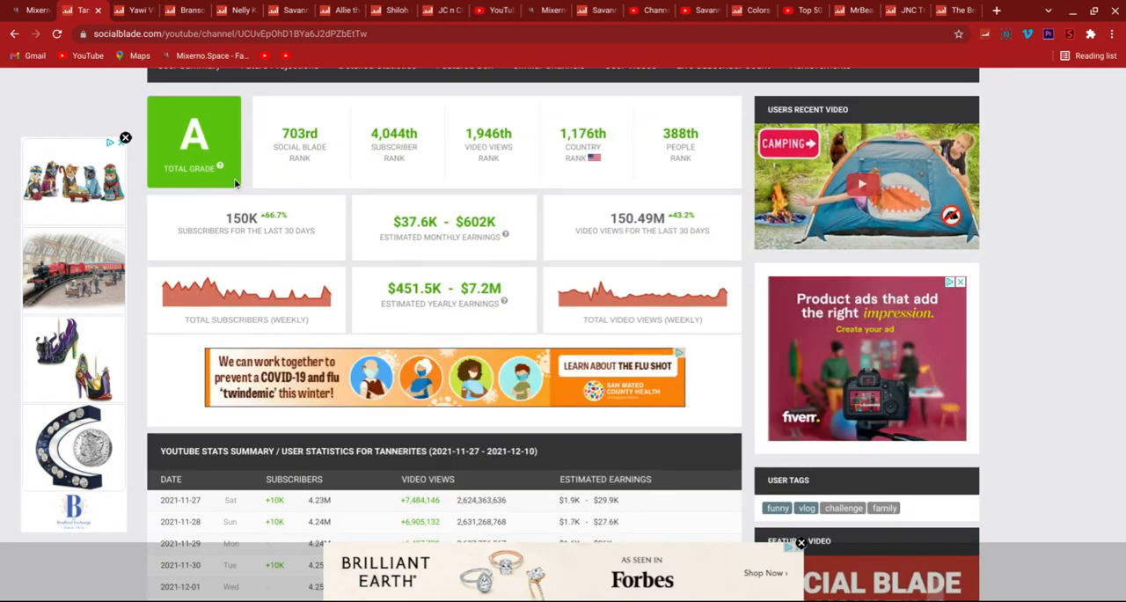
pyautogui.scroll(-3)
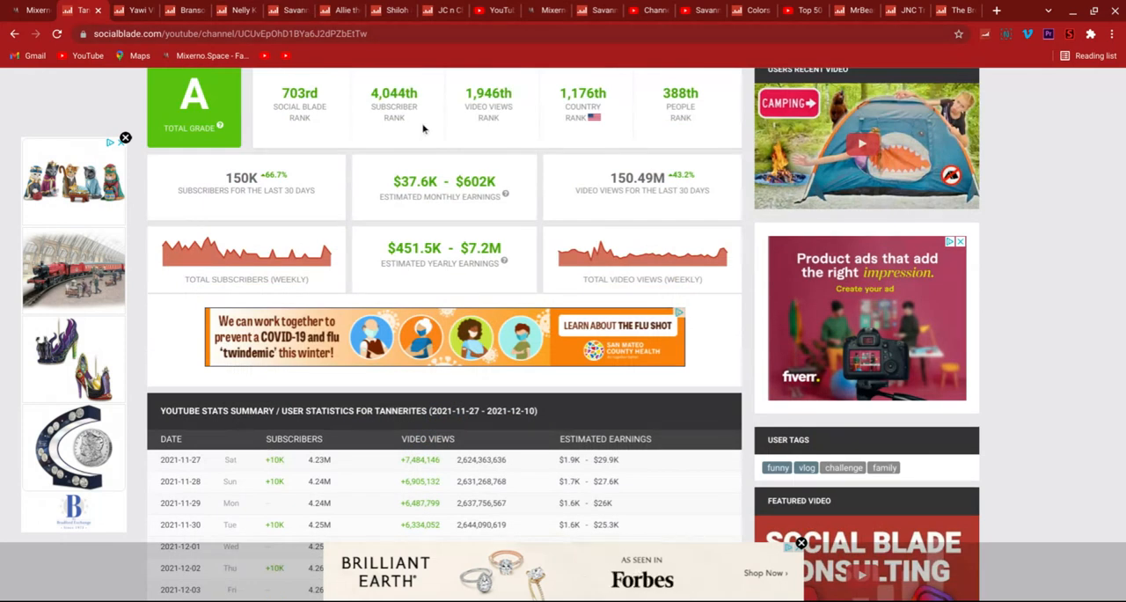
pyautogui.scroll(-3)
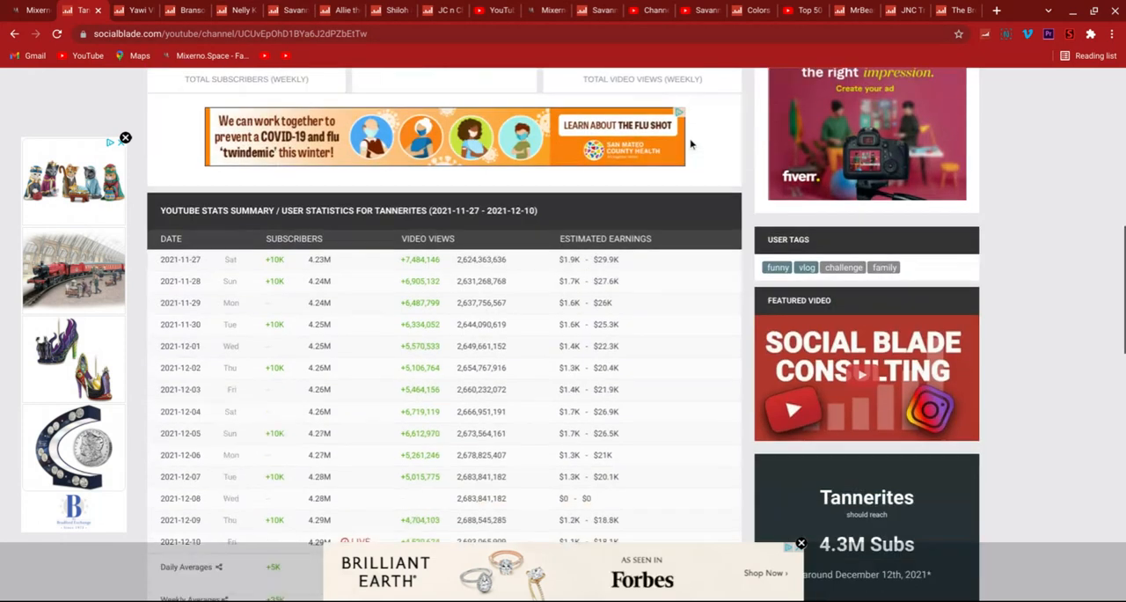
pyautogui.scroll(-3)
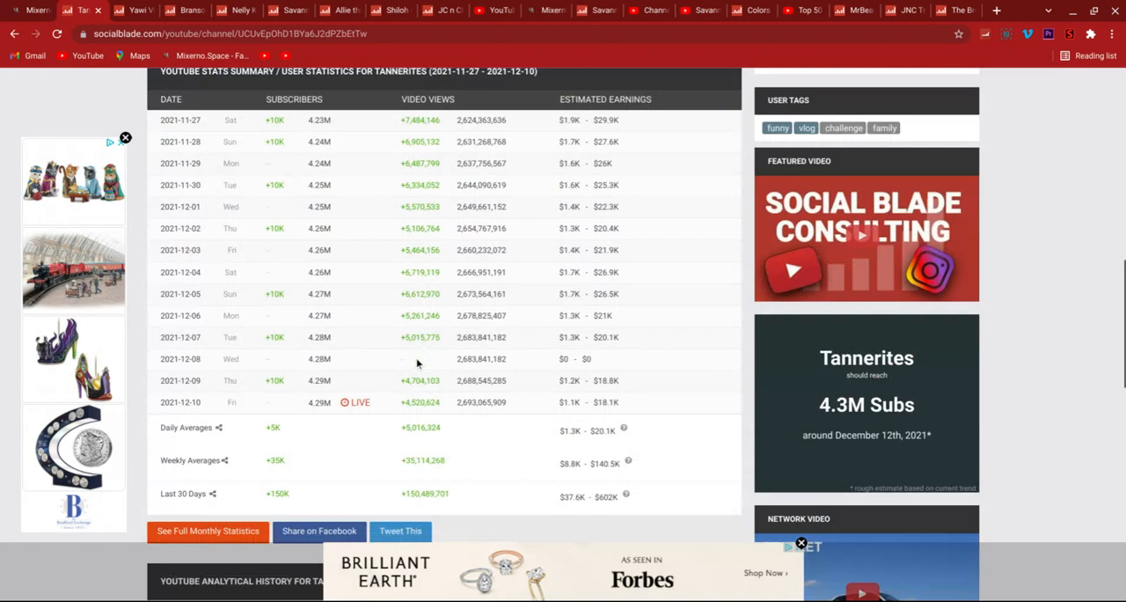
pyautogui.scroll(-3)
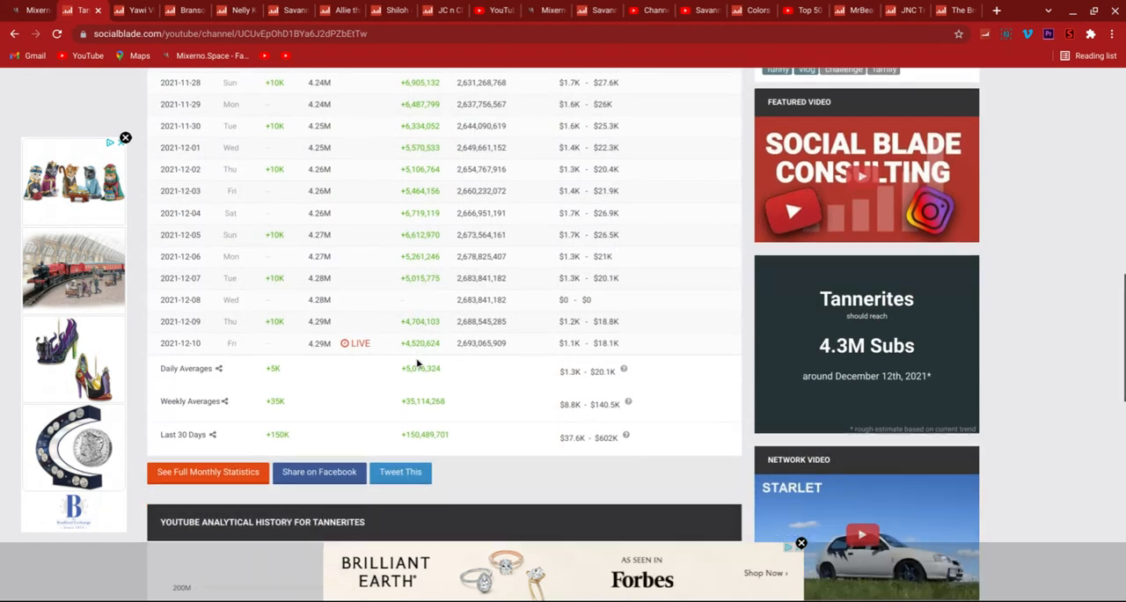
pyautogui.scroll(3)
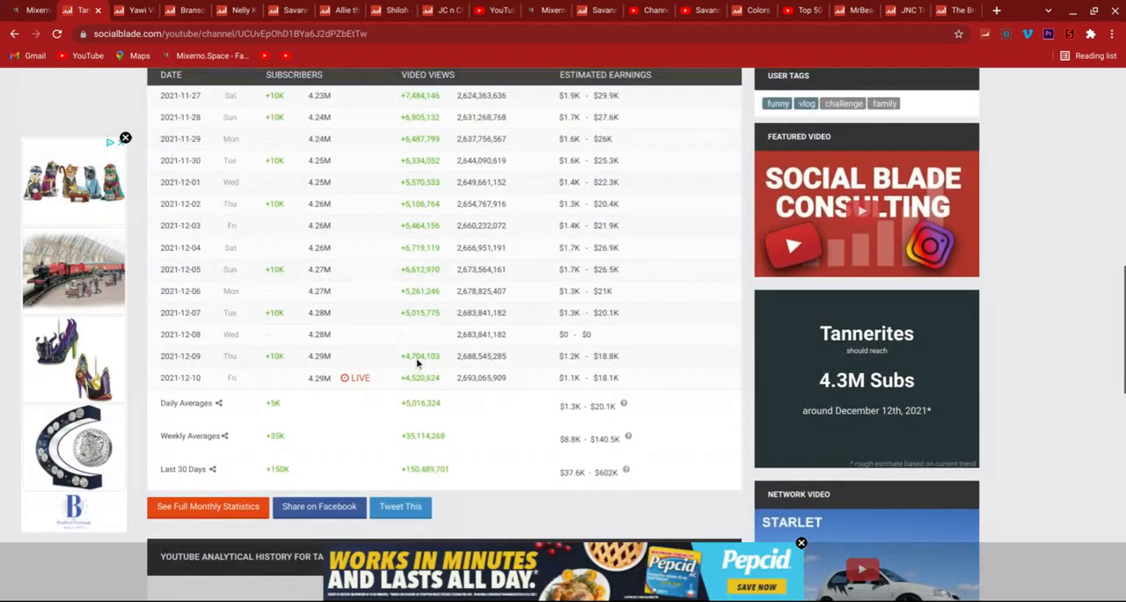
pyautogui.scroll(-3)
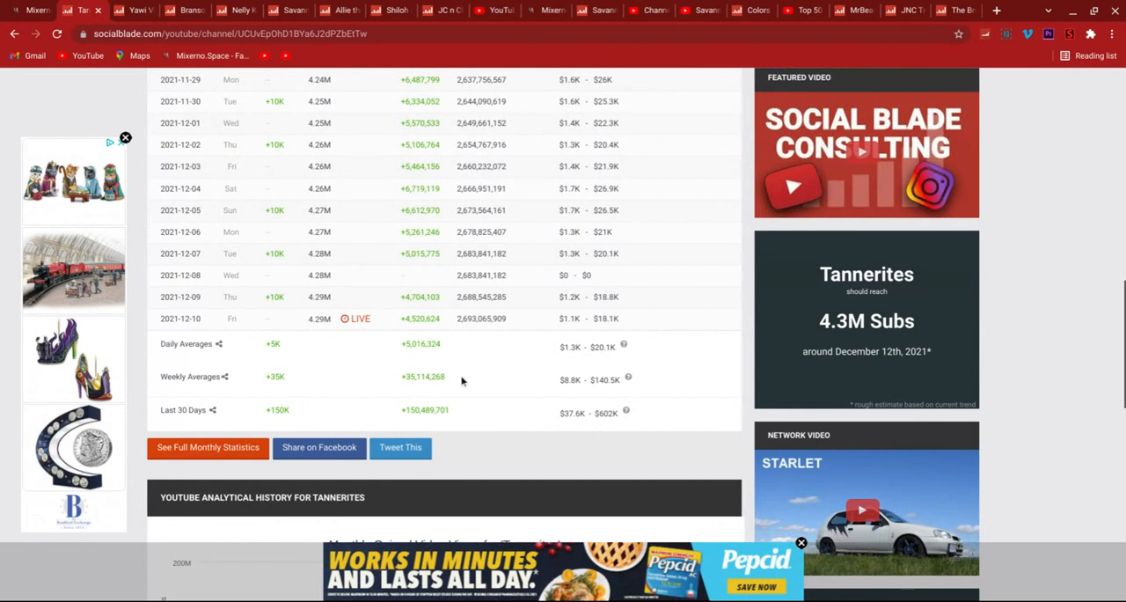
pyautogui.scroll(-3)
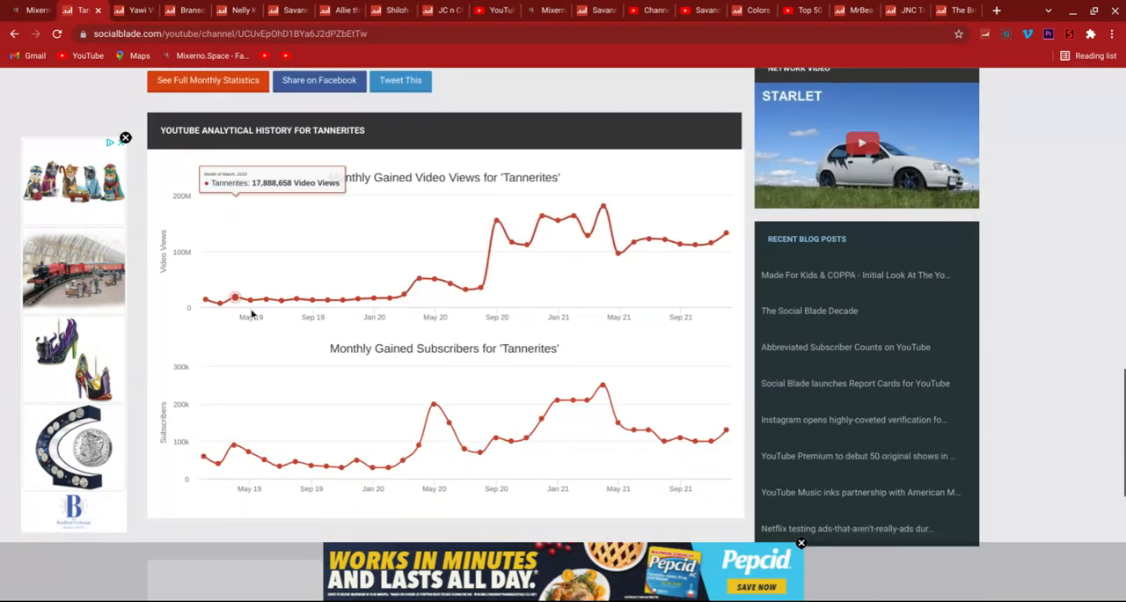
pyautogui.moveTo(202, 301)
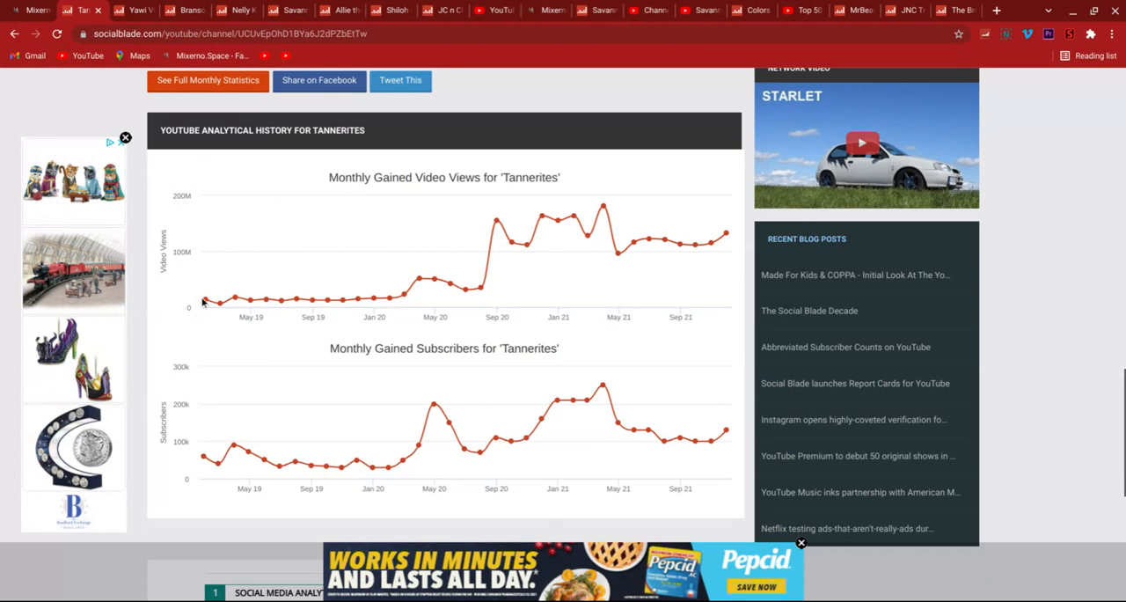
pyautogui.moveTo(282, 299)
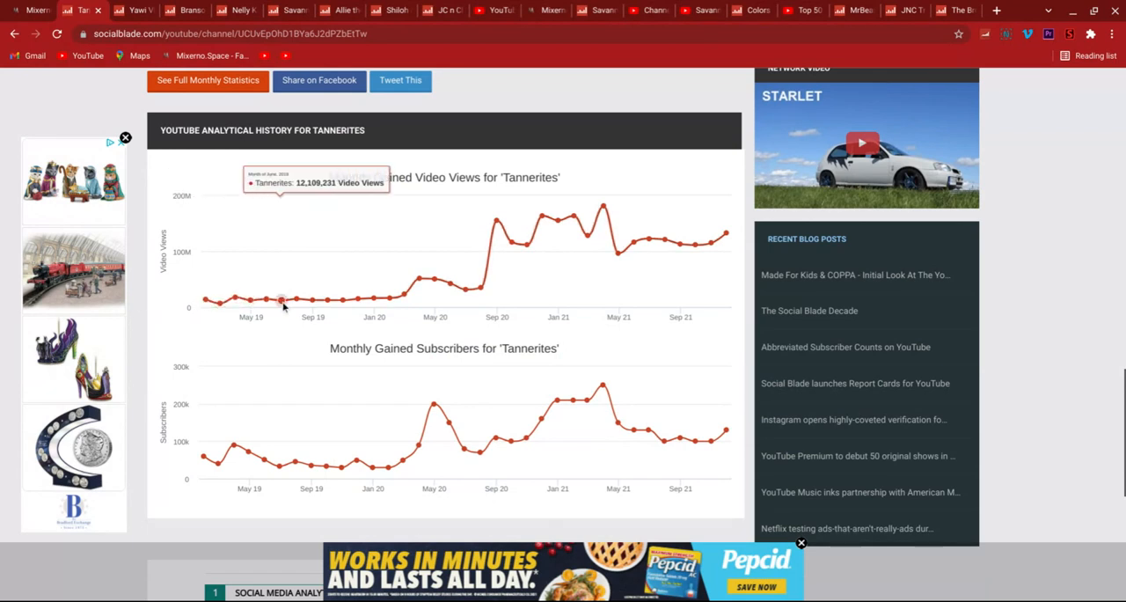
pyautogui.moveTo(419, 278)
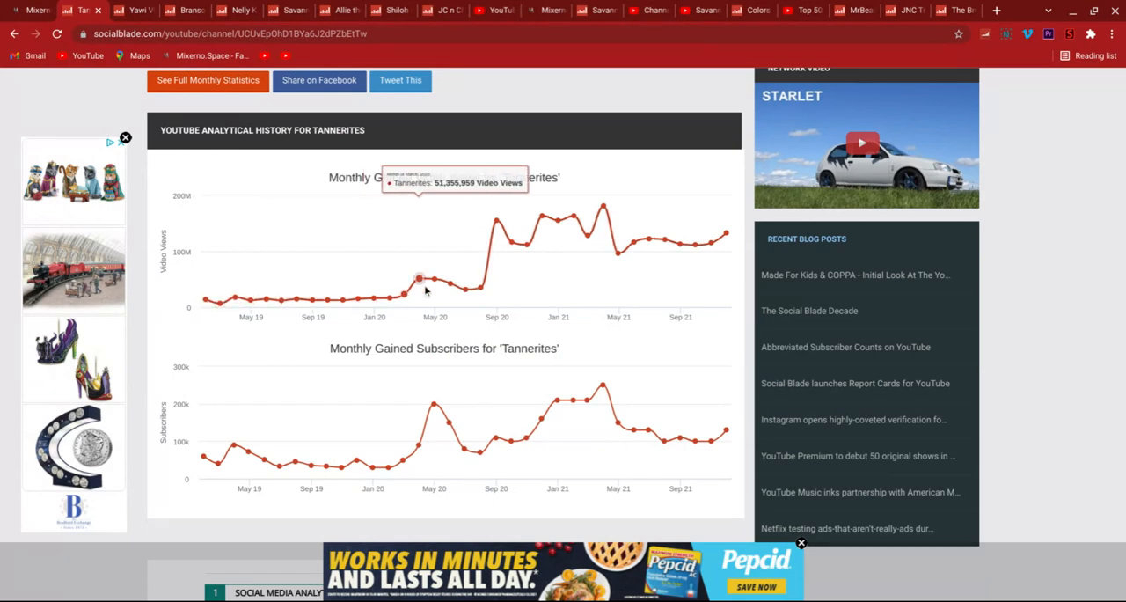
pyautogui.moveTo(496, 220)
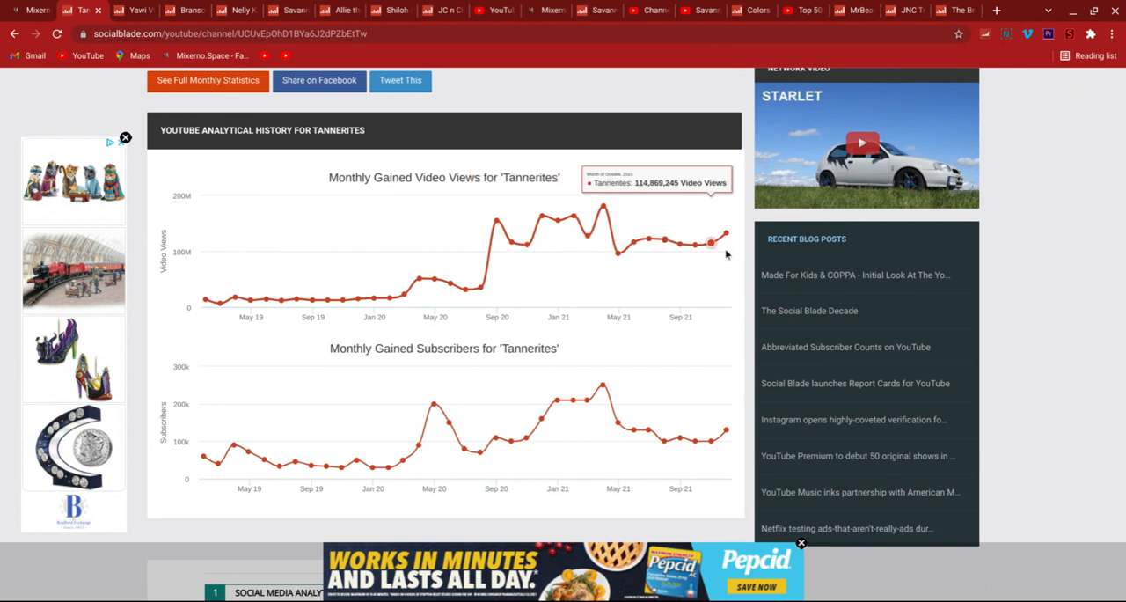
pyautogui.scroll(-3)
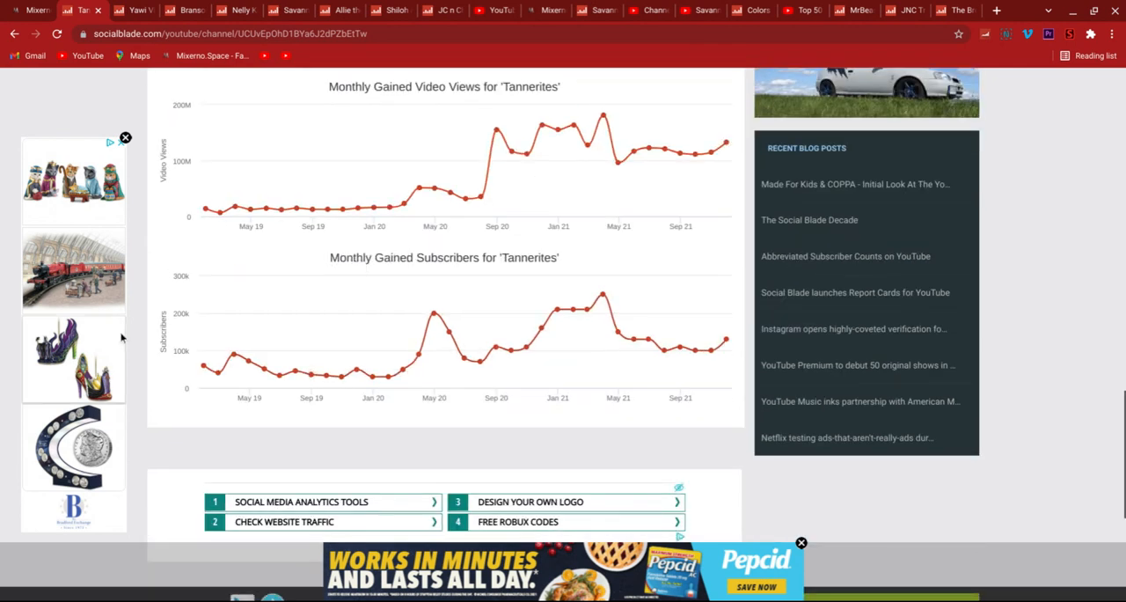
pyautogui.moveTo(262, 369)
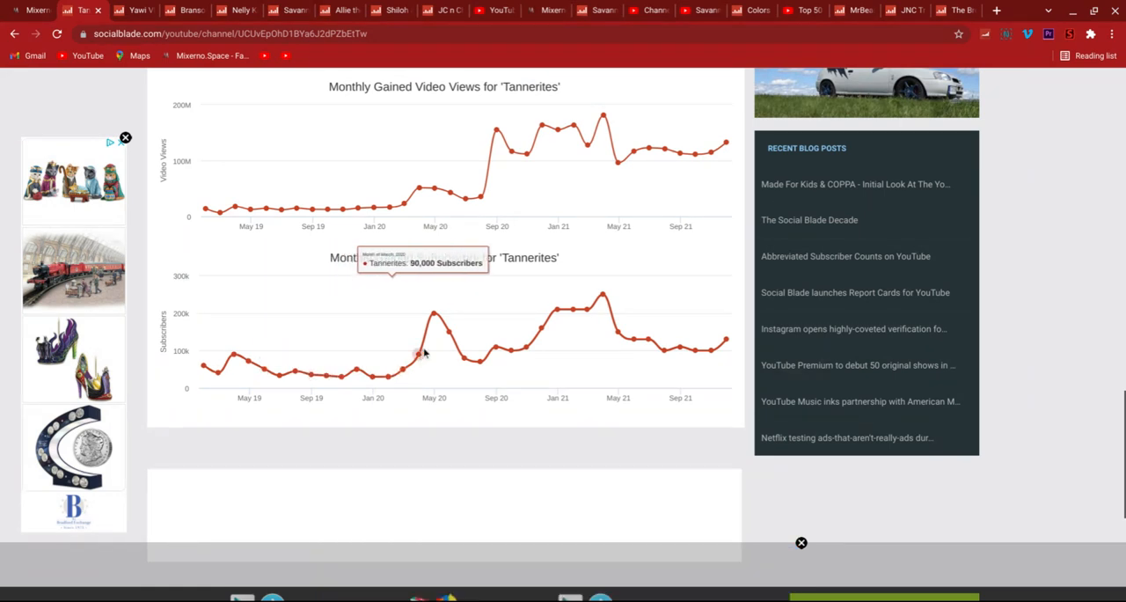
pyautogui.moveTo(465, 359)
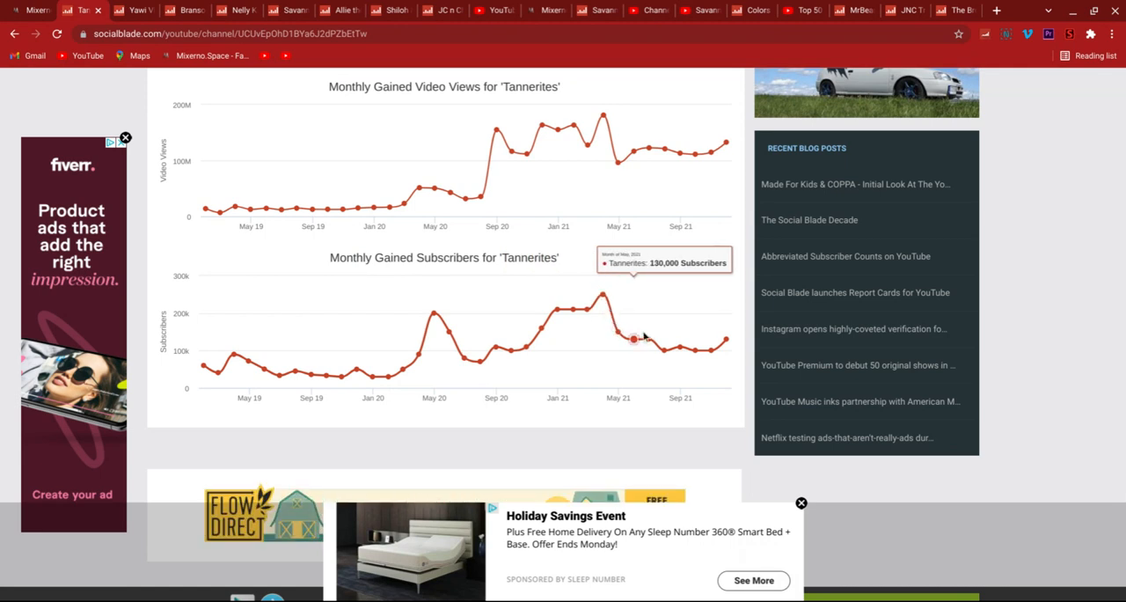
pyautogui.moveTo(695, 348)
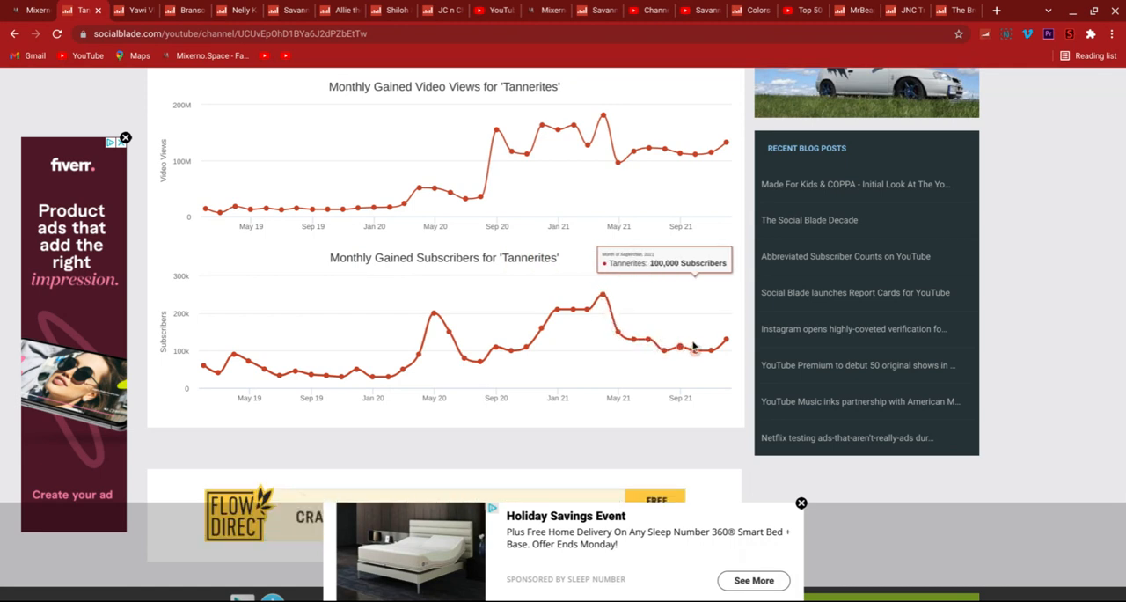
pyautogui.moveTo(713, 351)
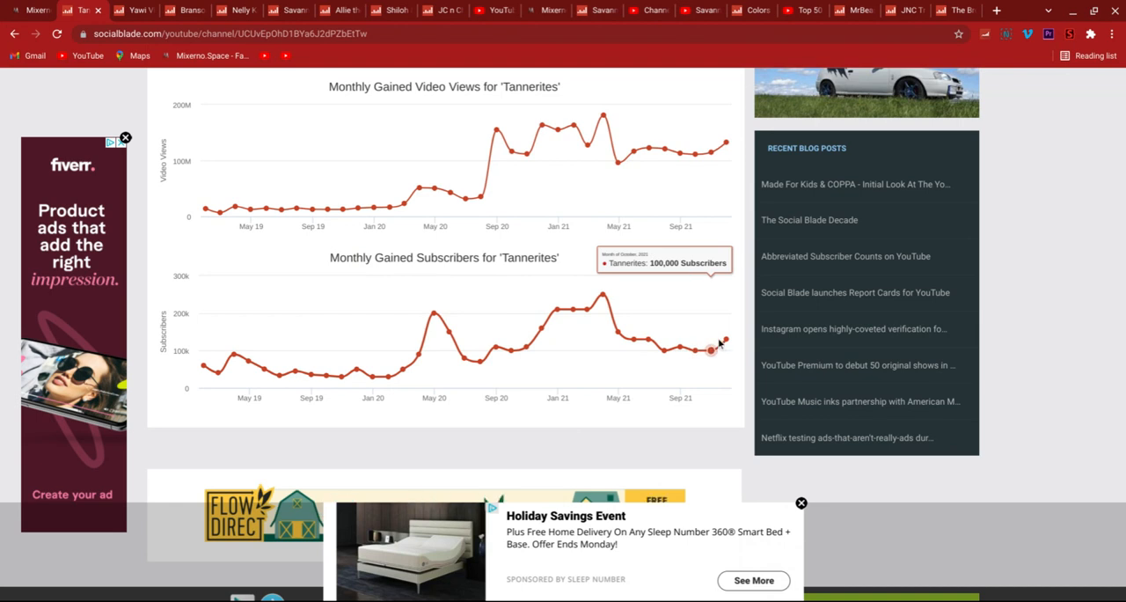
pyautogui.moveTo(665, 351)
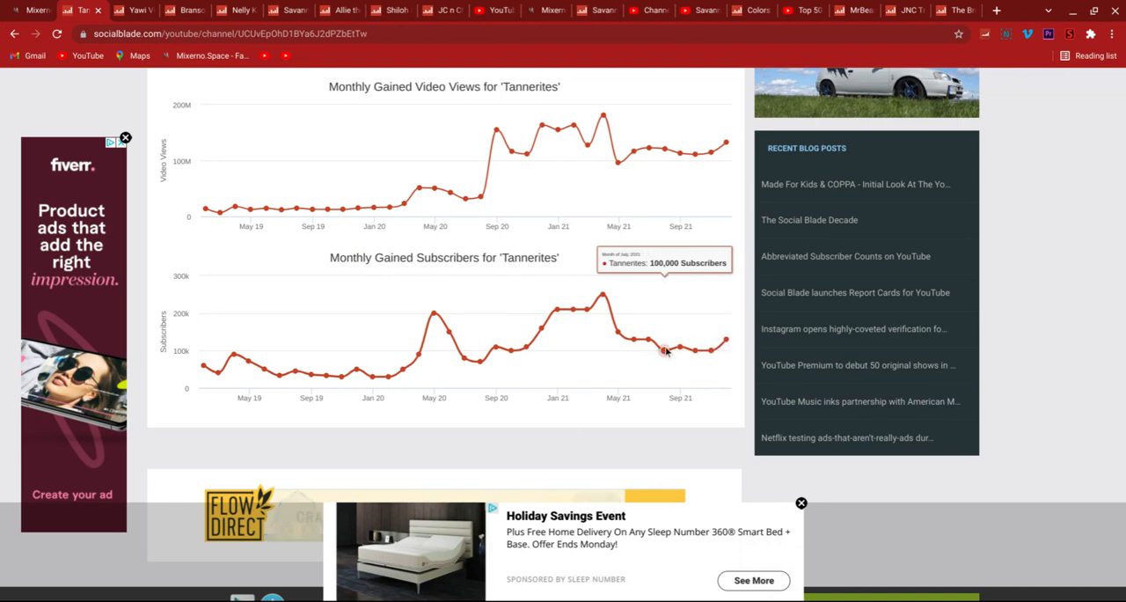
pyautogui.moveTo(725, 342)
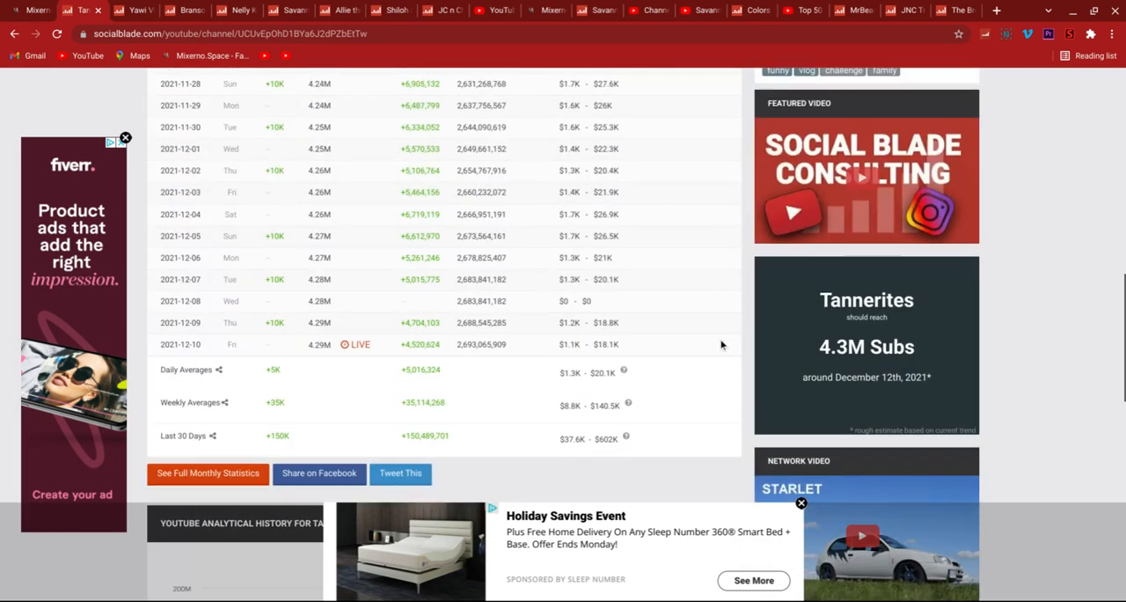
pyautogui.scroll(3)
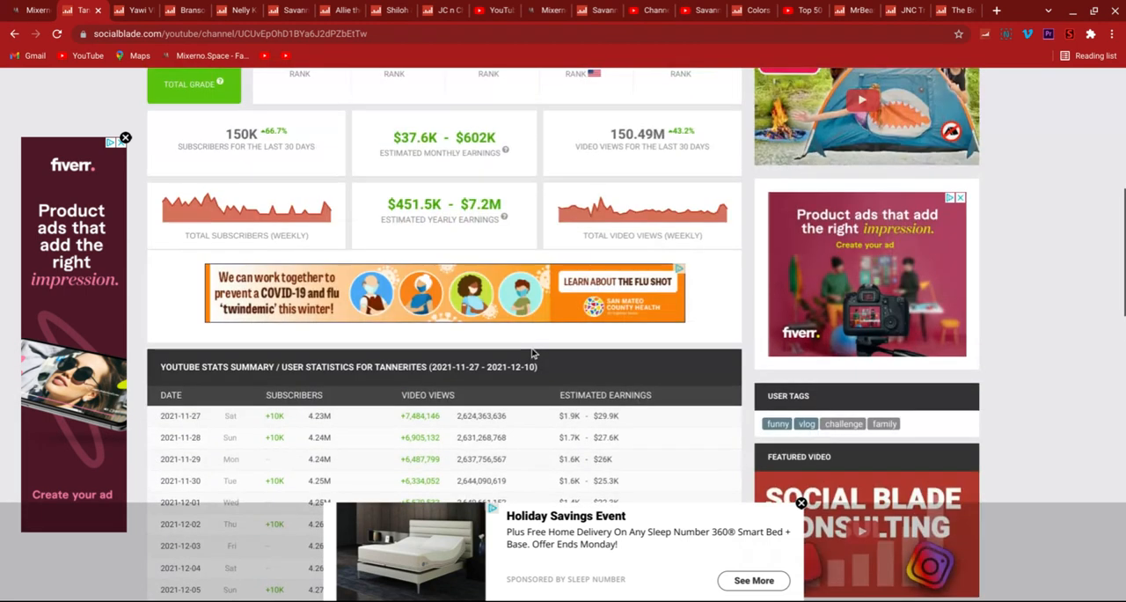
pyautogui.scroll(3)
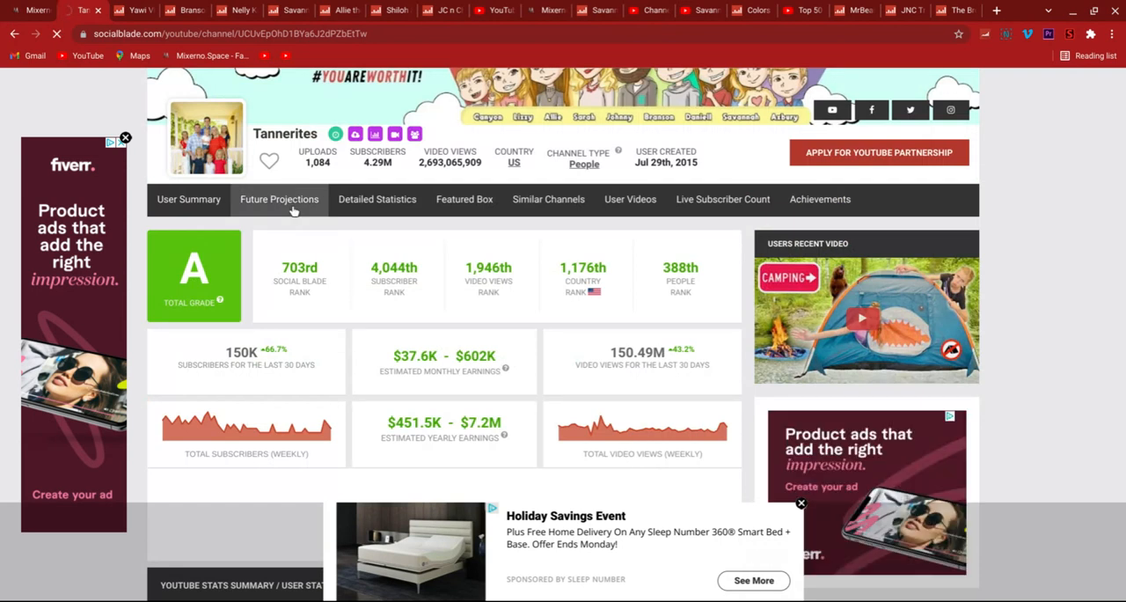
# - Bring up Tannerites' Future Projections table of predicted subscribers and views
pyautogui.click(278, 199)
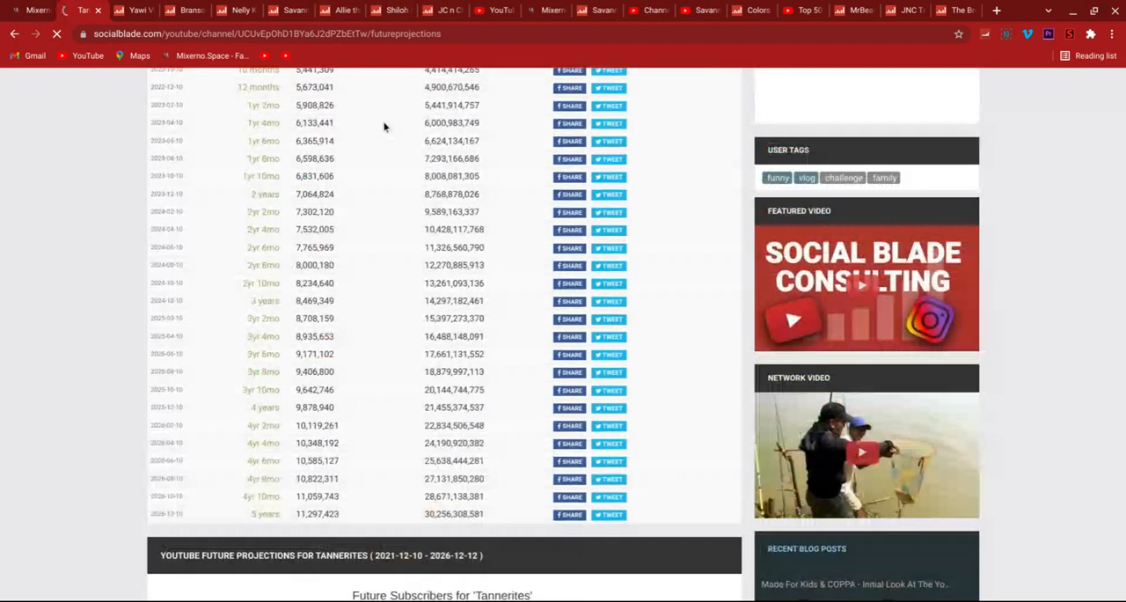
pyautogui.scroll(-3)
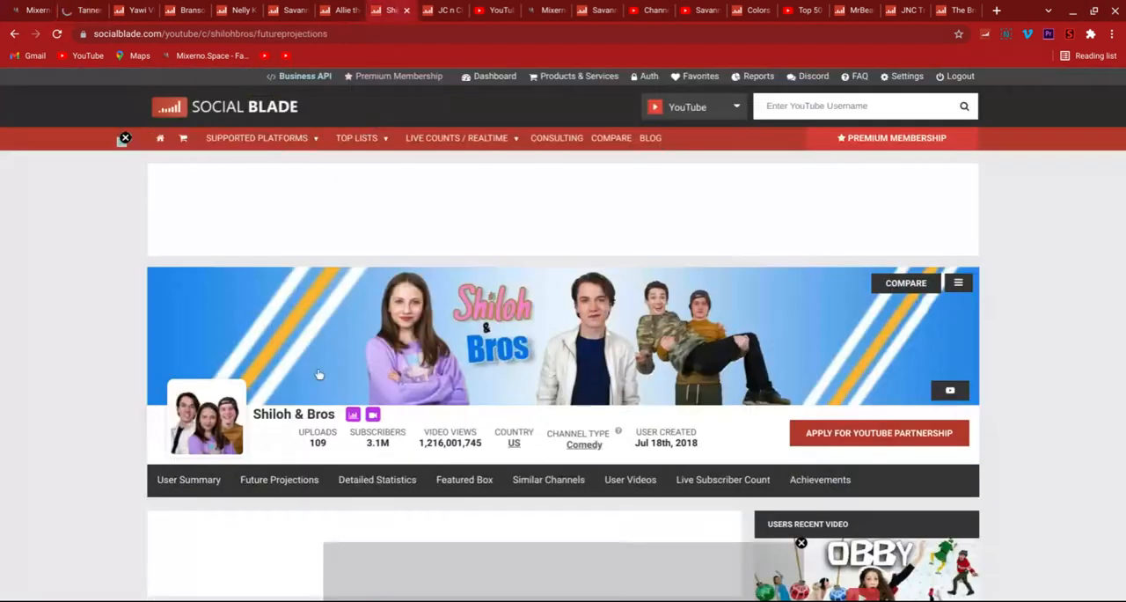
# - View the Shiloh & Bros Future Subscribers graph, then return to Tannerites' projections
pyautogui.scroll(-3)
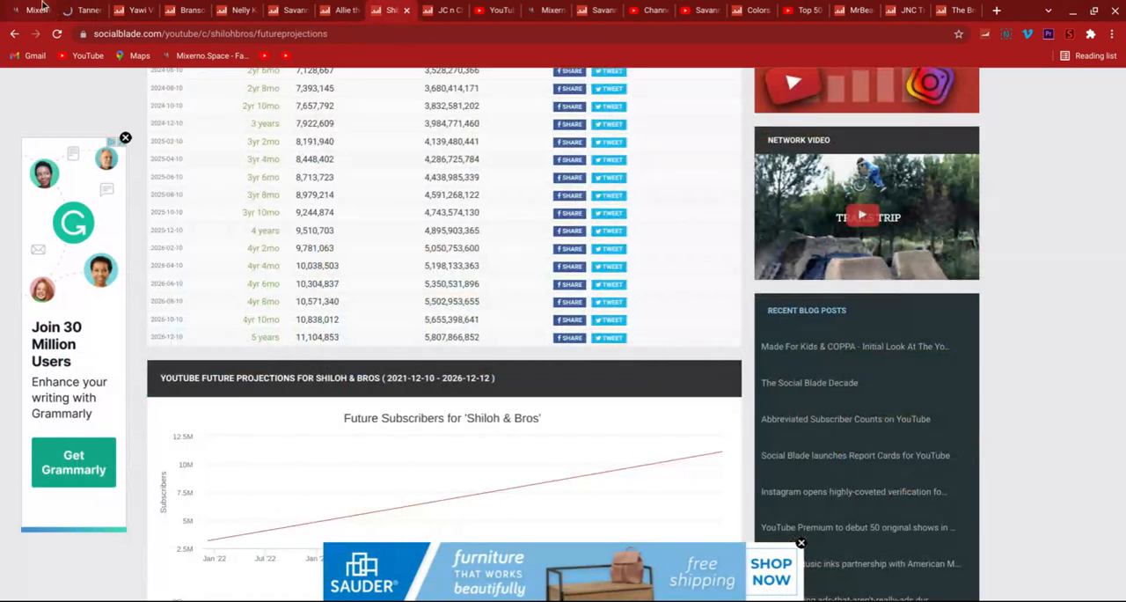
pyautogui.click(125, 137)
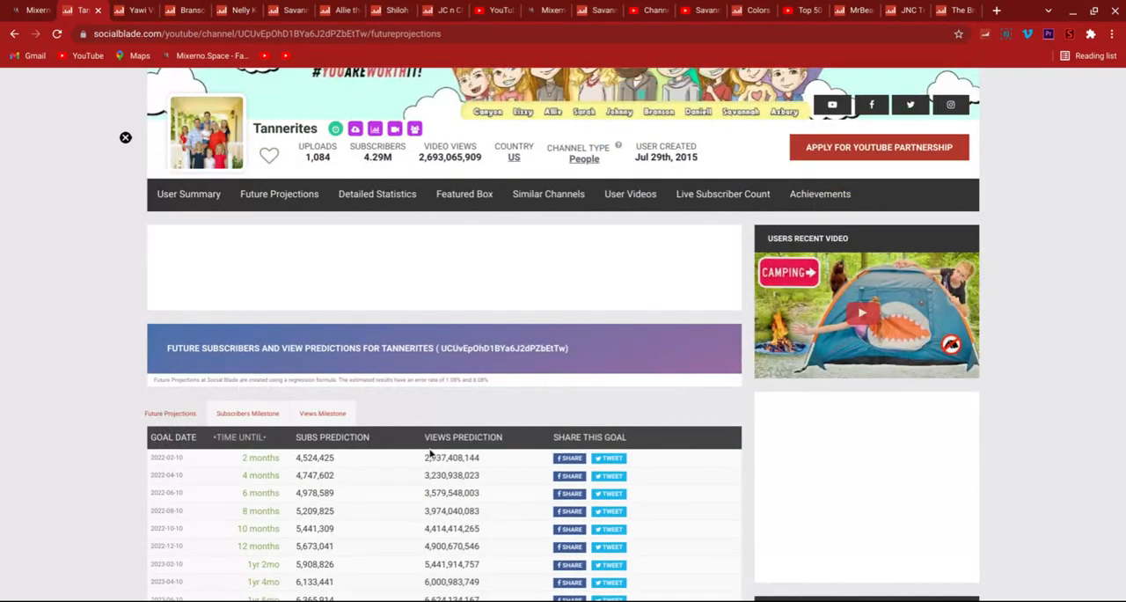
pyautogui.scroll(-3)
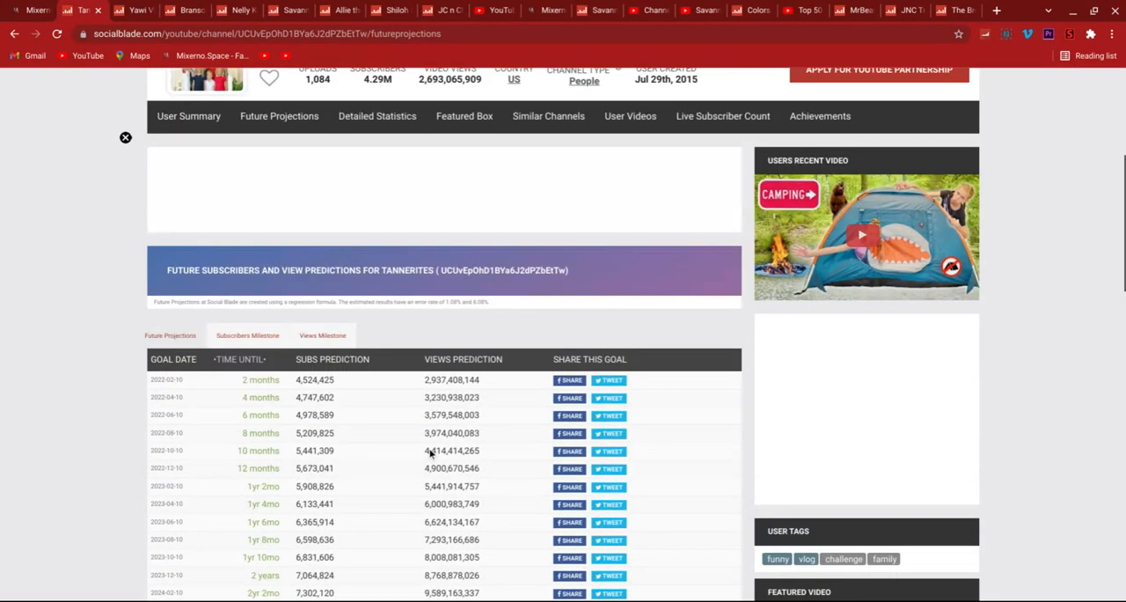
pyautogui.scroll(-3)
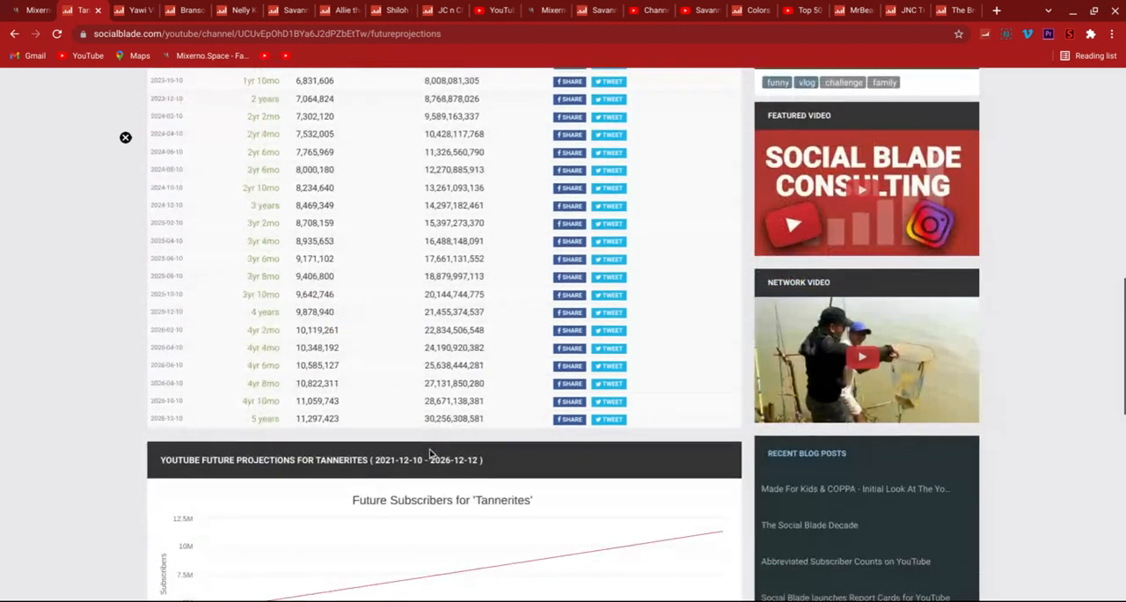
pyautogui.scroll(-3)
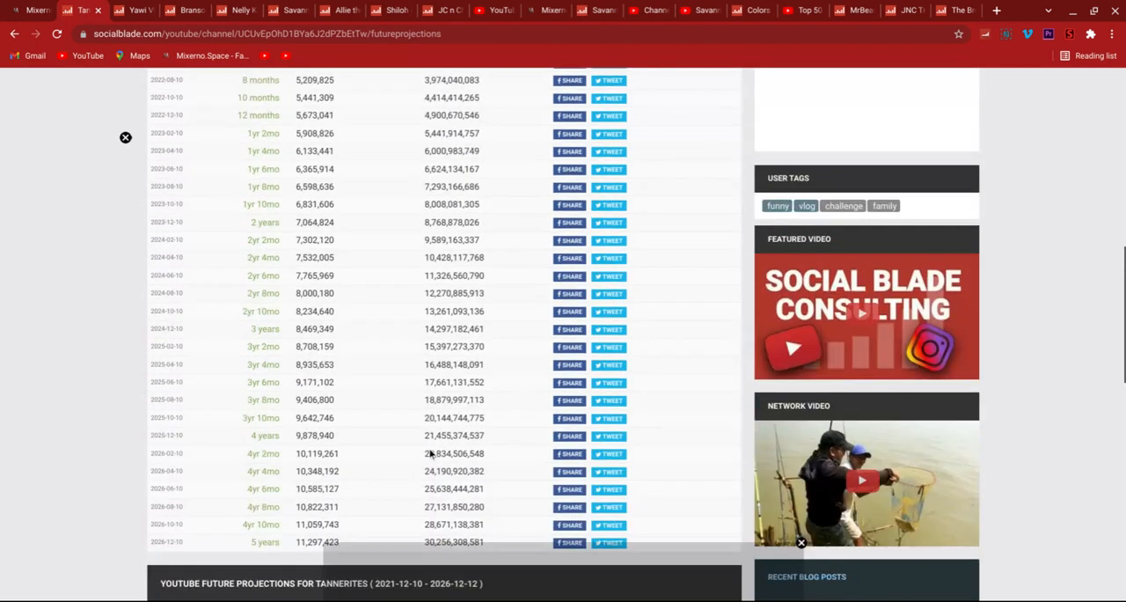
pyautogui.scroll(3)
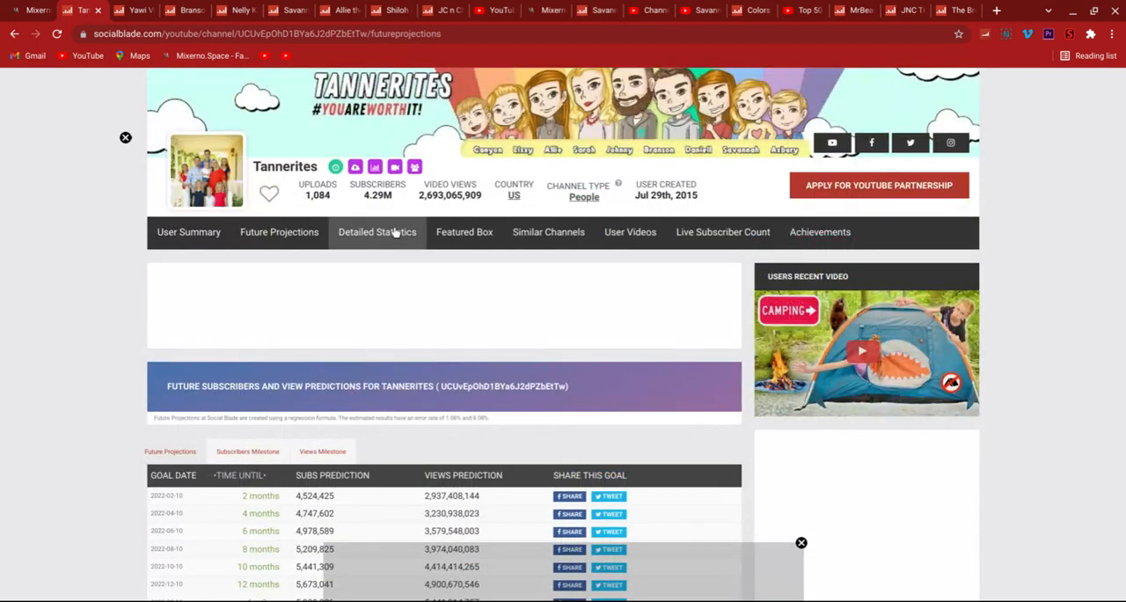
# - Show Tannerites' Detailed Statistics daily table through December 10 and the weekly gain graphs
pyautogui.click(377, 233)
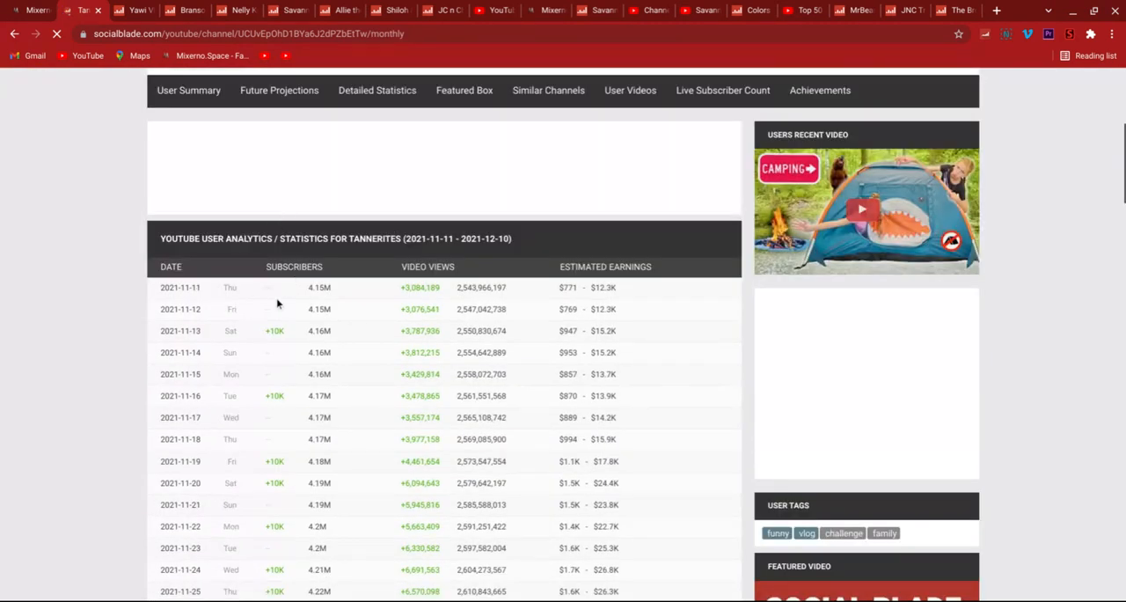
pyautogui.scroll(-3)
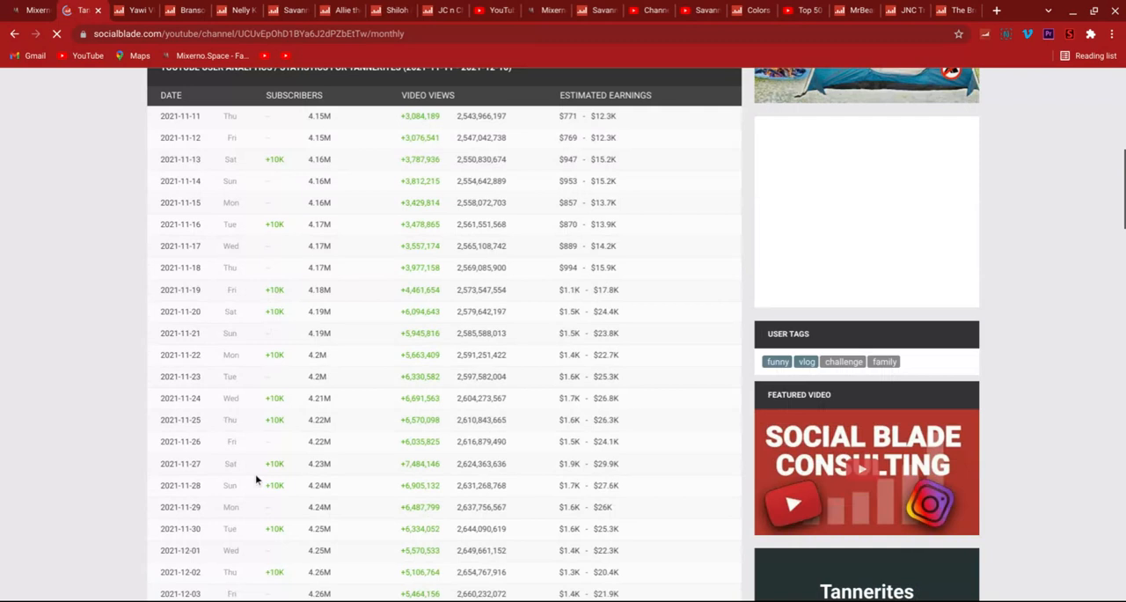
pyautogui.scroll(-3)
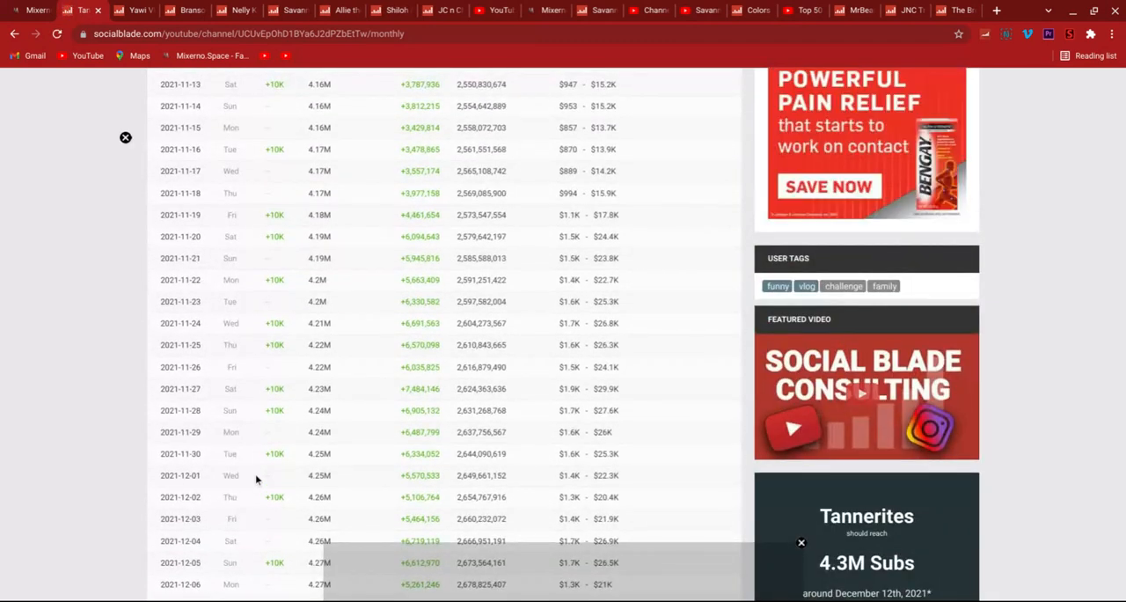
pyautogui.scroll(-3)
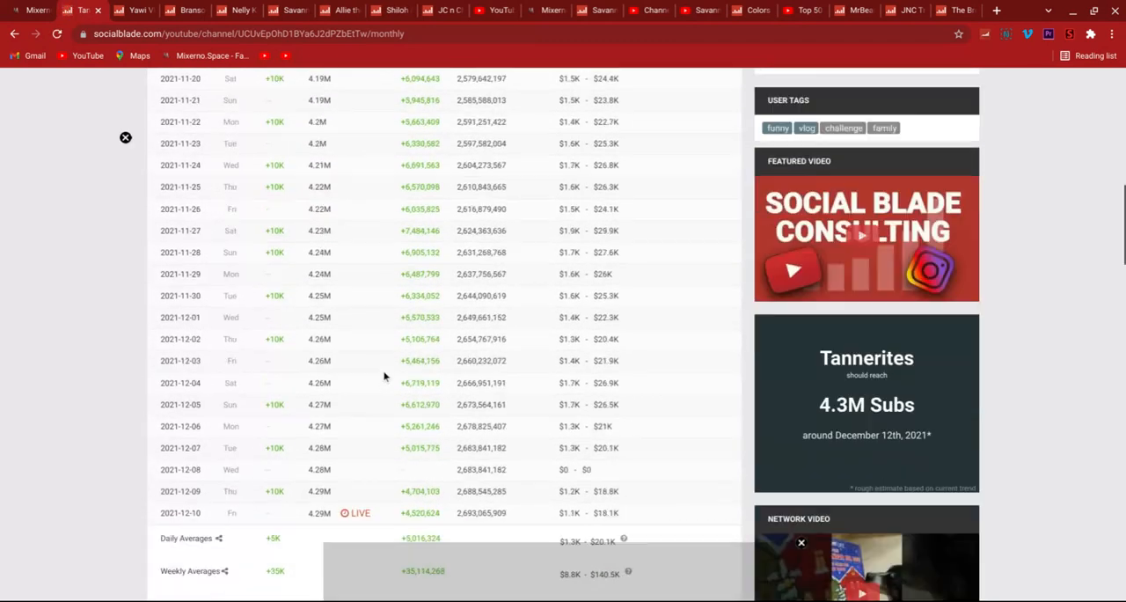
pyautogui.scroll(-3)
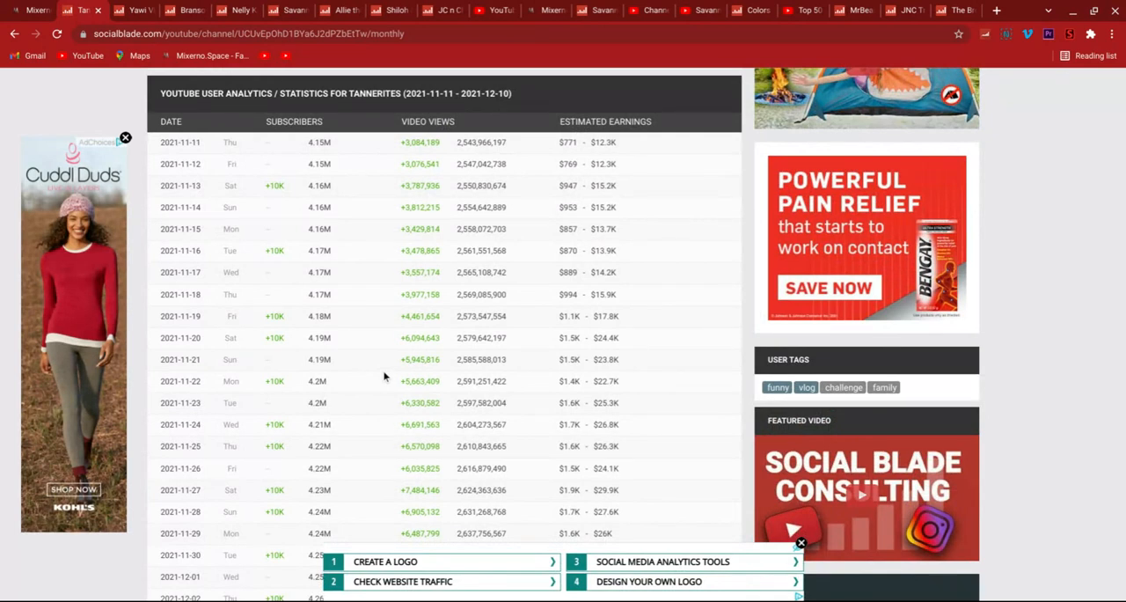
pyautogui.scroll(-3)
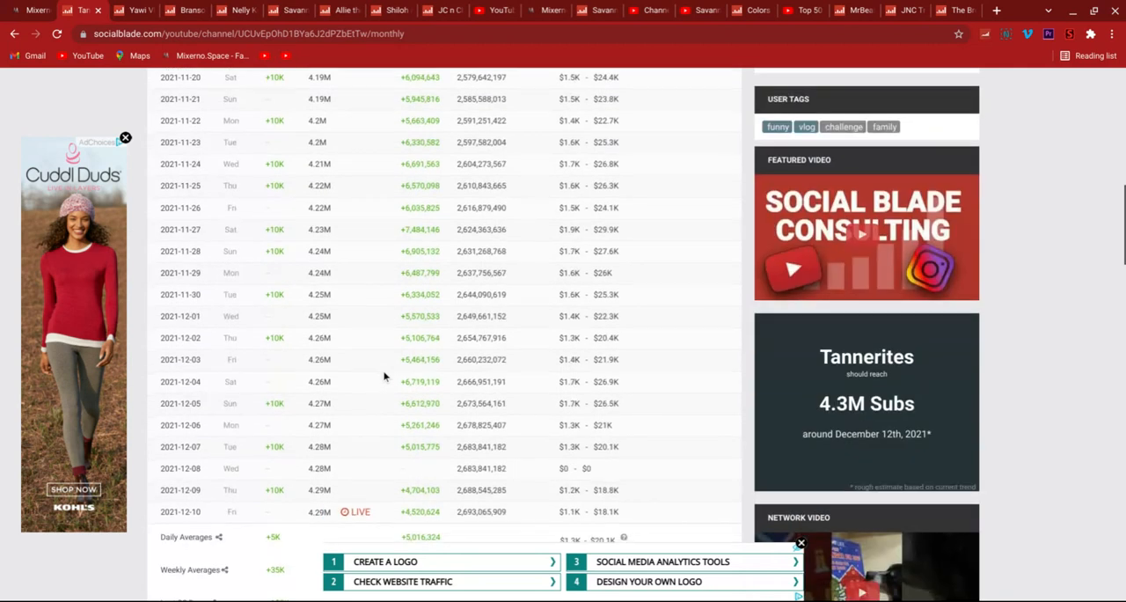
pyautogui.scroll(-3)
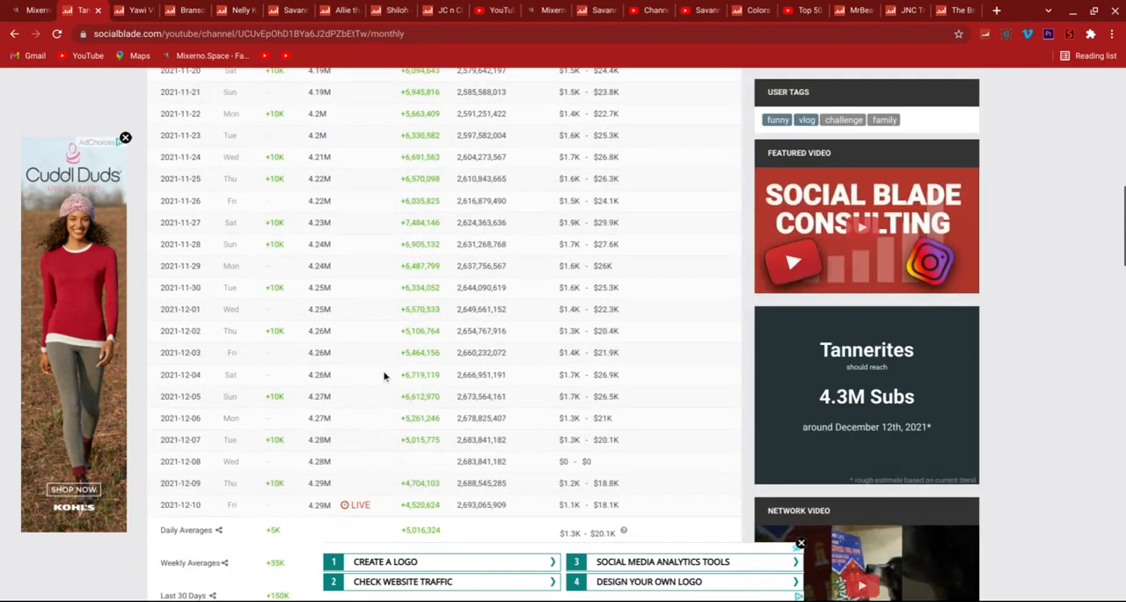
pyautogui.scroll(-3)
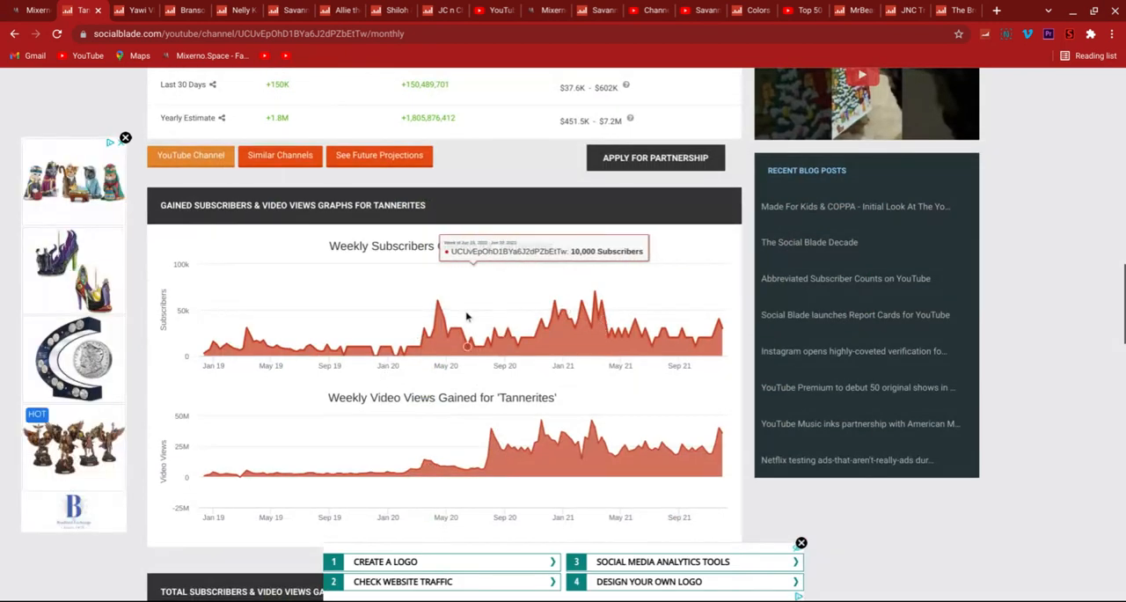
pyautogui.moveTo(665, 328)
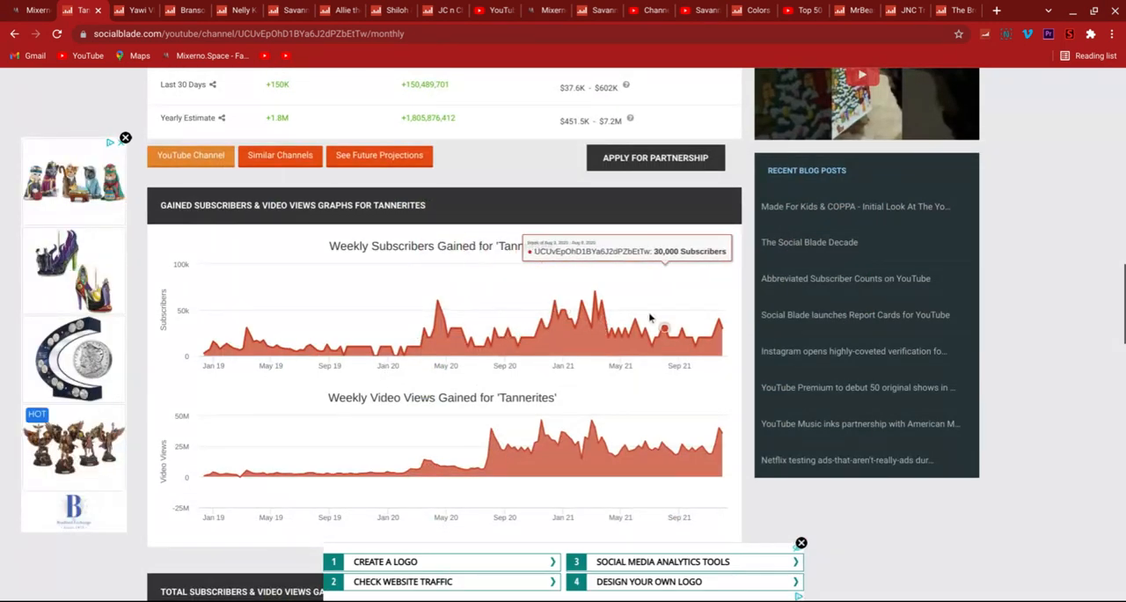
pyautogui.moveTo(437, 301)
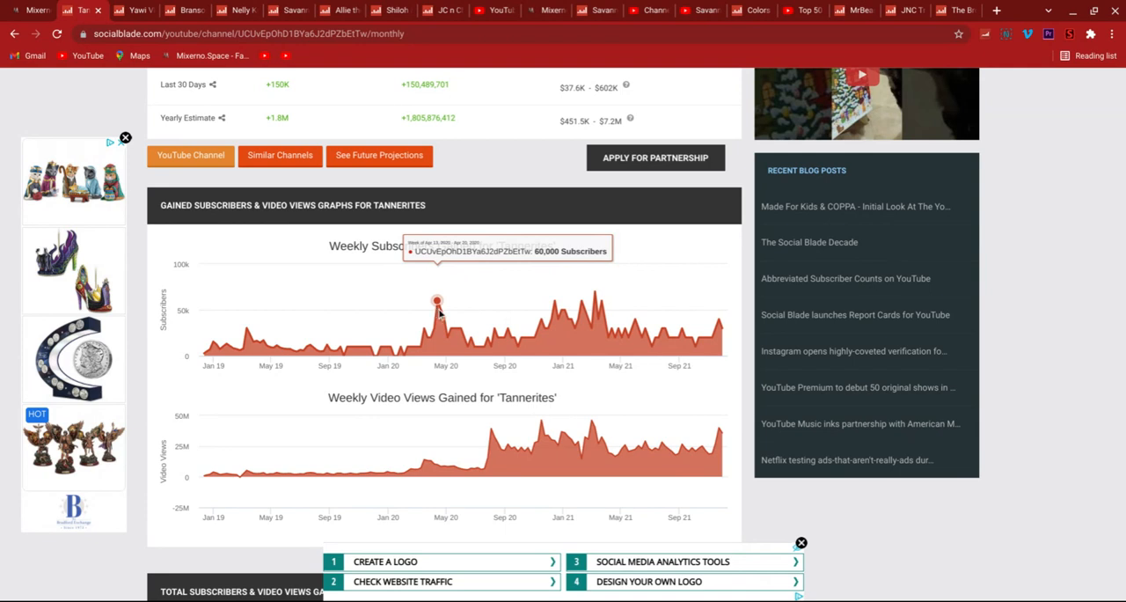
pyautogui.moveTo(595, 292)
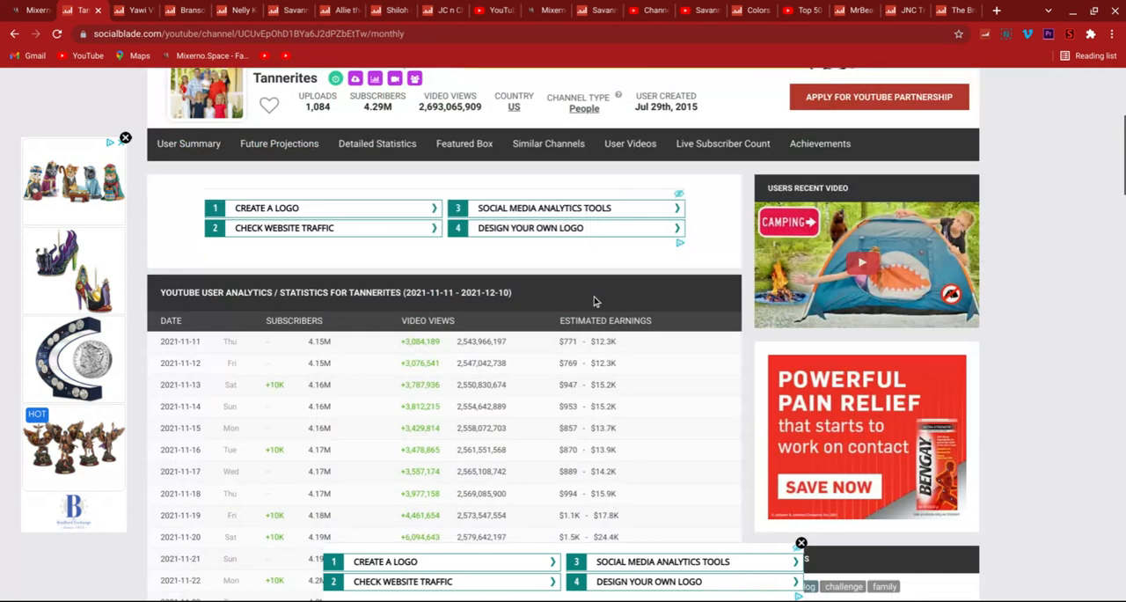
# - Show Tannerites' Subscribers Milestone predictions under Future Projections
pyautogui.scroll(-3)
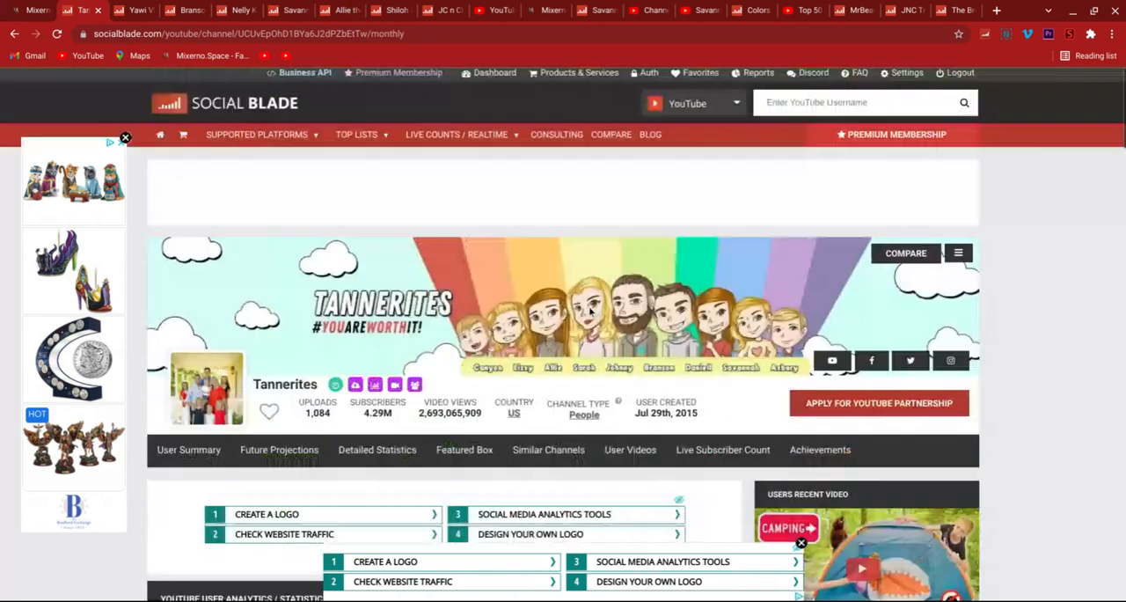
pyautogui.scroll(-3)
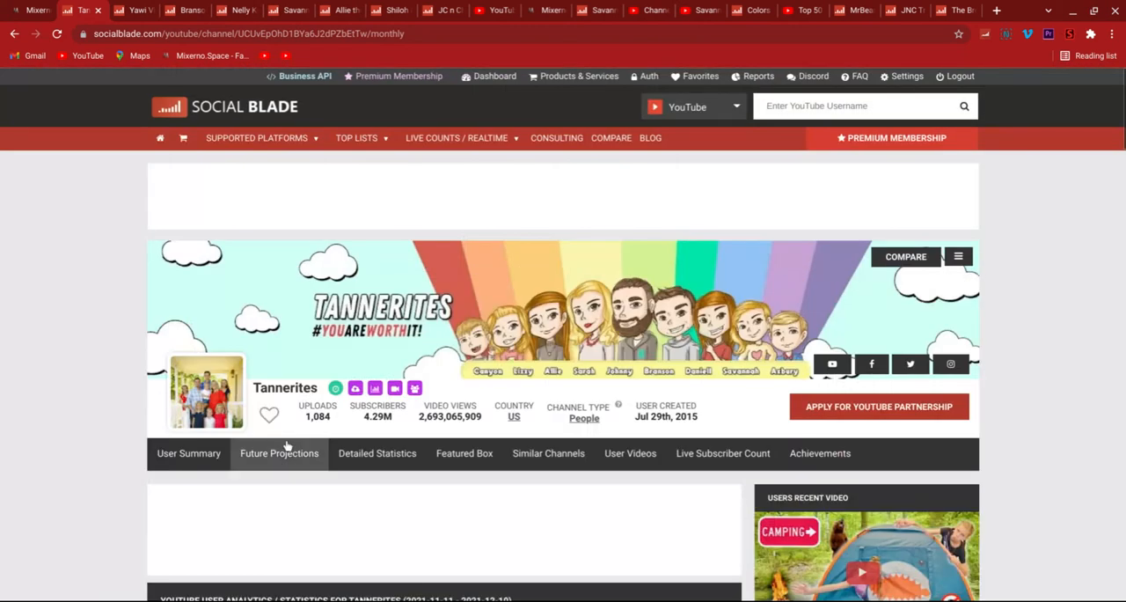
pyautogui.click(278, 454)
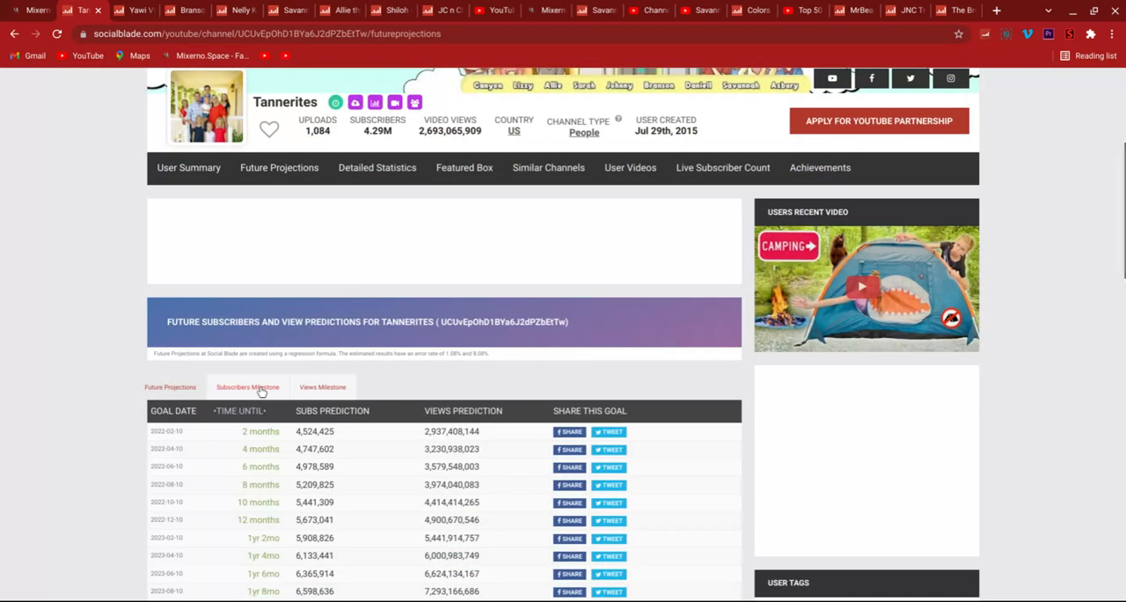
pyautogui.click(247, 387)
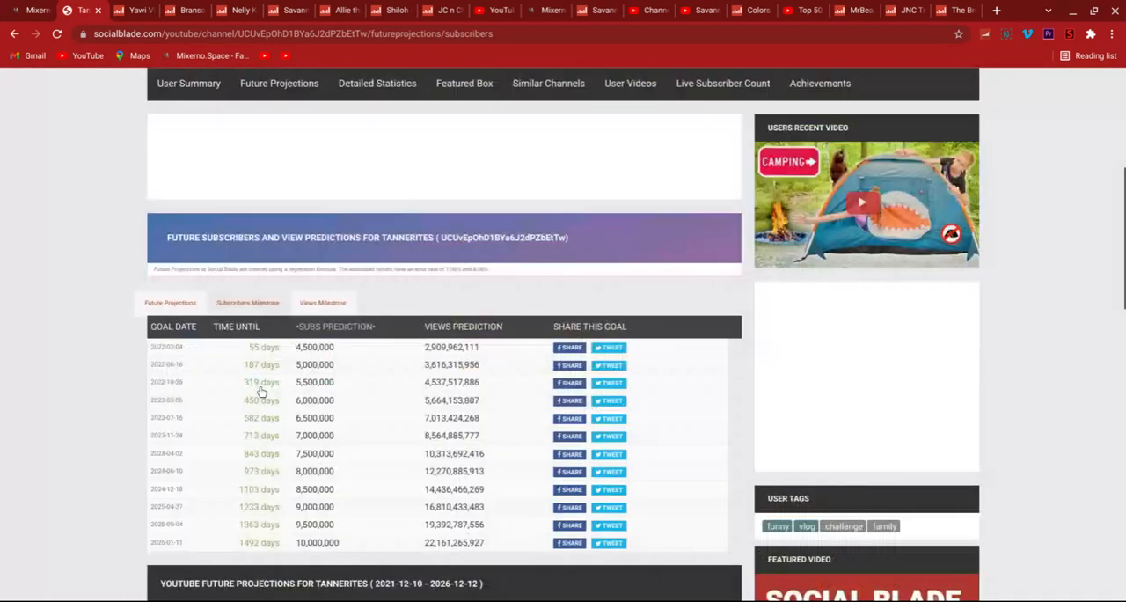
# - Review the milestone dates from 4,500,000 up to 10,000,000 subscribers
pyautogui.scroll(-3)
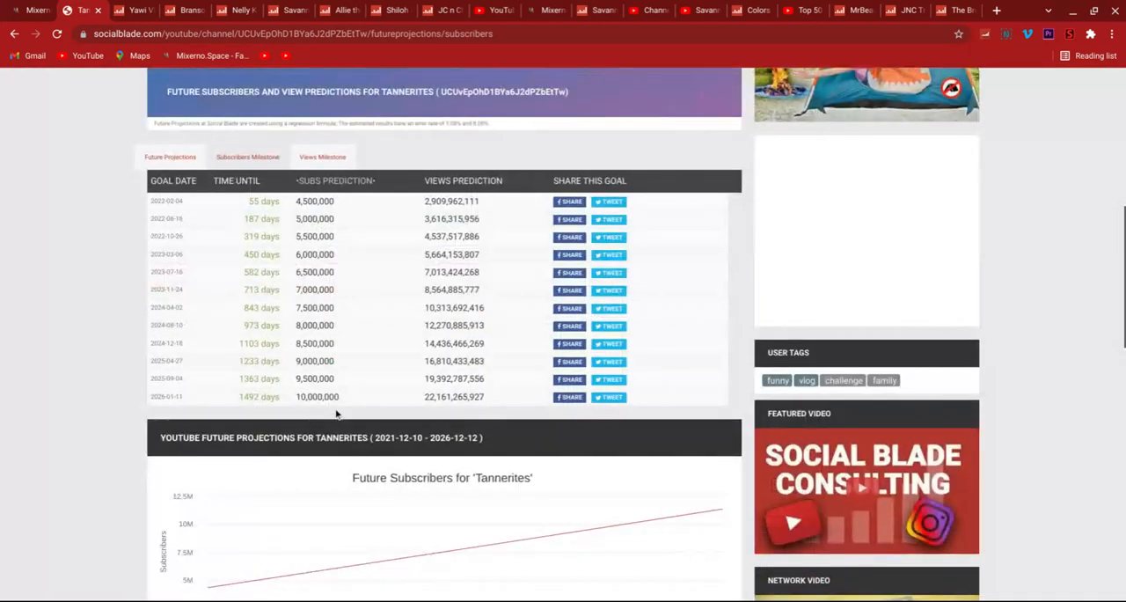
pyautogui.scroll(3)
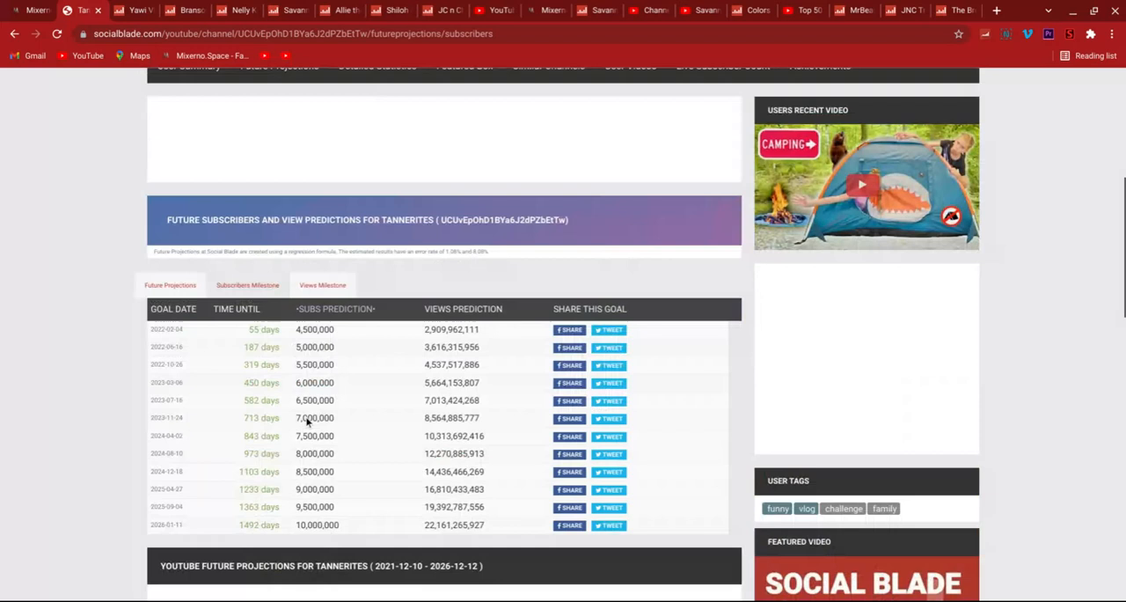
pyautogui.scroll(-3)
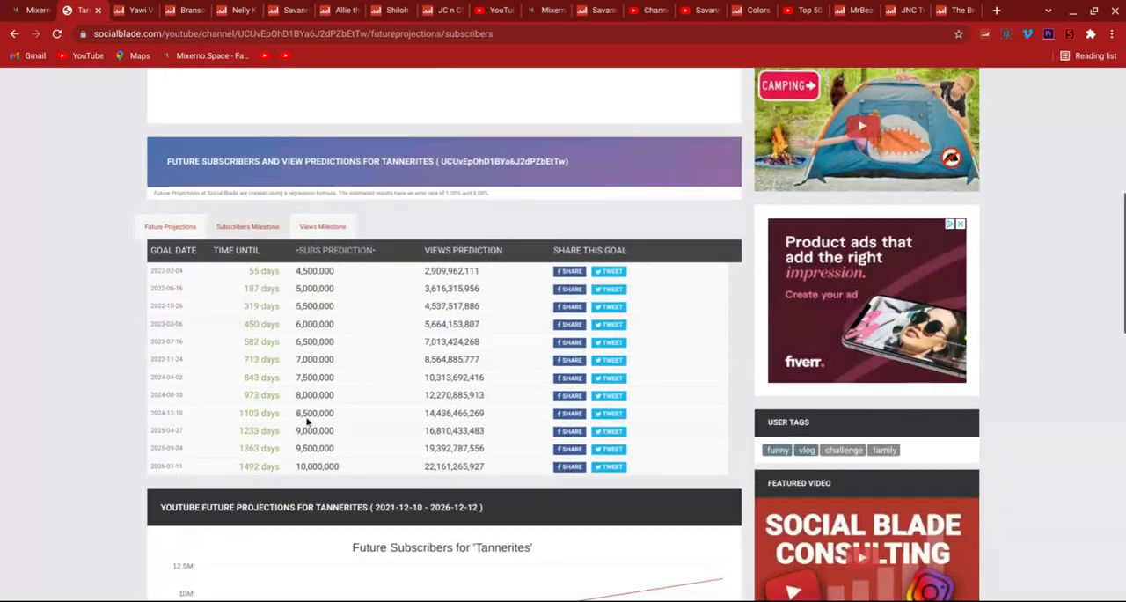
pyautogui.scroll(3)
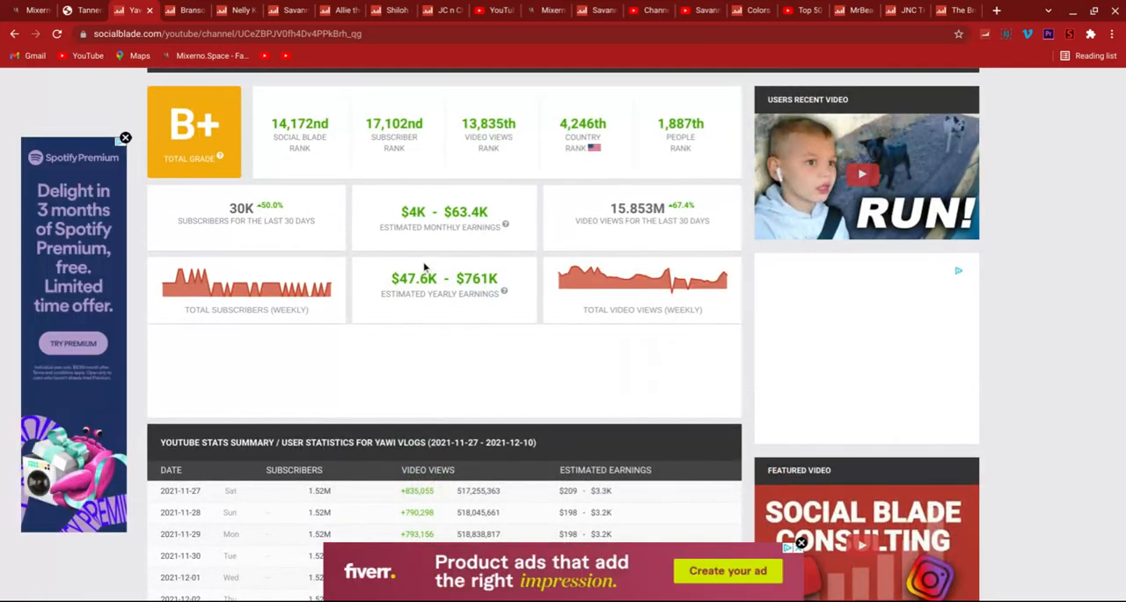
# - Scroll Yawi Vlogs' daily stats table through December 10 down to the Monthly Gained charts
pyautogui.scroll(-3)
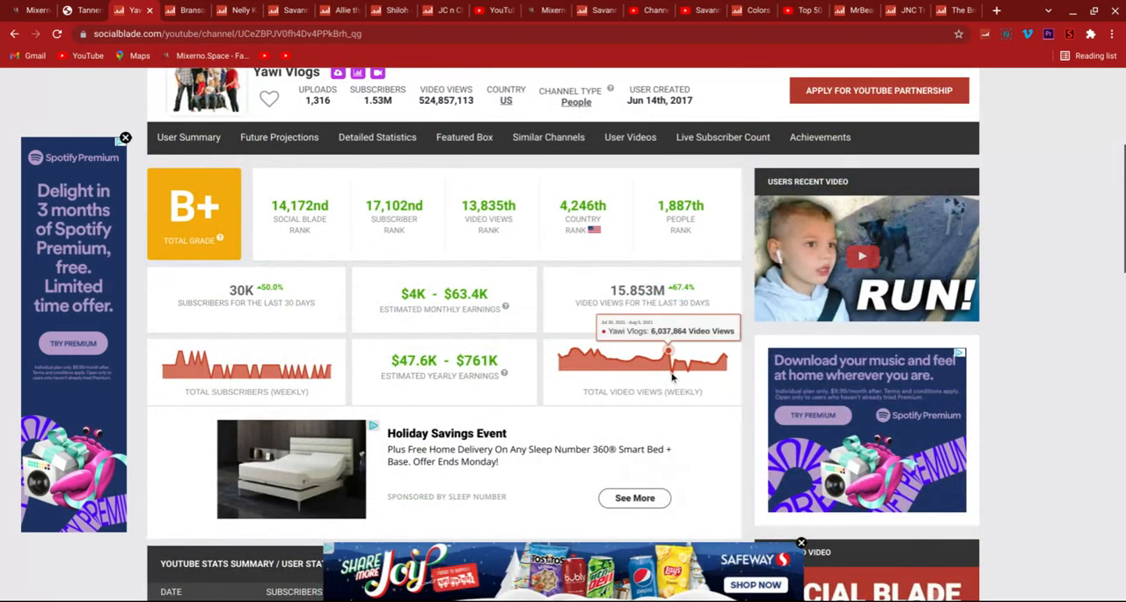
pyautogui.moveTo(690, 361)
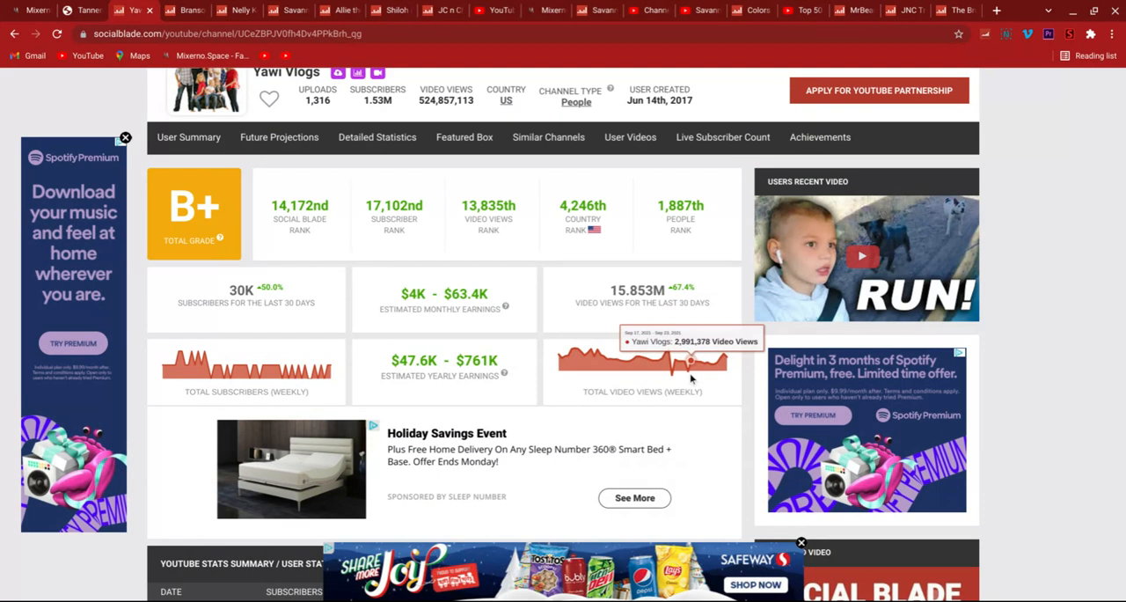
pyautogui.scroll(-3)
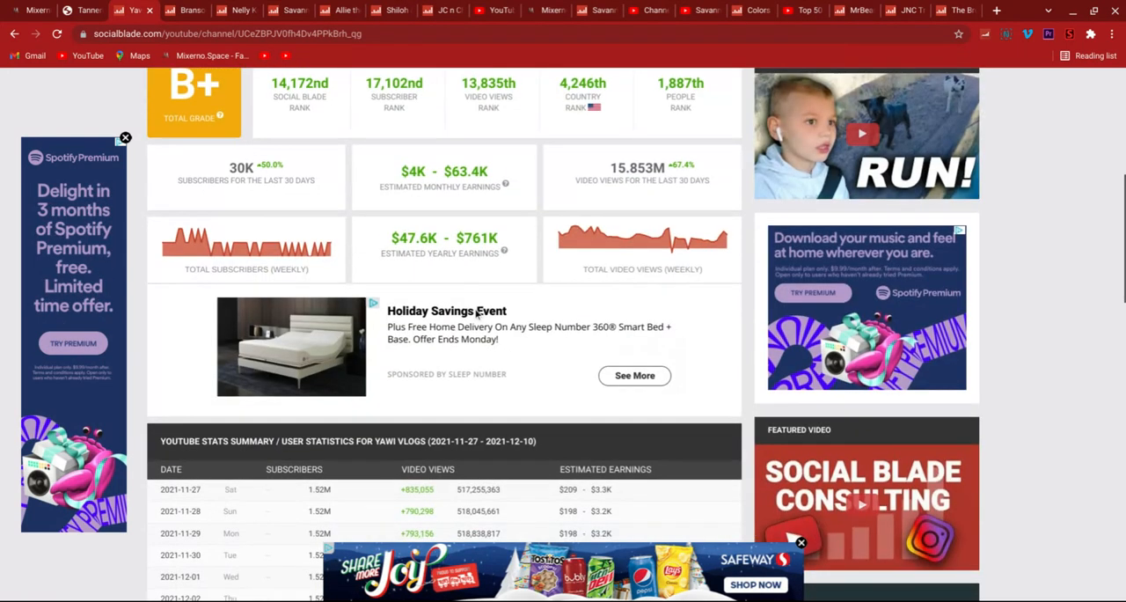
pyautogui.scroll(-3)
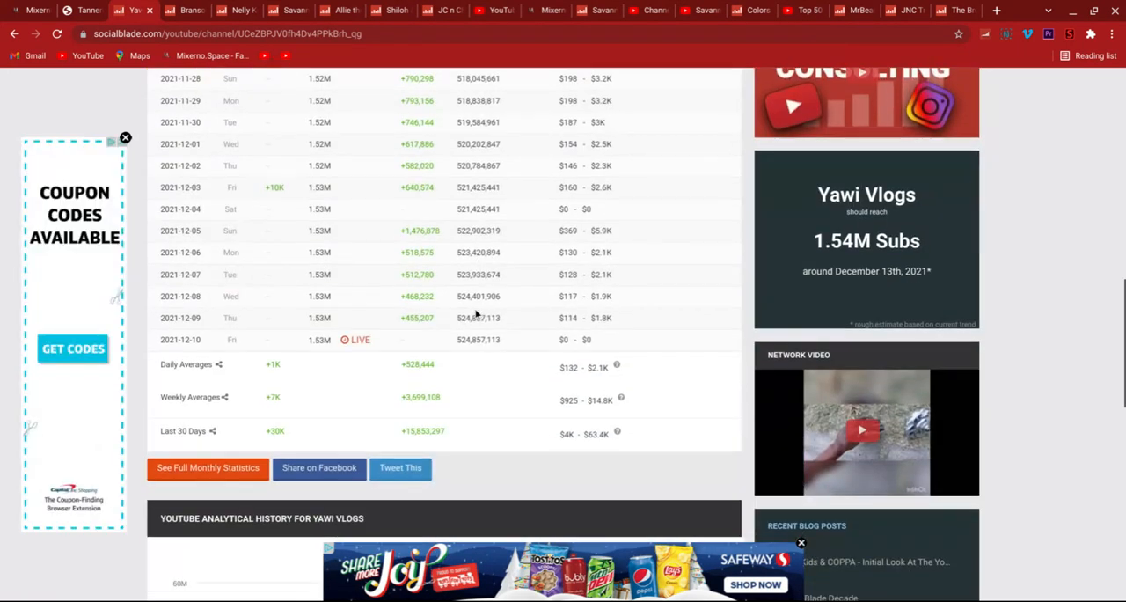
pyautogui.scroll(-3)
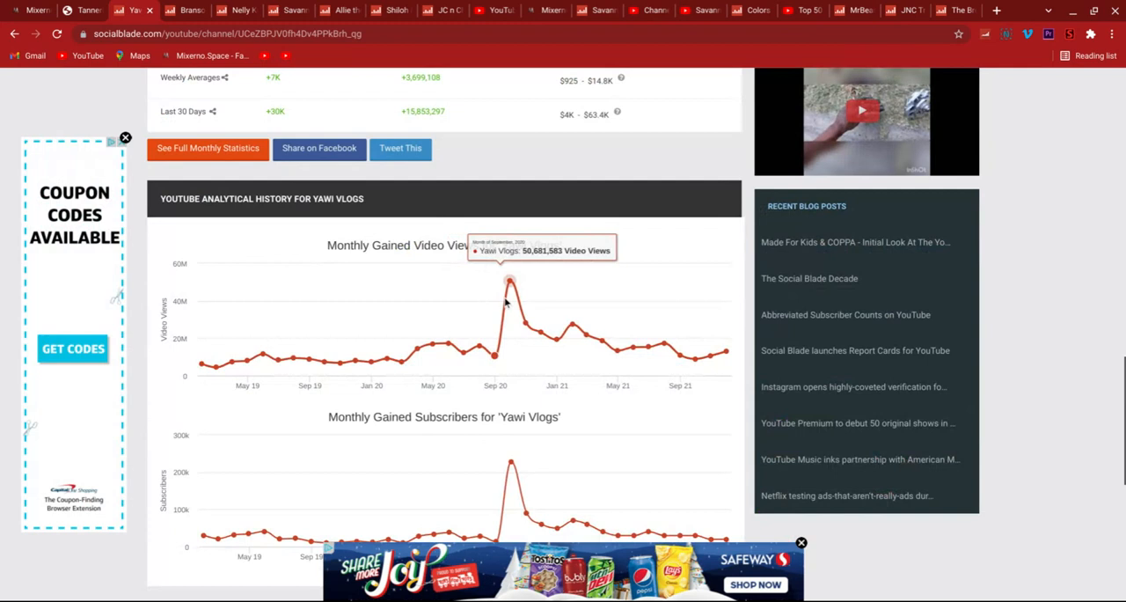
pyautogui.scroll(-3)
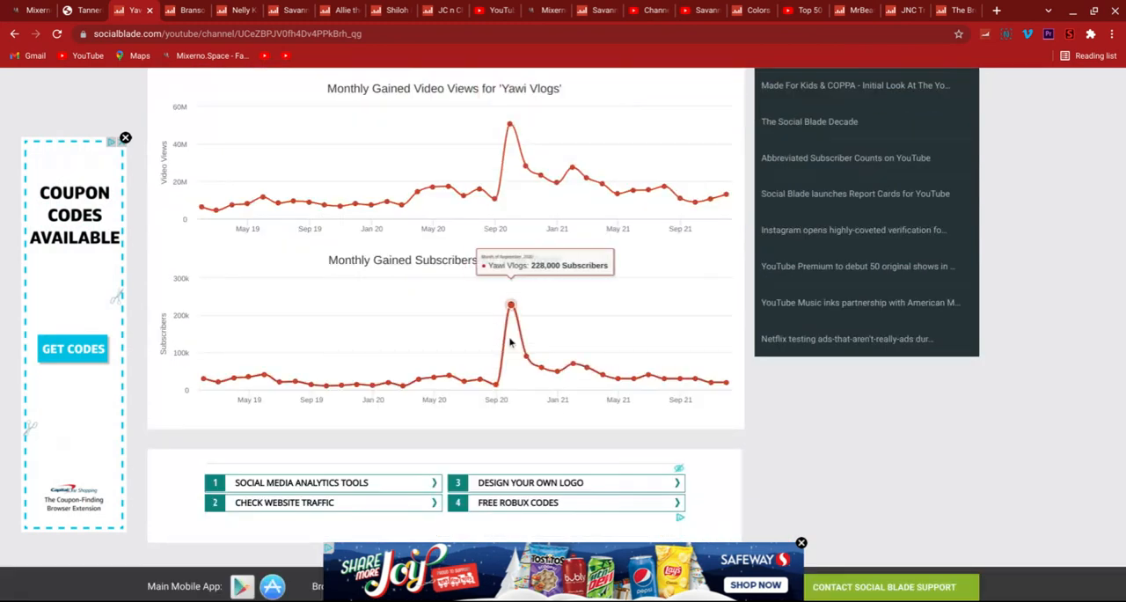
pyautogui.moveTo(618, 377)
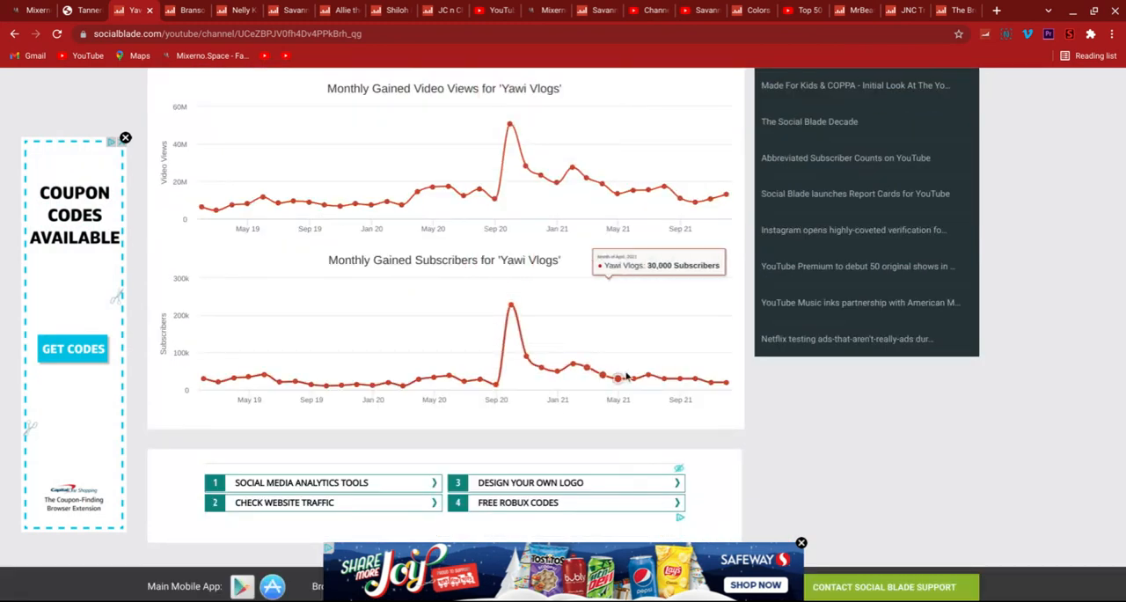
pyautogui.moveTo(725, 380)
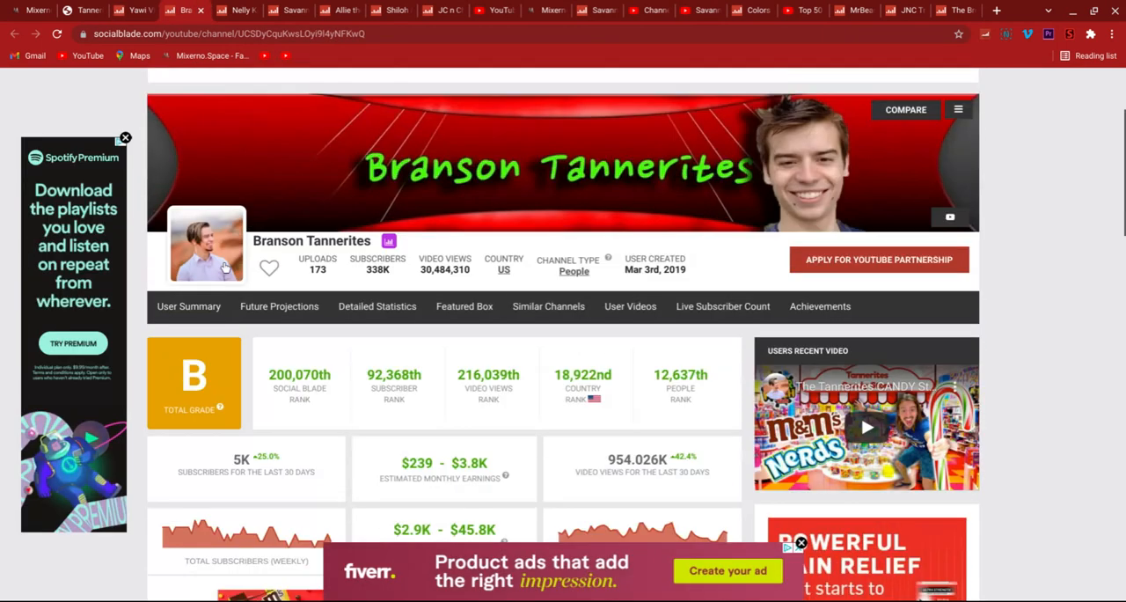
# - Scroll further through the Yawi Vlogs summary and stats table
pyautogui.scroll(-3)
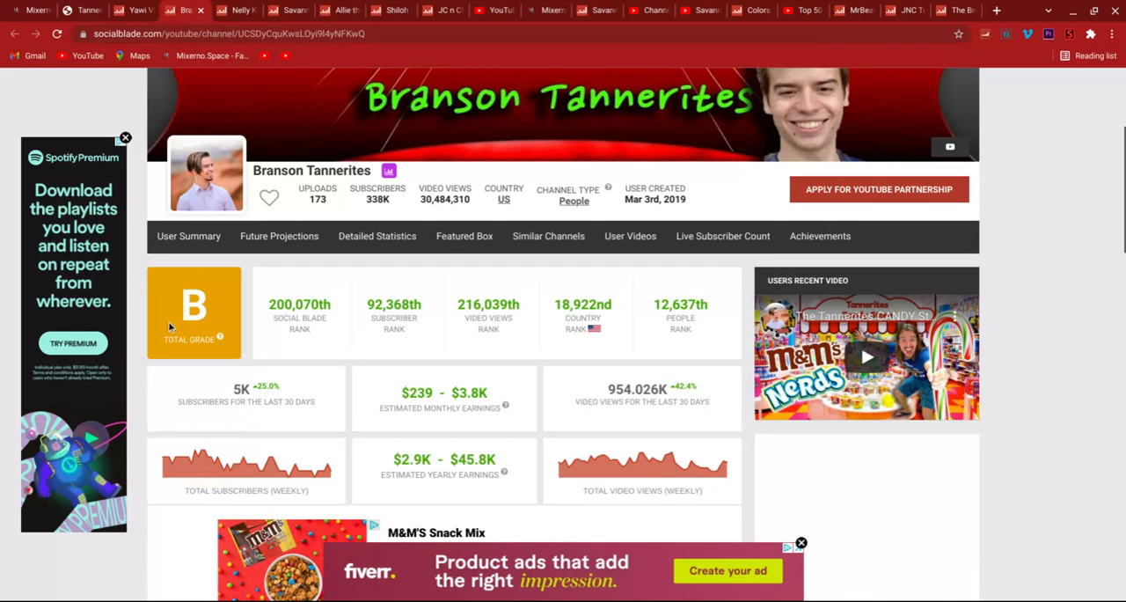
pyautogui.scroll(-3)
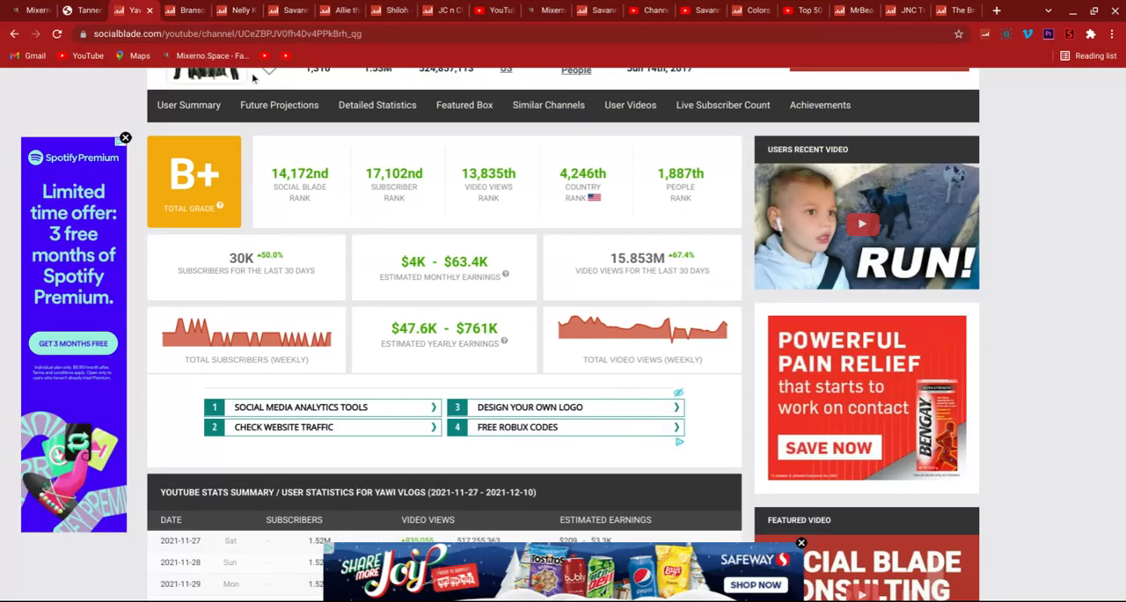
# - Show Yawi Vlogs' Future Projections table of subscriber and view milestones
pyautogui.click(278, 106)
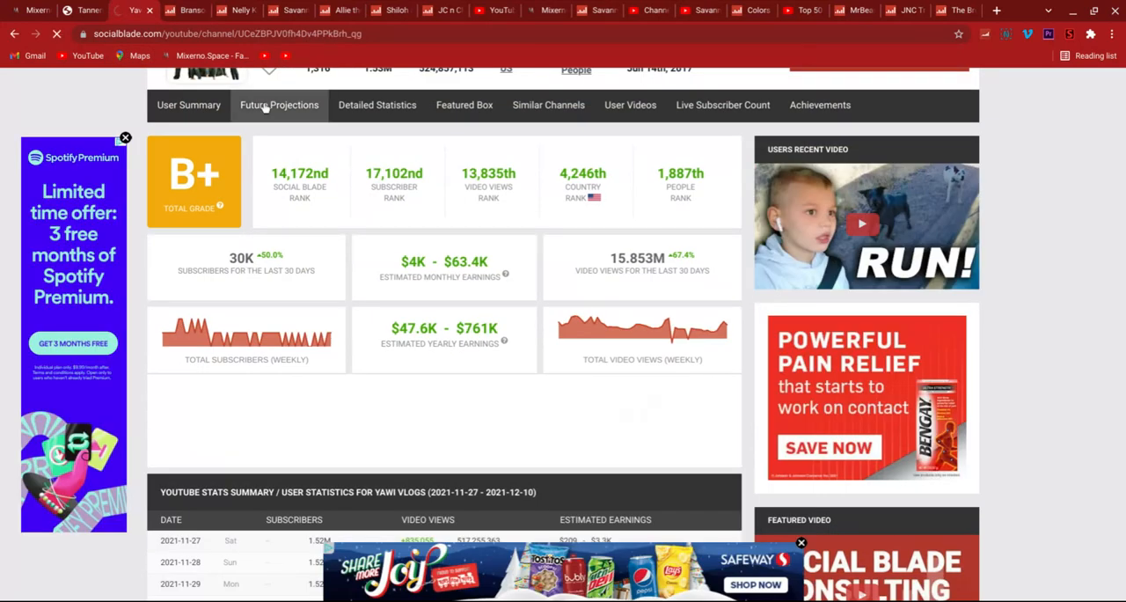
pyautogui.click(278, 106)
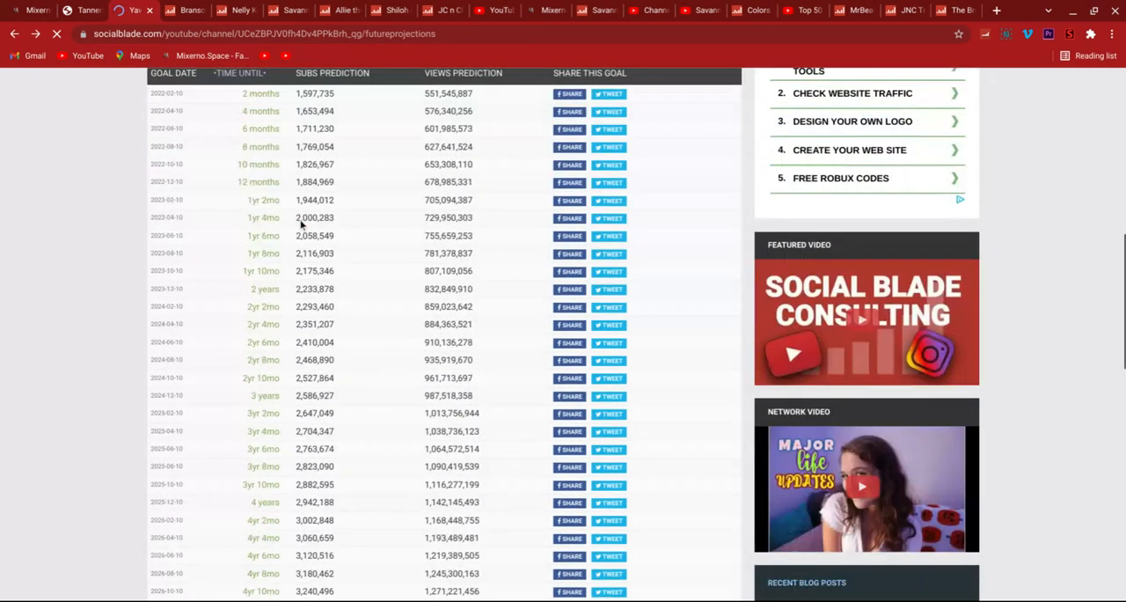
pyautogui.scroll(-3)
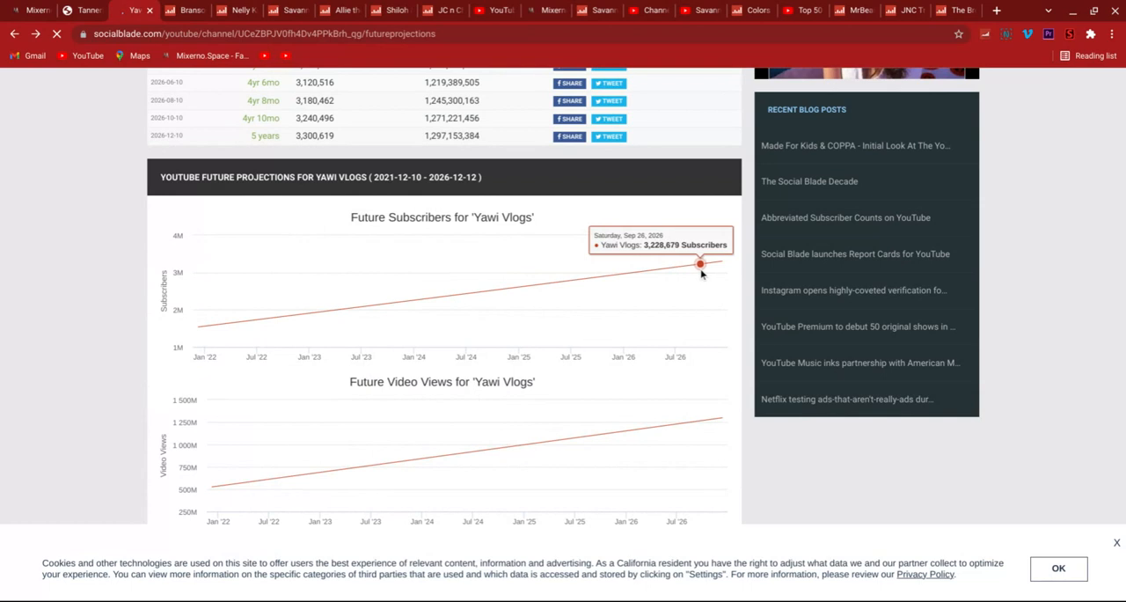
pyautogui.scroll(-3)
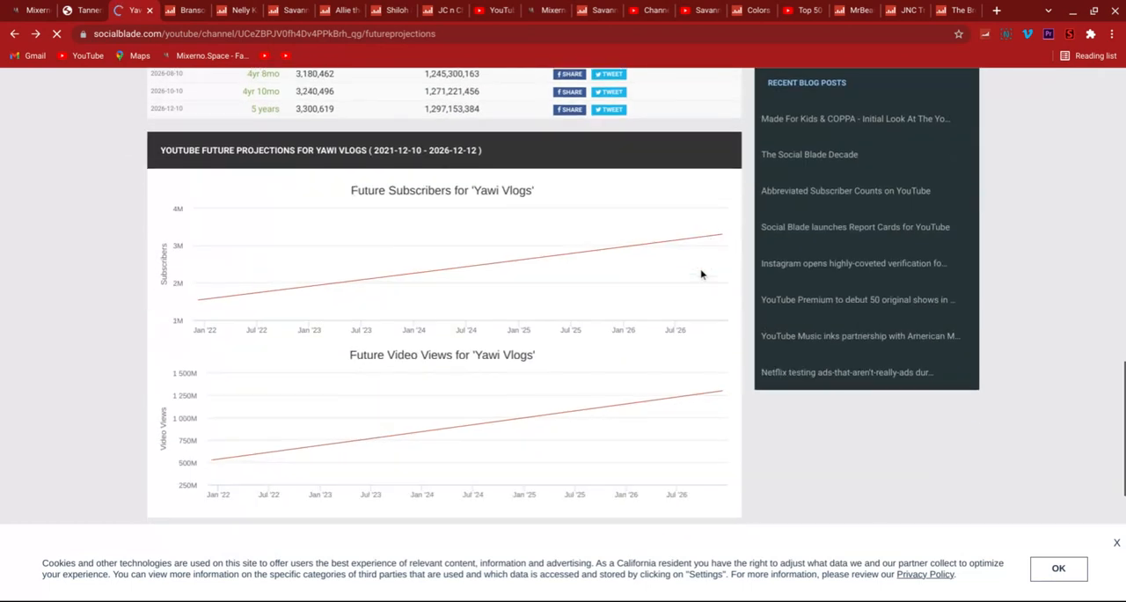
pyautogui.scroll(3)
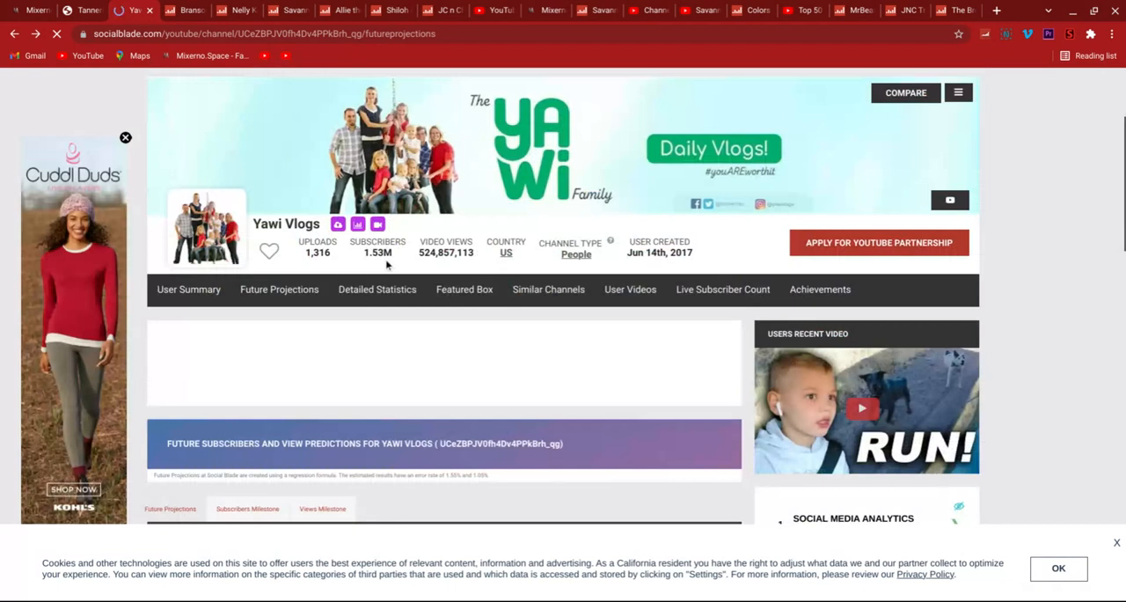
# - Scroll down to Yawi Vlogs' Future Subscribers and video views graphs through 2026
pyautogui.scroll(-3)
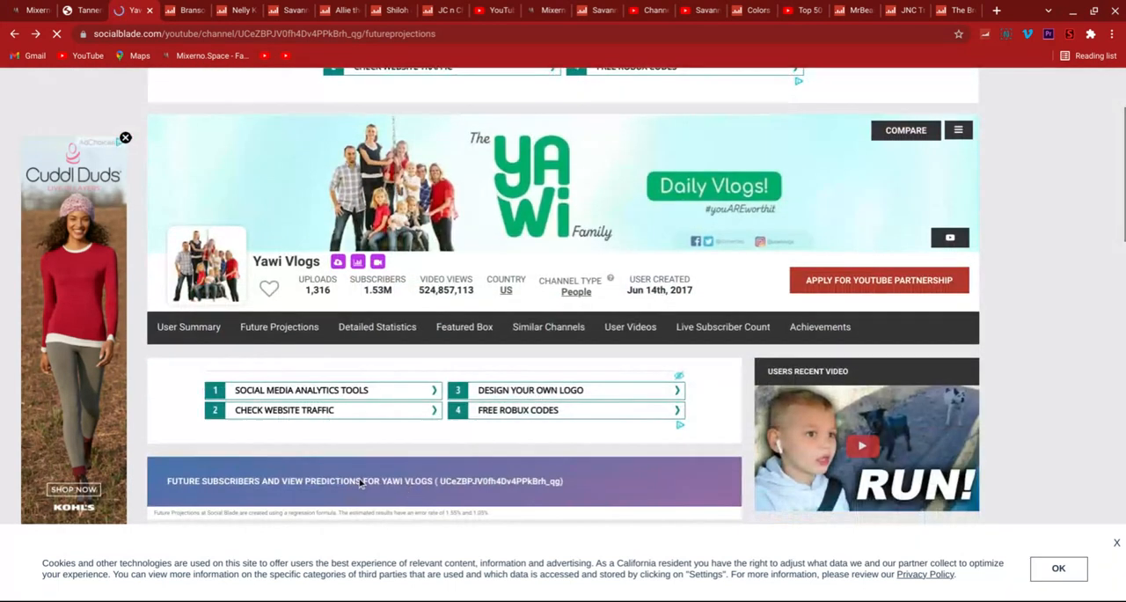
pyautogui.scroll(-3)
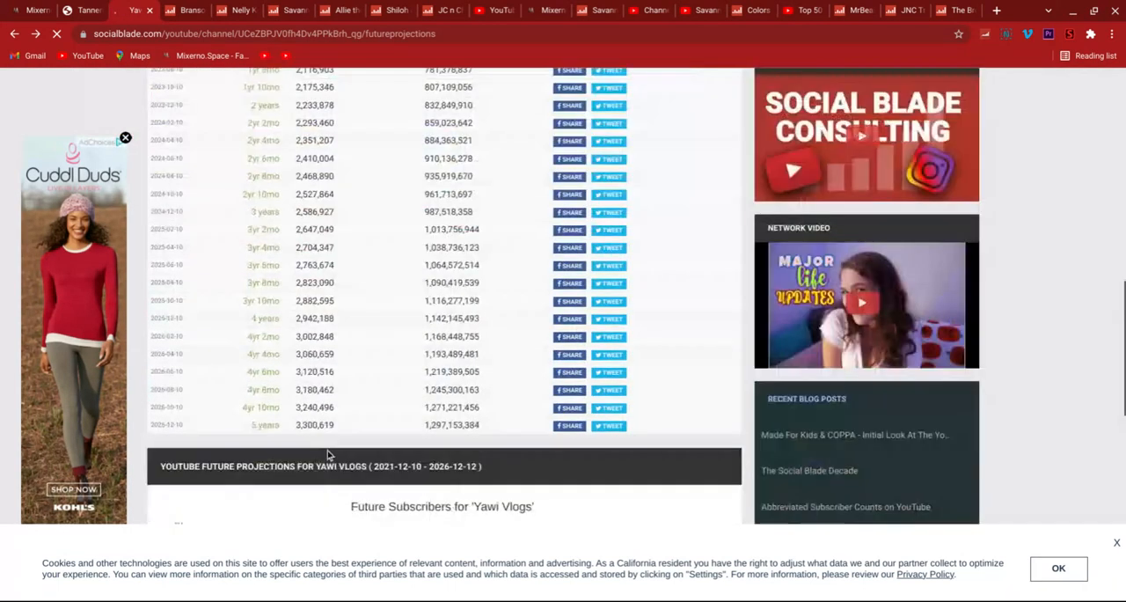
pyautogui.scroll(-3)
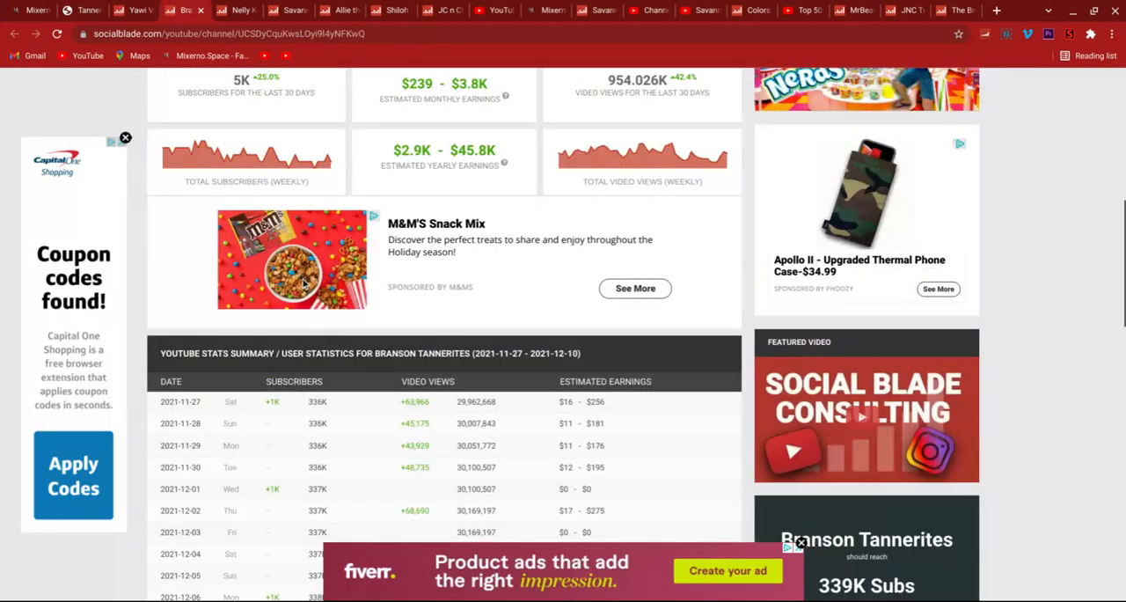
# - Scroll through Branson Tannerites' daily subscribers, views and earnings table
pyautogui.scroll(-3)
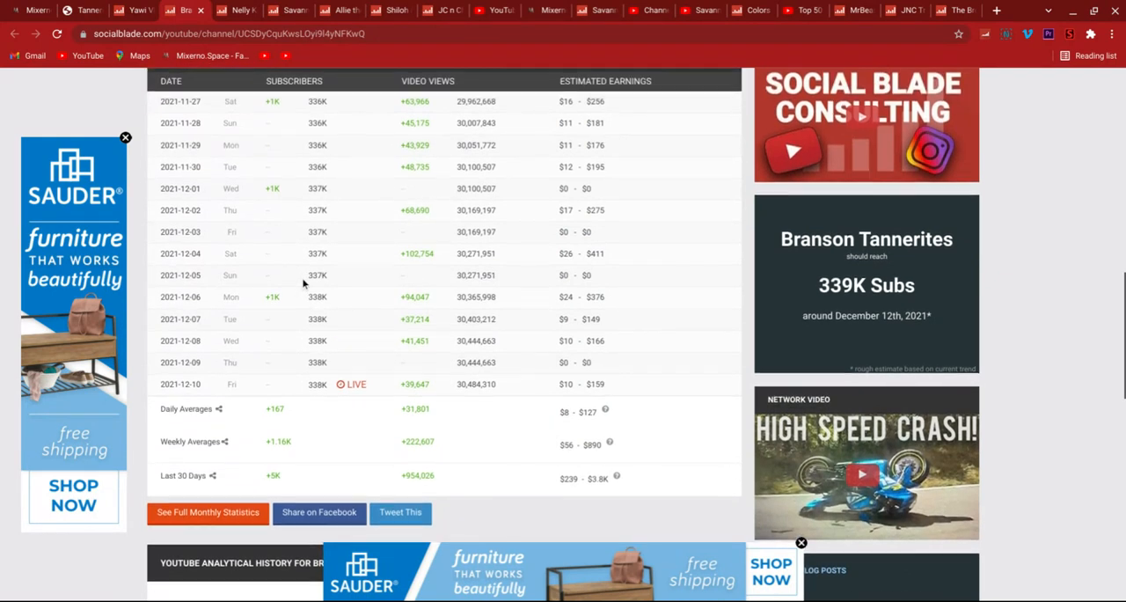
pyautogui.scroll(-3)
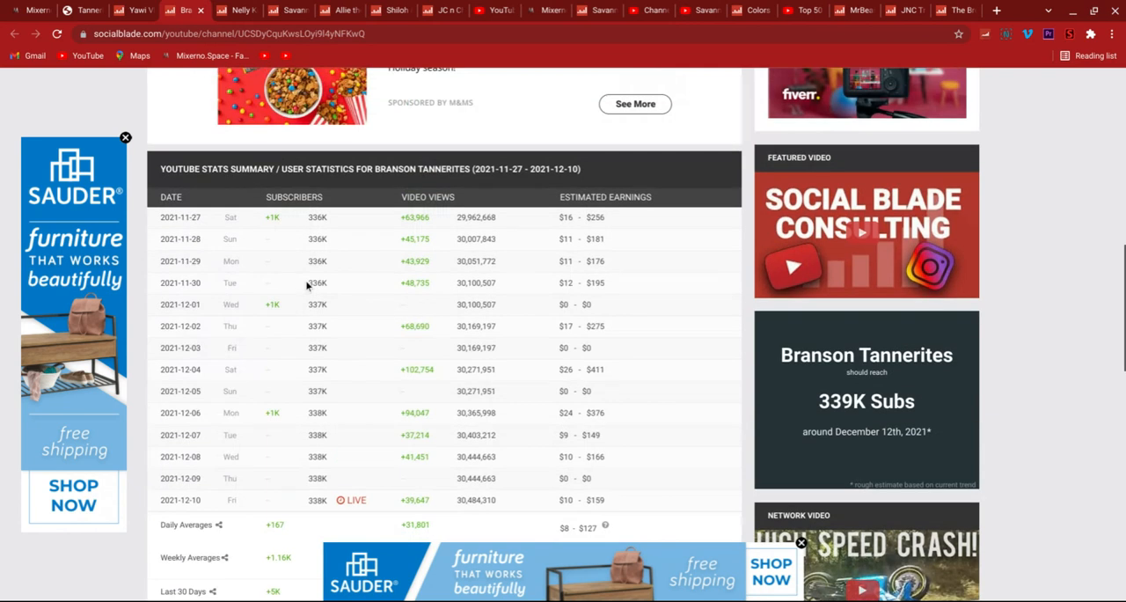
pyautogui.scroll(-3)
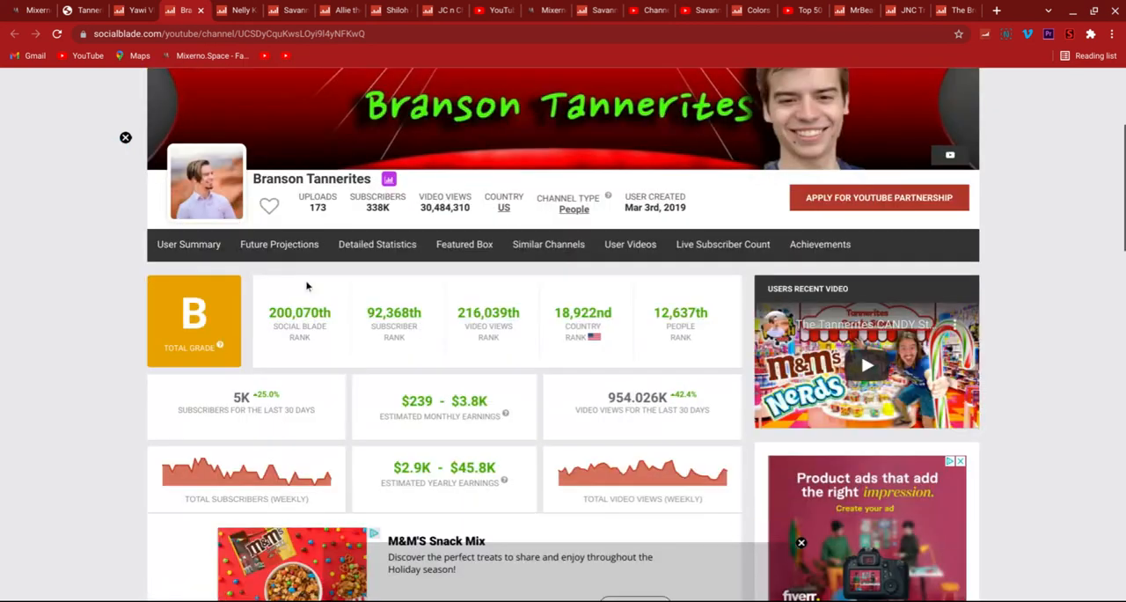
pyautogui.moveTo(283, 475)
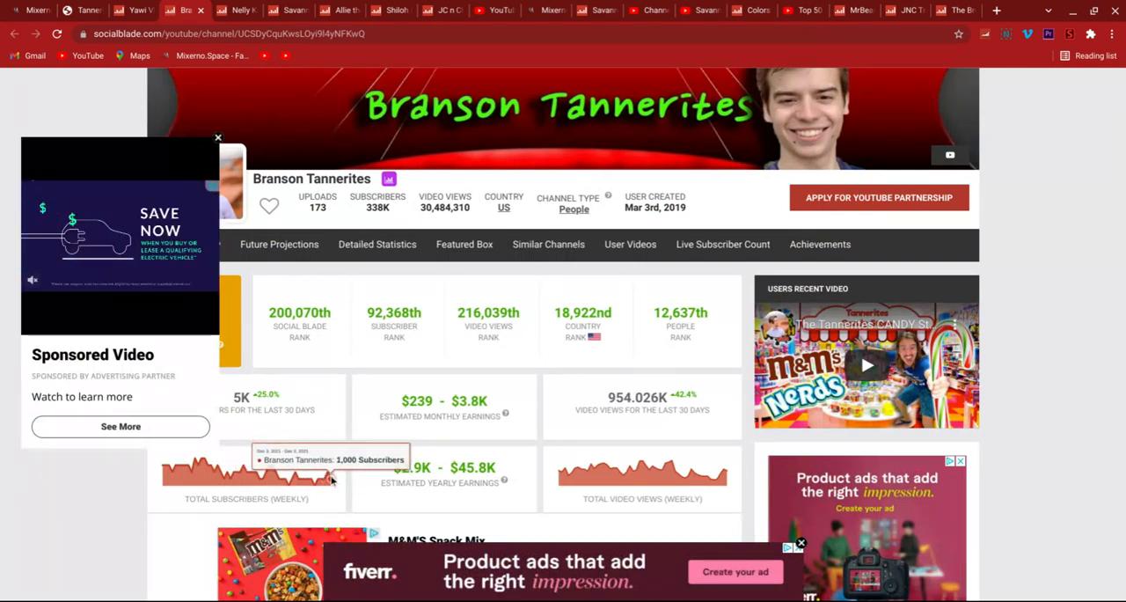
pyautogui.scroll(-3)
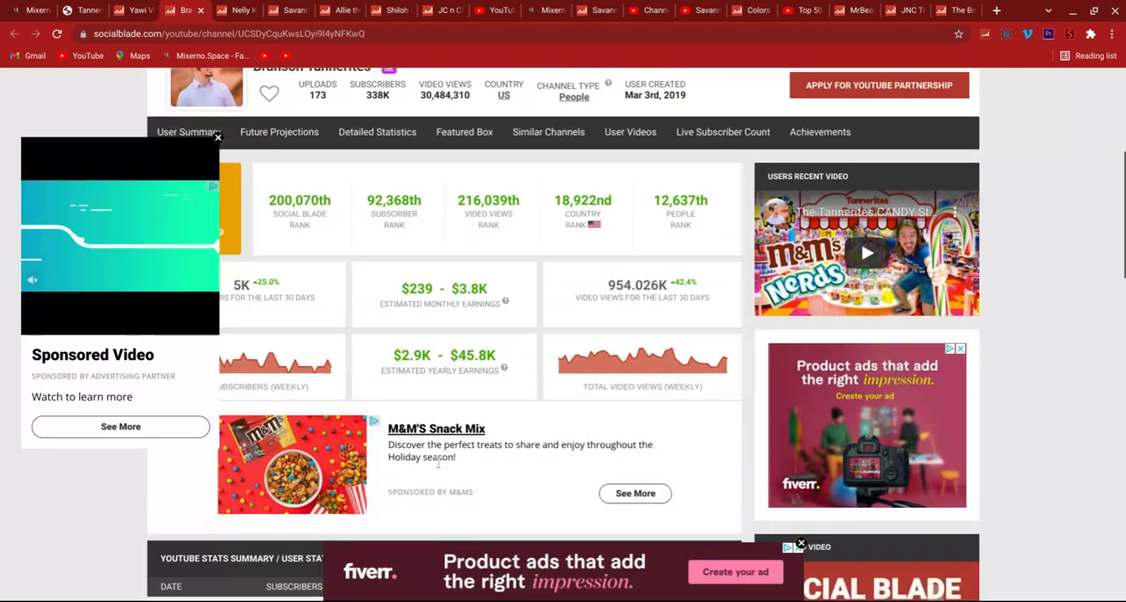
pyautogui.scroll(-3)
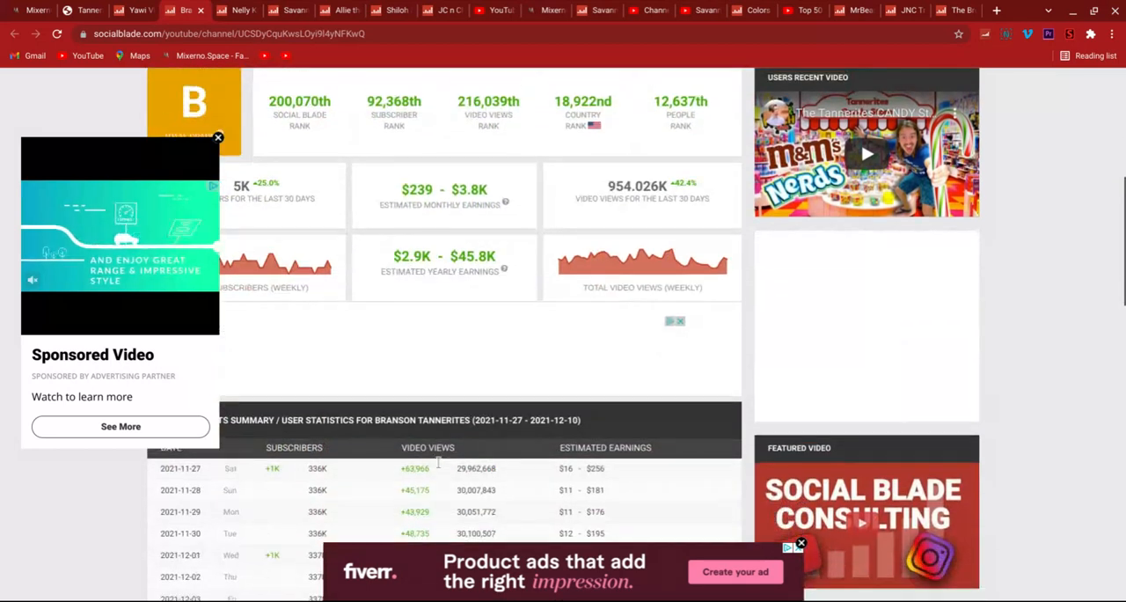
pyautogui.scroll(-3)
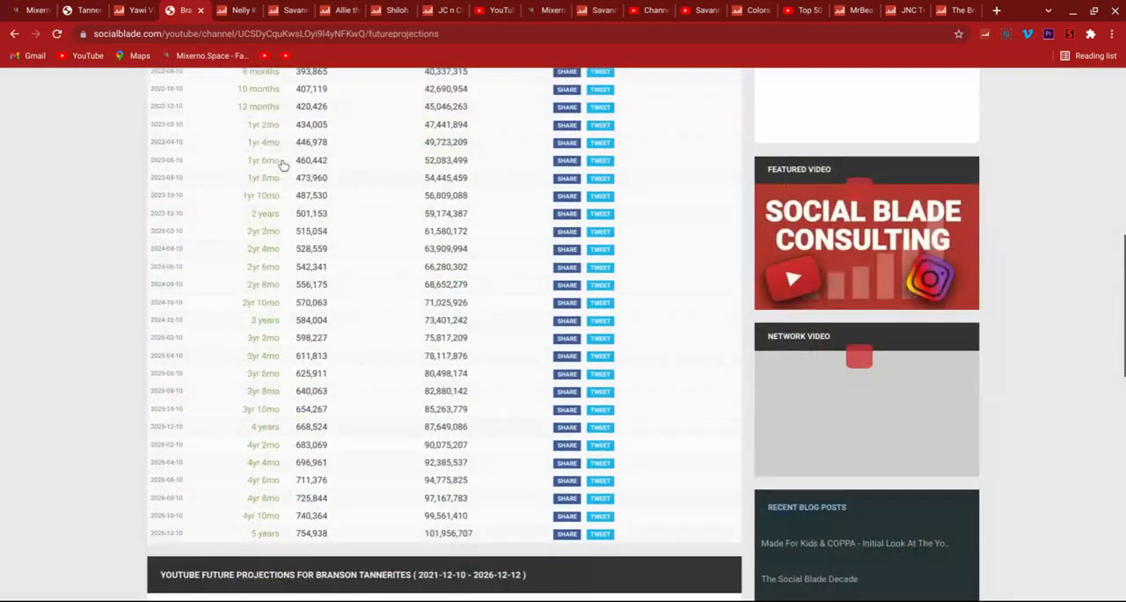
# - Scroll Branson Tannerites' projection milestones out to 5 years and the detailed monthly table
pyautogui.scroll(-3)
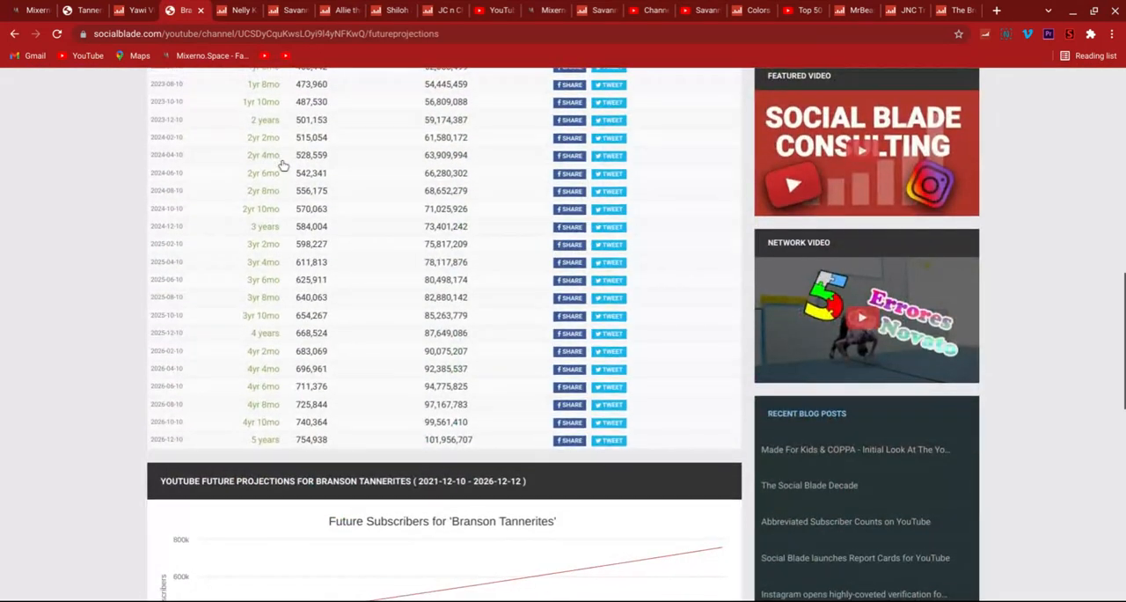
pyautogui.scroll(3)
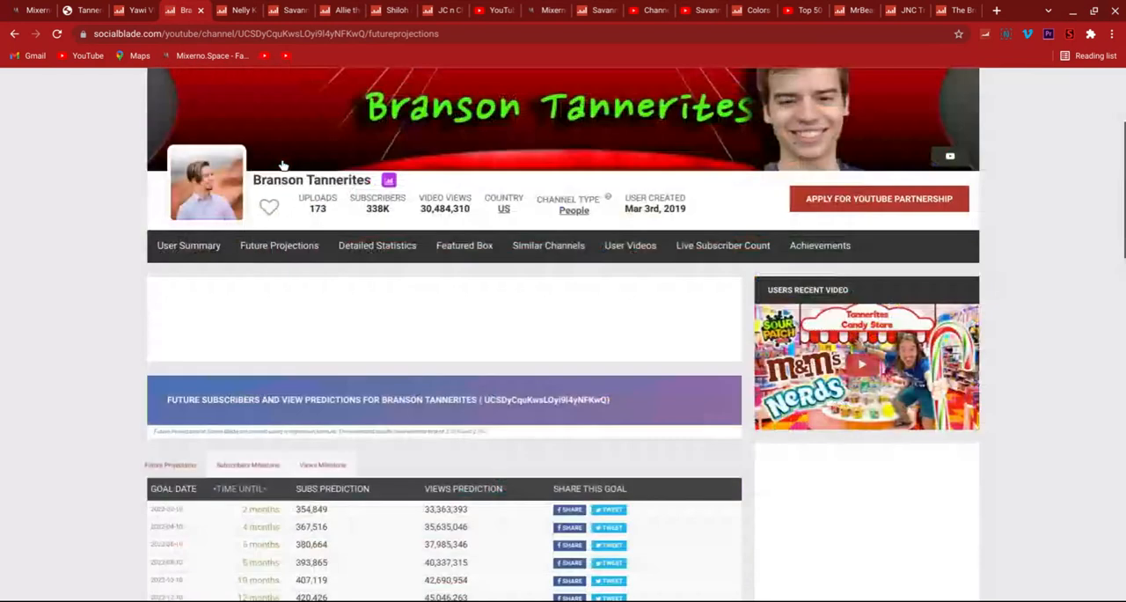
pyautogui.scroll(-3)
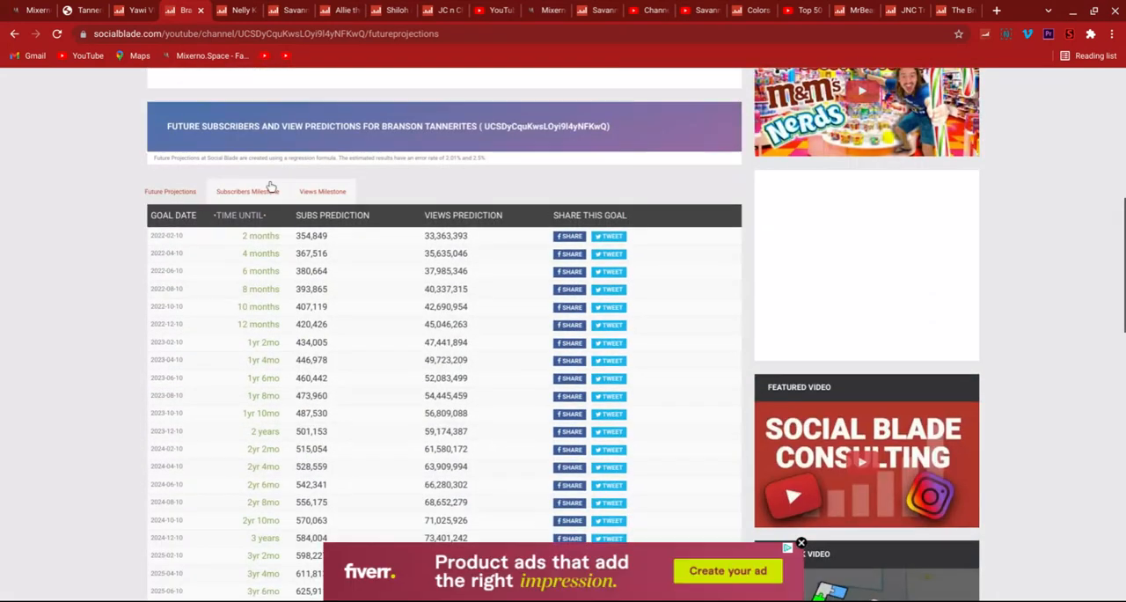
pyautogui.scroll(-3)
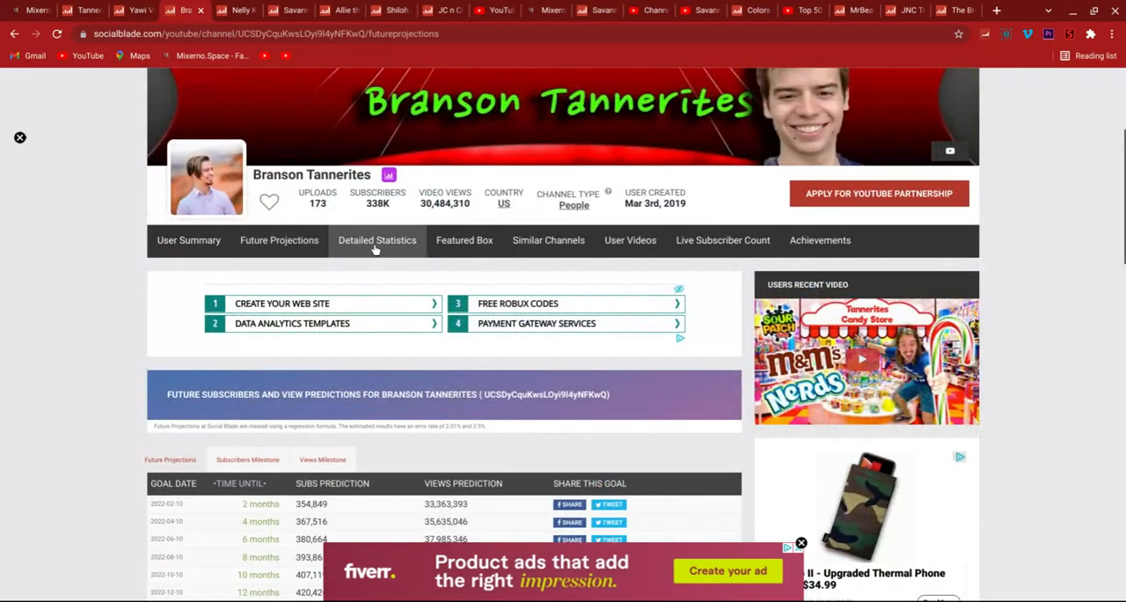
pyautogui.scroll(-3)
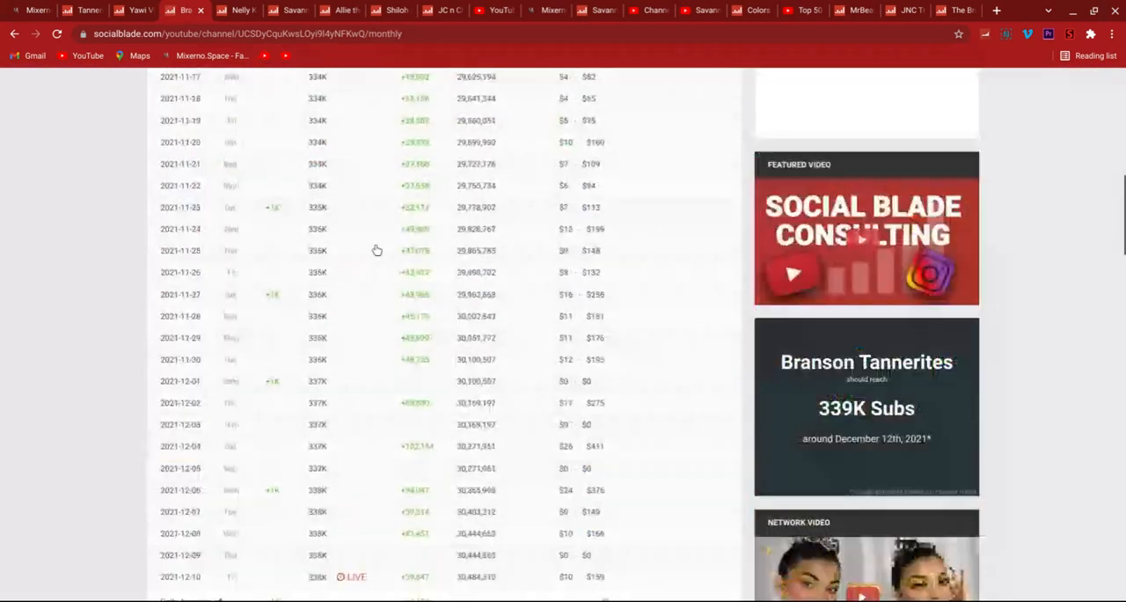
pyautogui.scroll(-3)
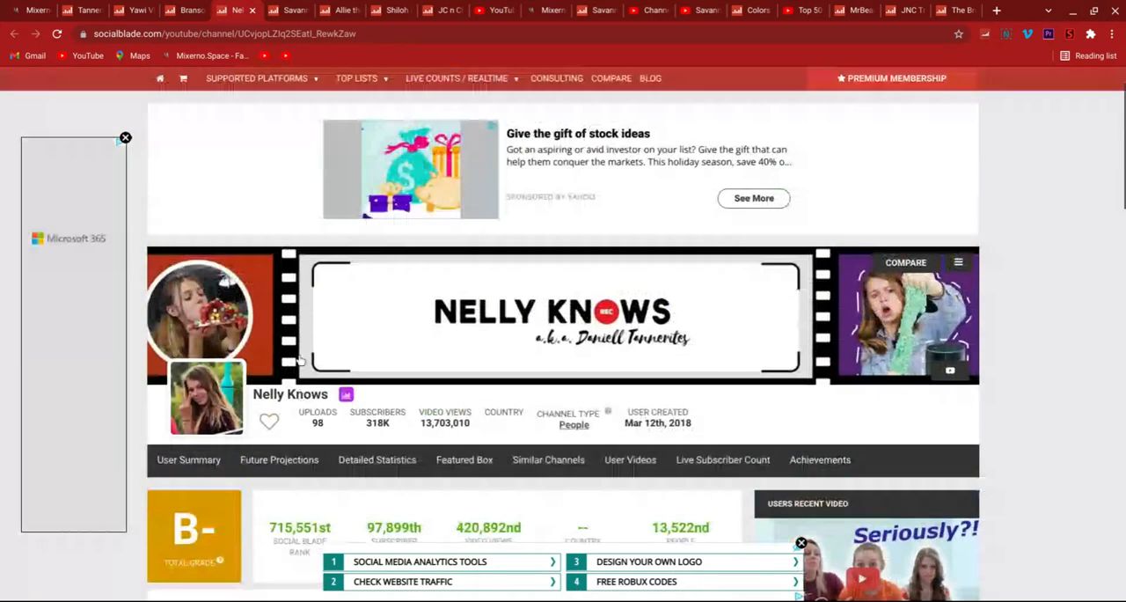
# - Review Nelly Knows' summary ranks, earnings and daily table, then show her Detailed Statistics
pyautogui.scroll(-3)
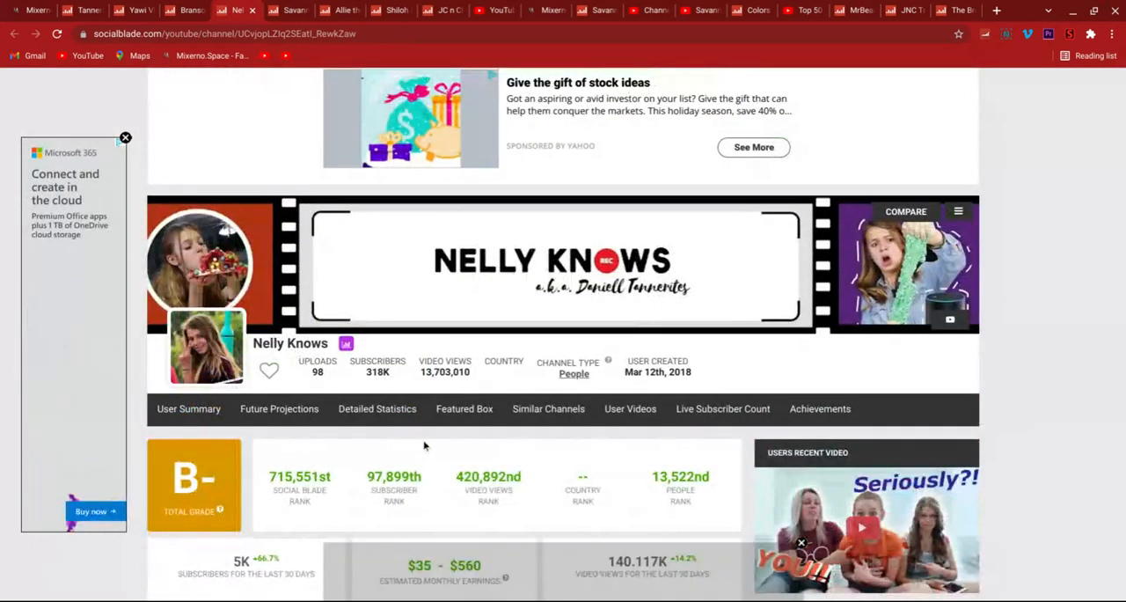
pyautogui.scroll(-3)
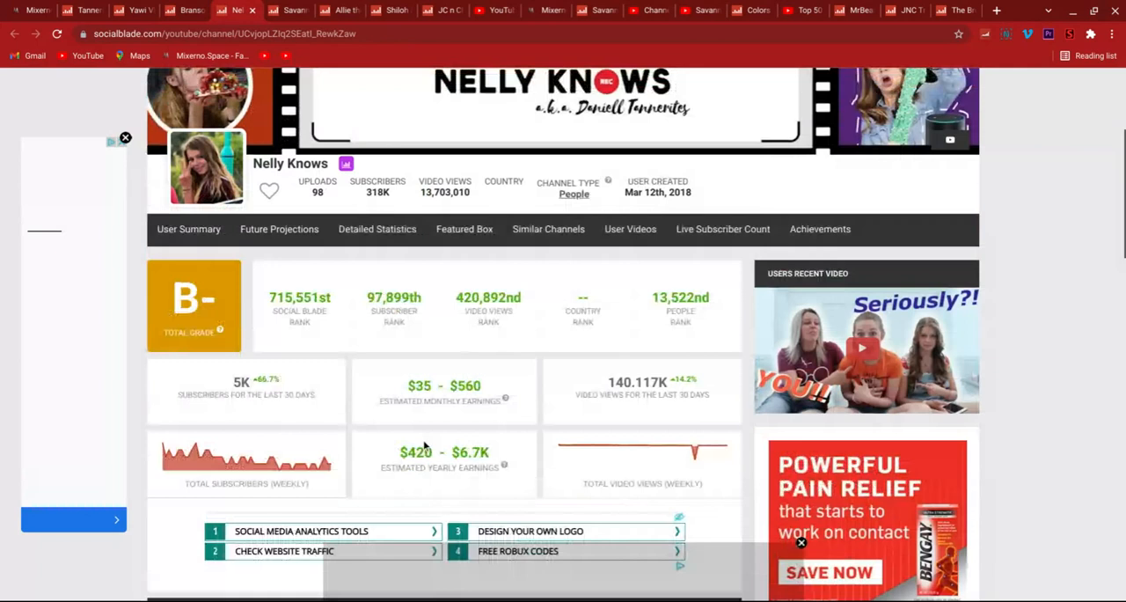
pyautogui.scroll(-3)
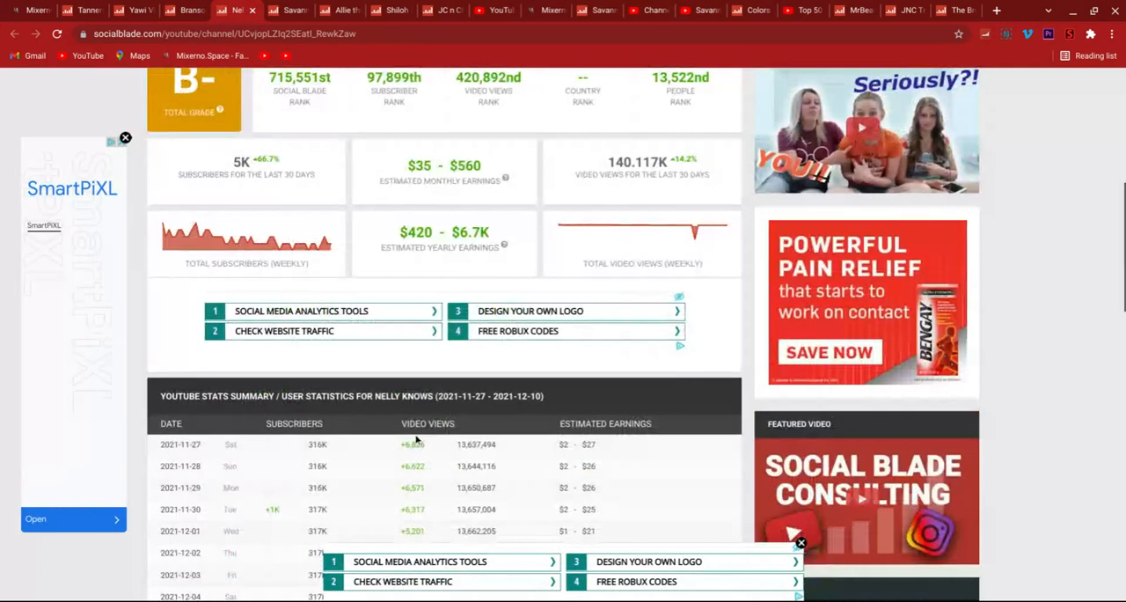
pyautogui.moveTo(261, 235)
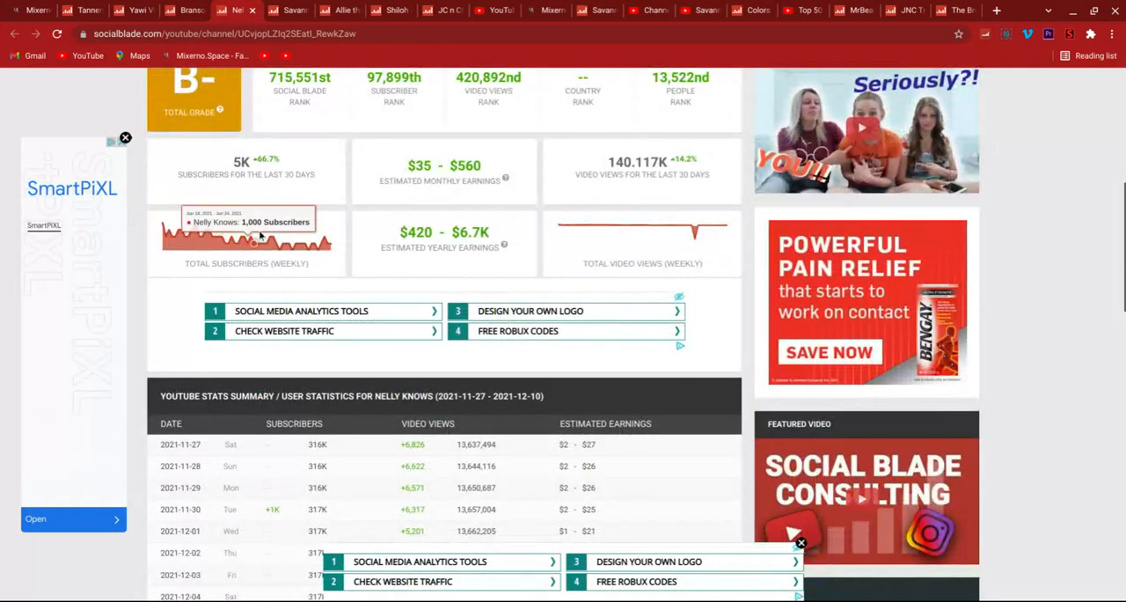
pyautogui.scroll(-3)
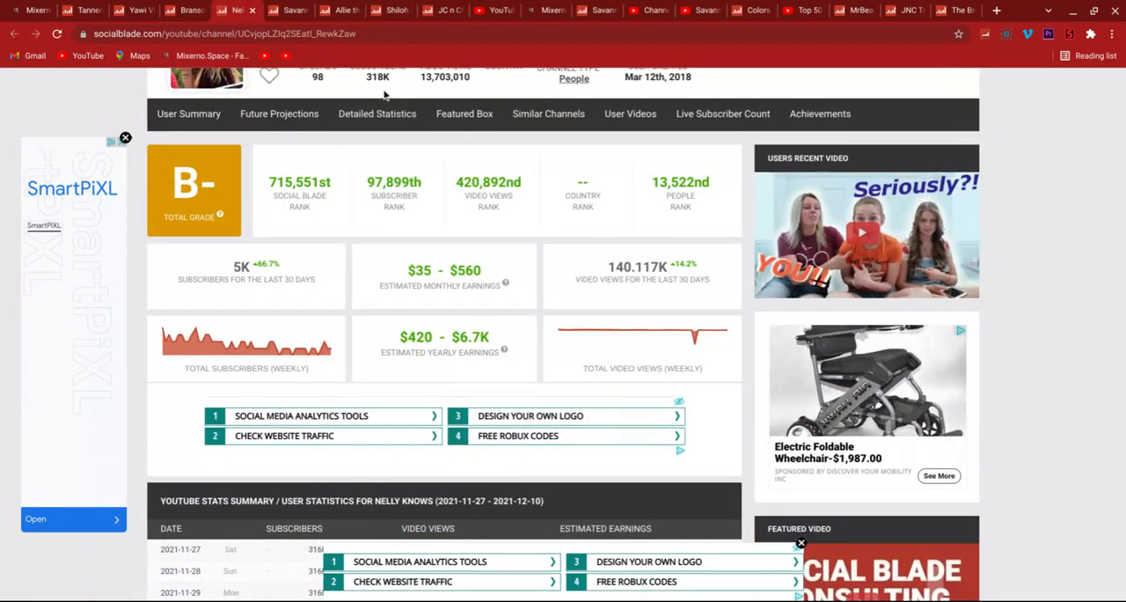
pyautogui.moveTo(457, 351)
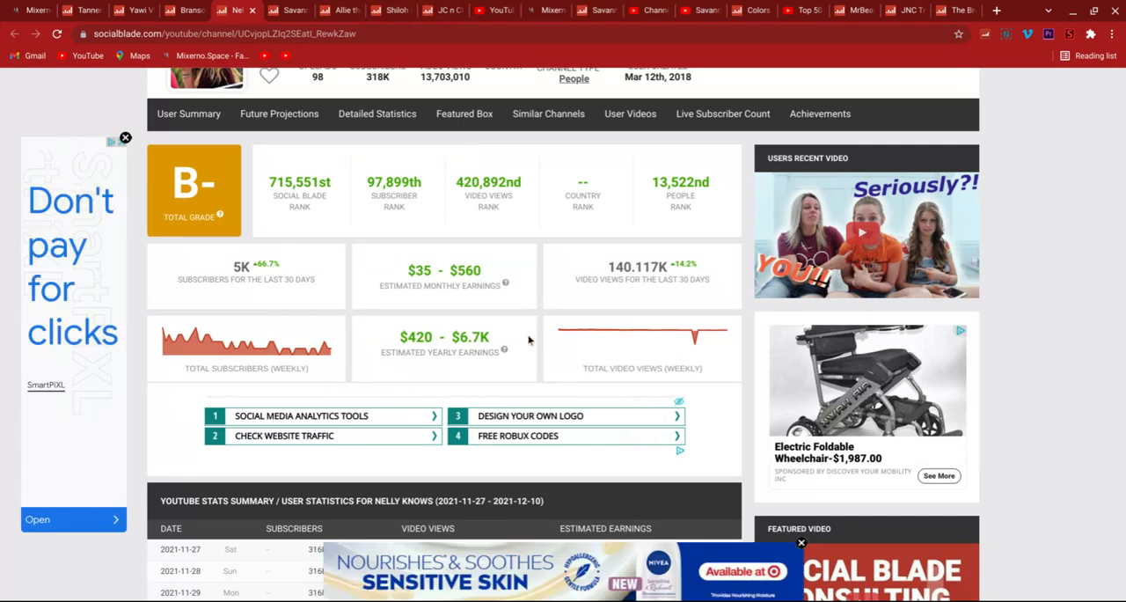
pyautogui.moveTo(695, 343)
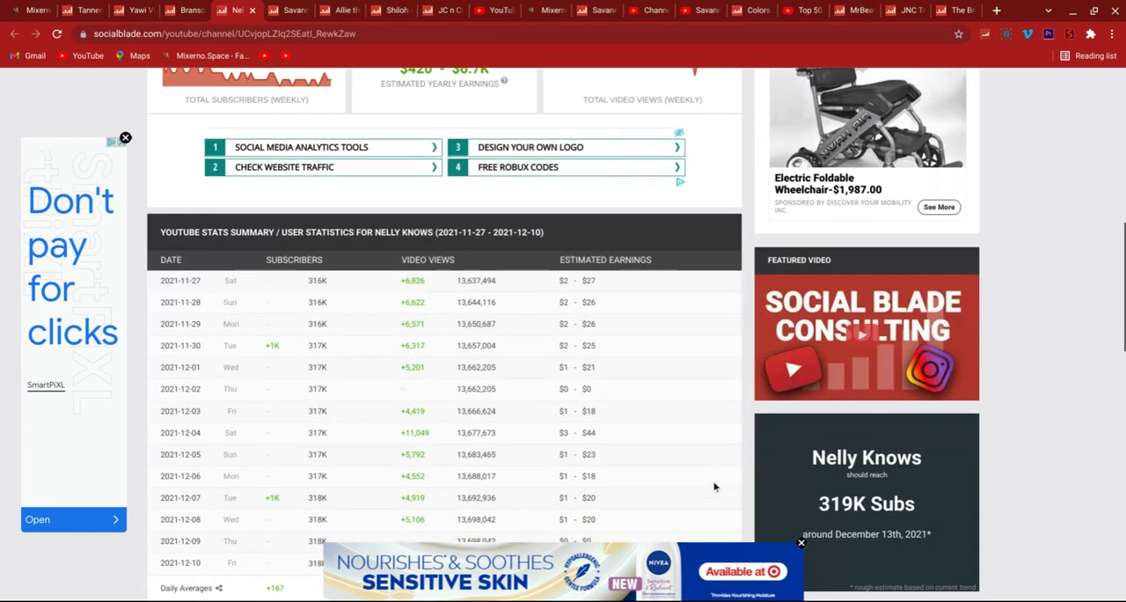
pyautogui.scroll(-3)
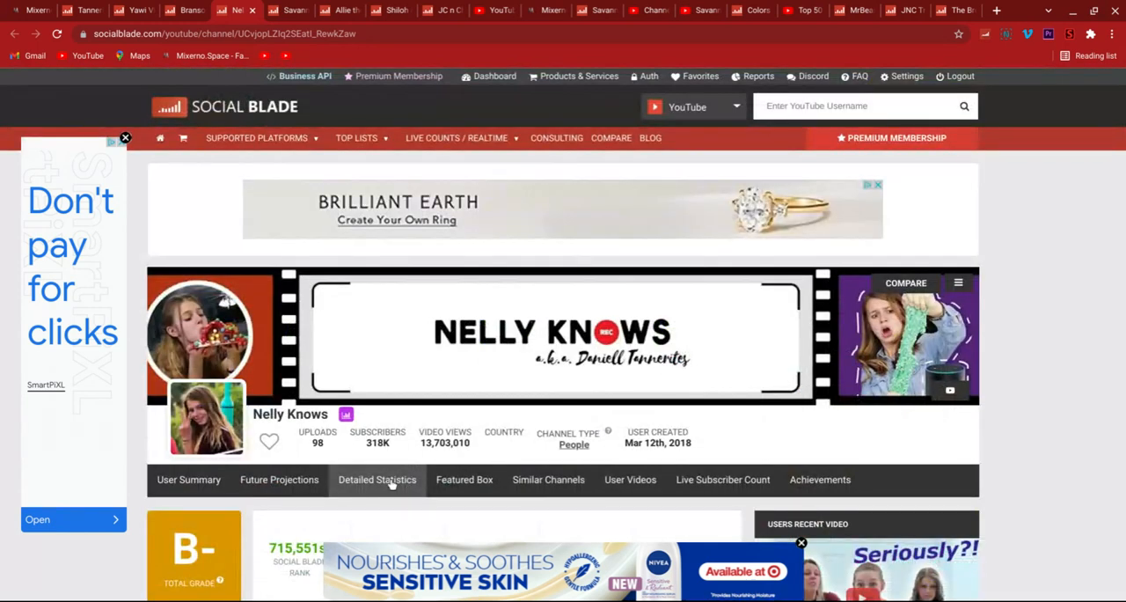
pyautogui.click(376, 478)
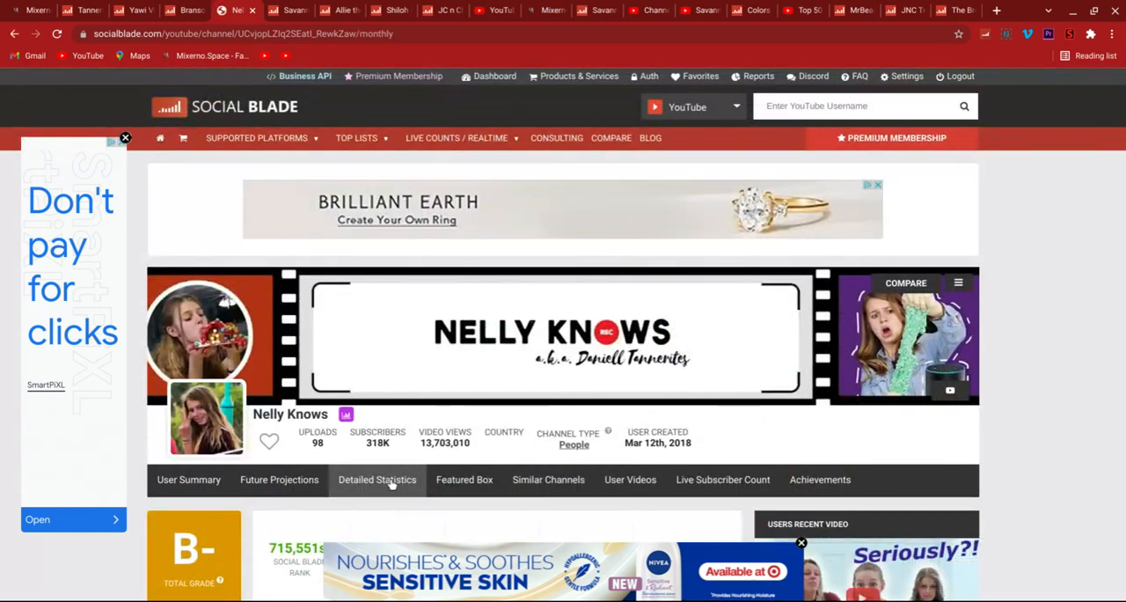
# - Review Nelly Knows' daily stats table and averages, then bring up her Future Projections
pyautogui.scroll(-3)
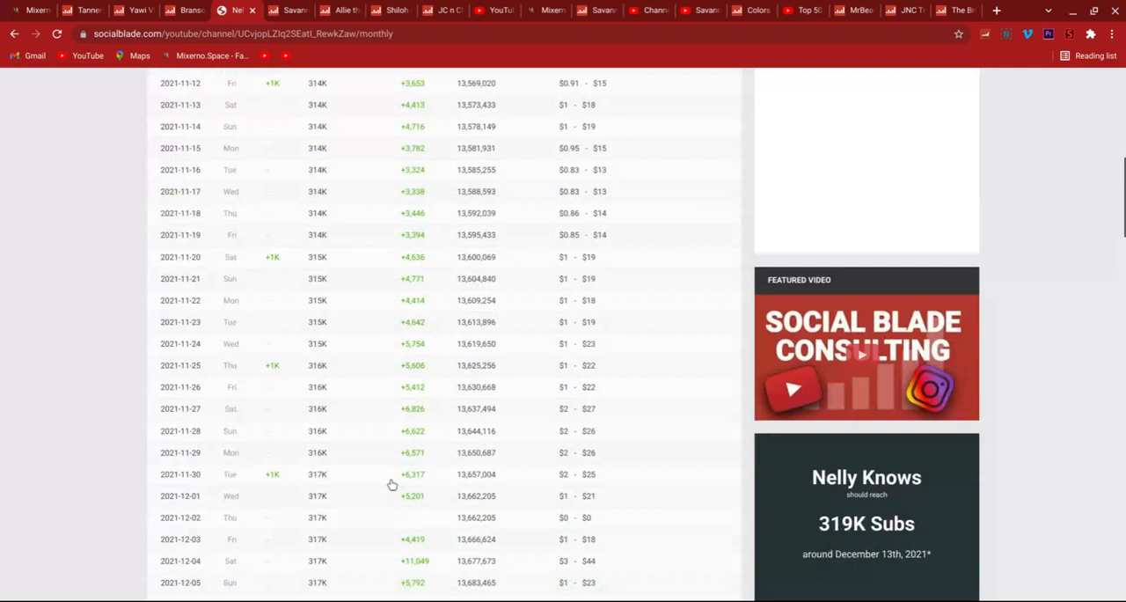
pyautogui.scroll(-3)
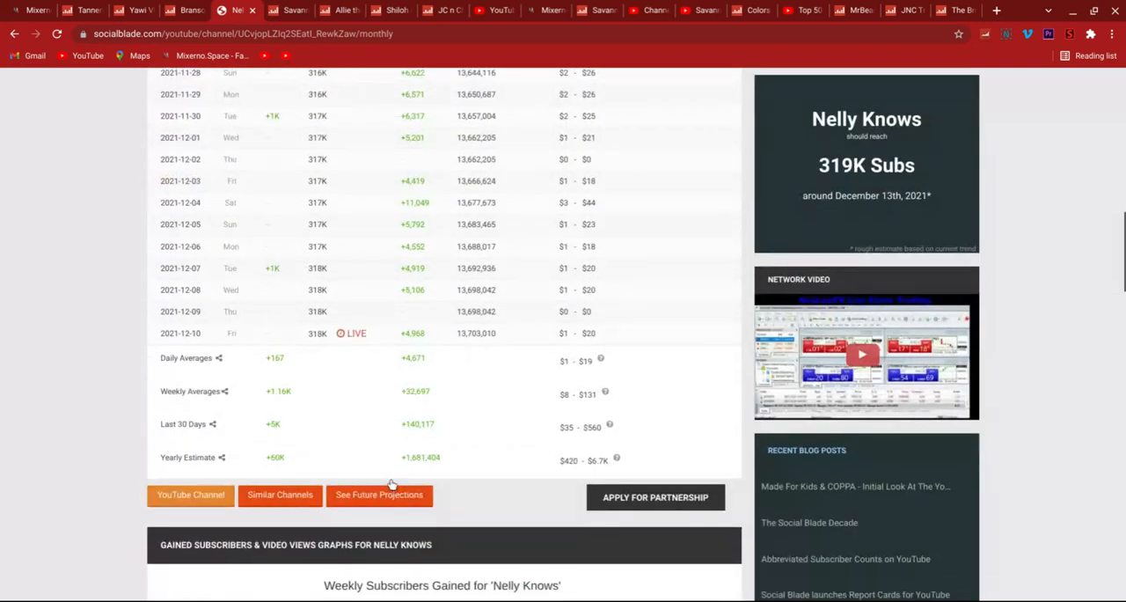
pyautogui.scroll(-3)
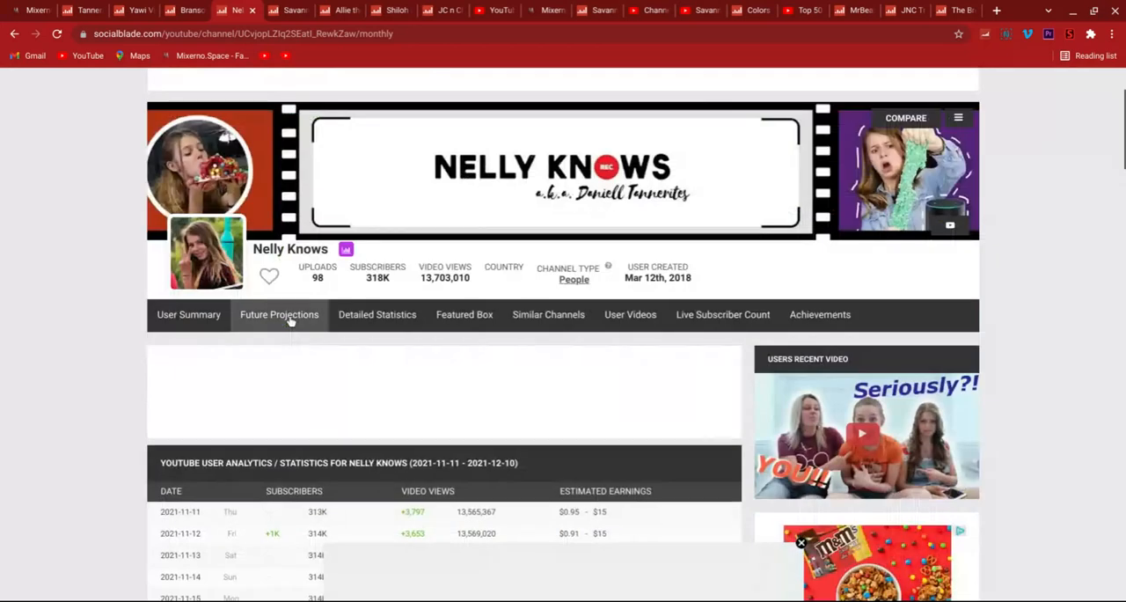
pyautogui.click(278, 313)
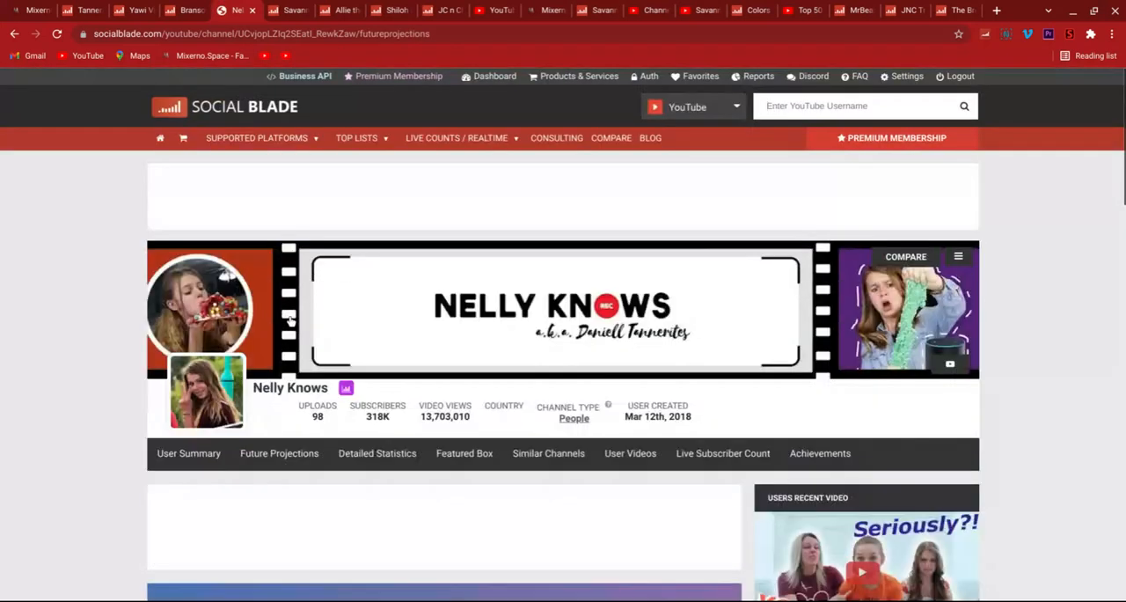
# - Scroll Nelly Knows' projections table out to the 5-year subscriber milestone
pyautogui.scroll(-3)
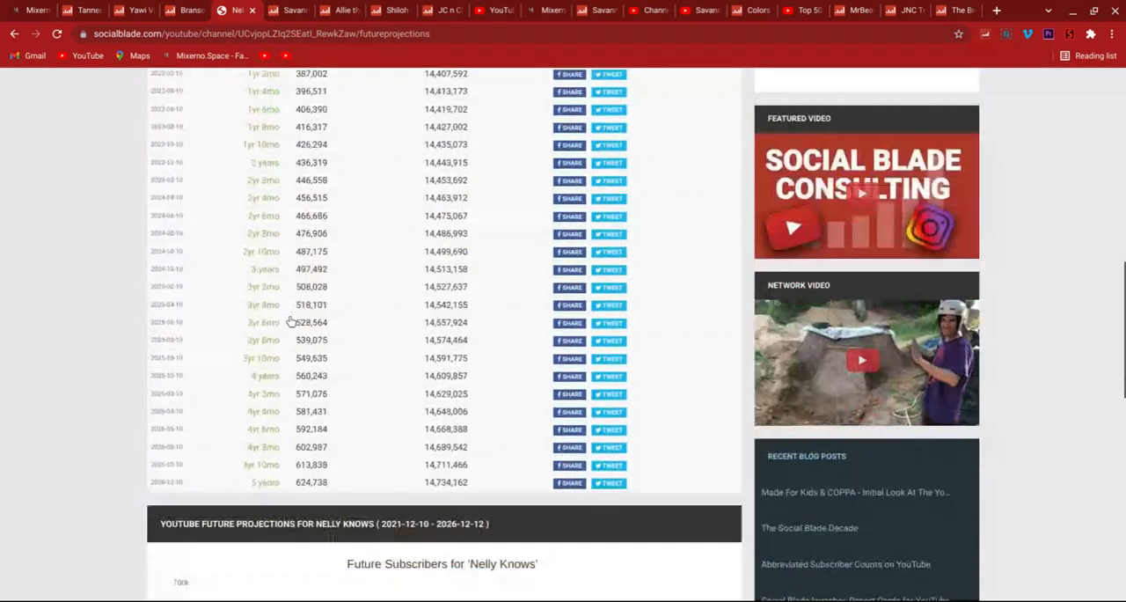
pyautogui.scroll(-3)
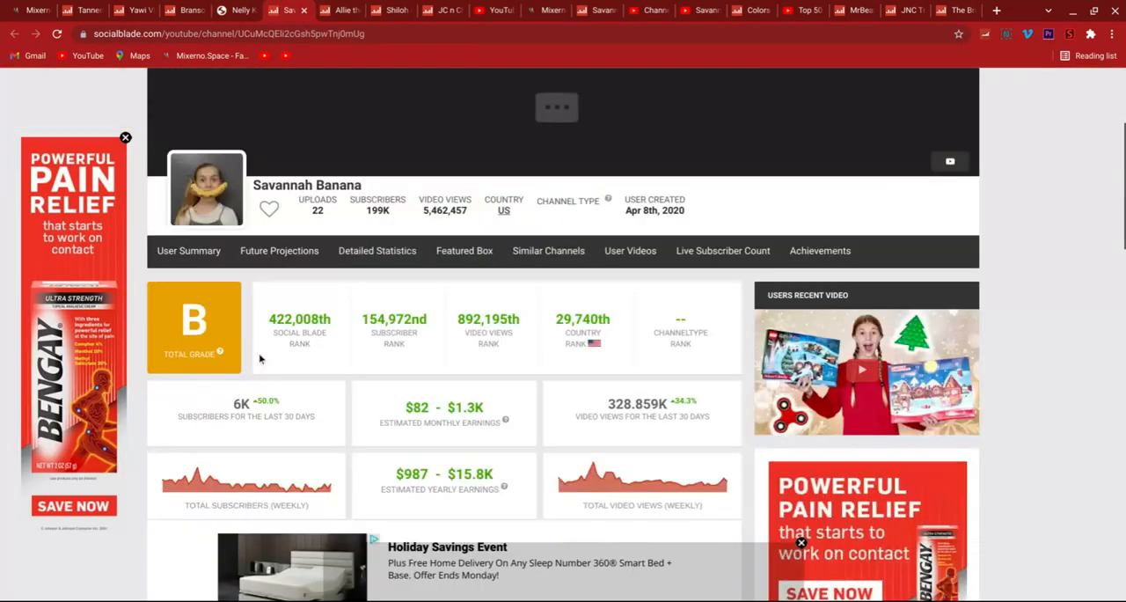
# - Scroll through Savannah Banana's User Summary and daily stats table
pyautogui.scroll(-3)
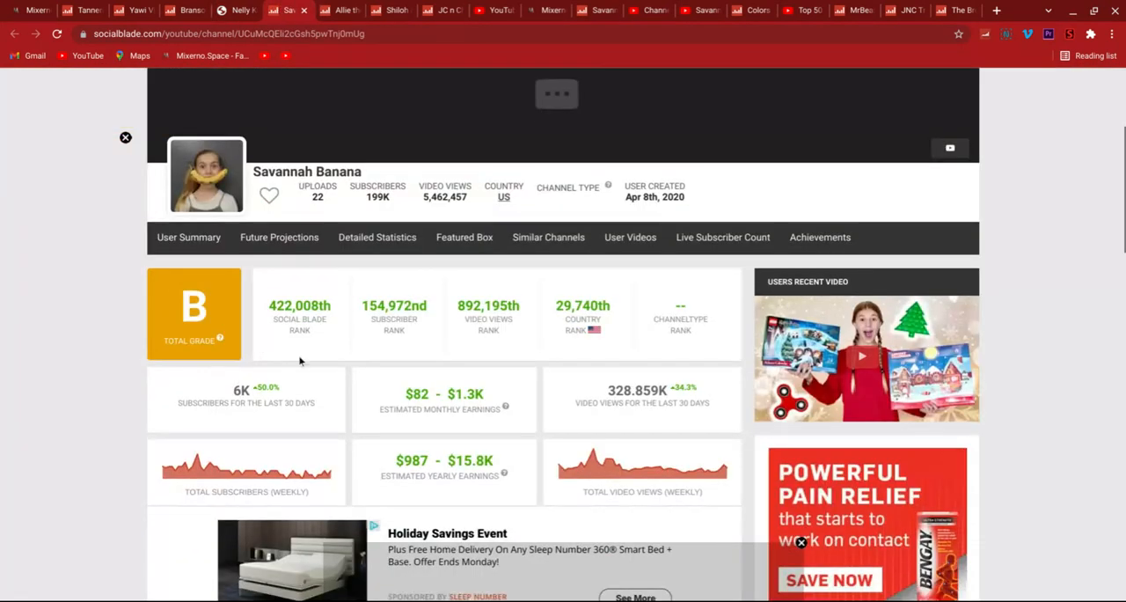
pyautogui.scroll(-3)
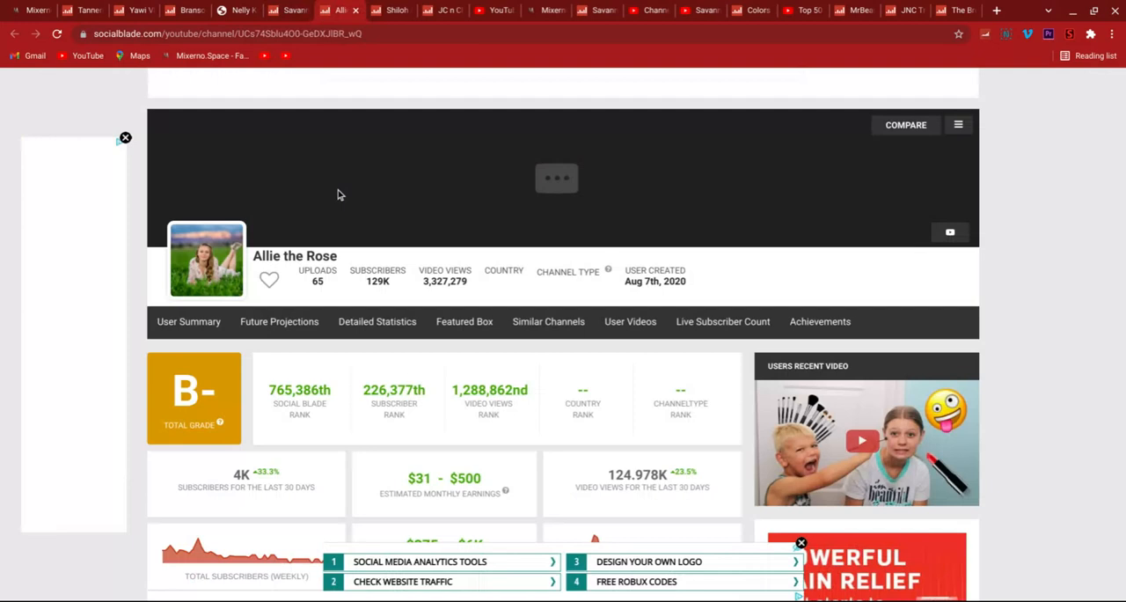
pyautogui.scroll(-3)
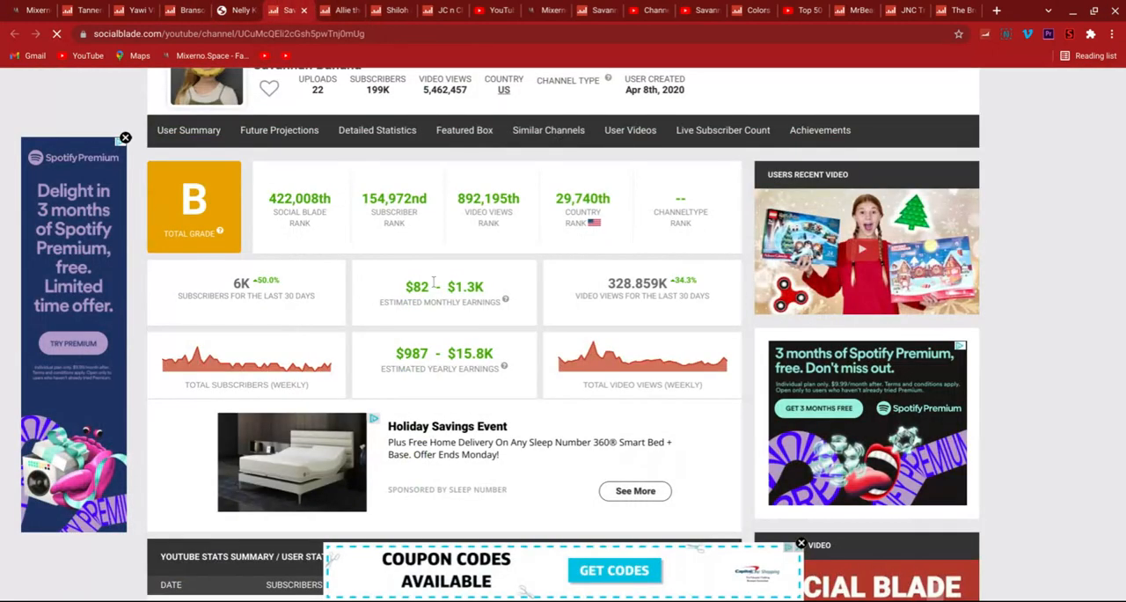
pyautogui.scroll(-3)
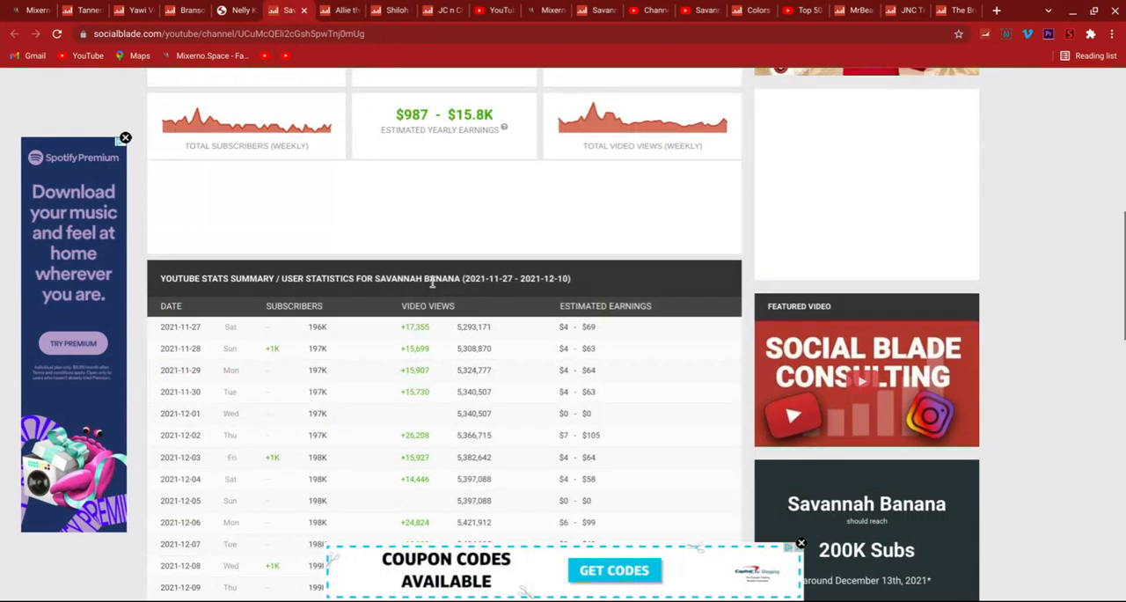
pyautogui.scroll(-3)
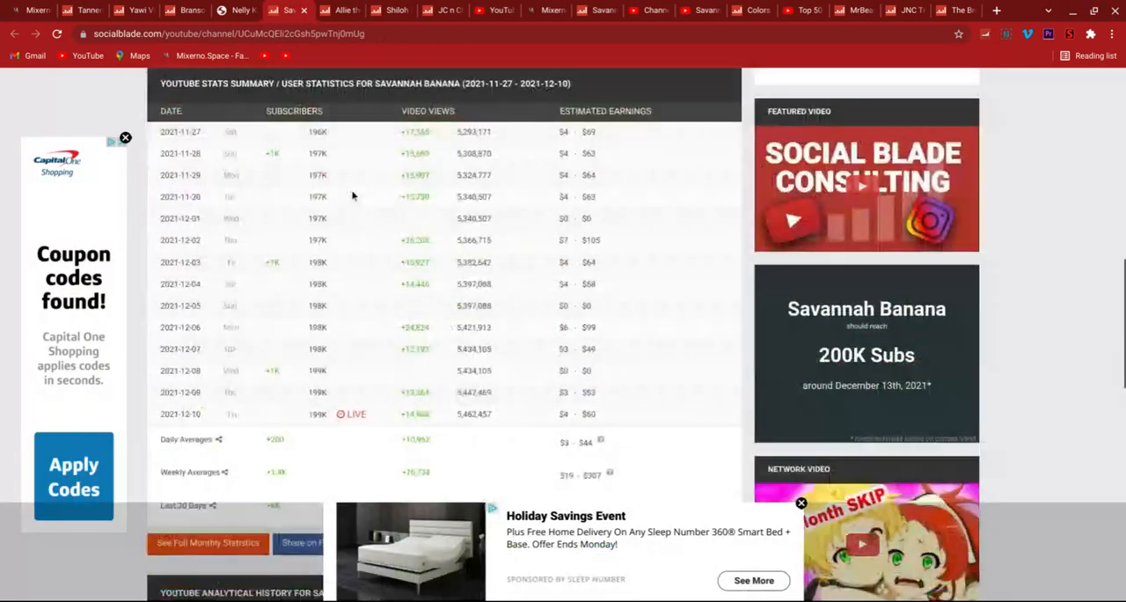
pyautogui.scroll(-3)
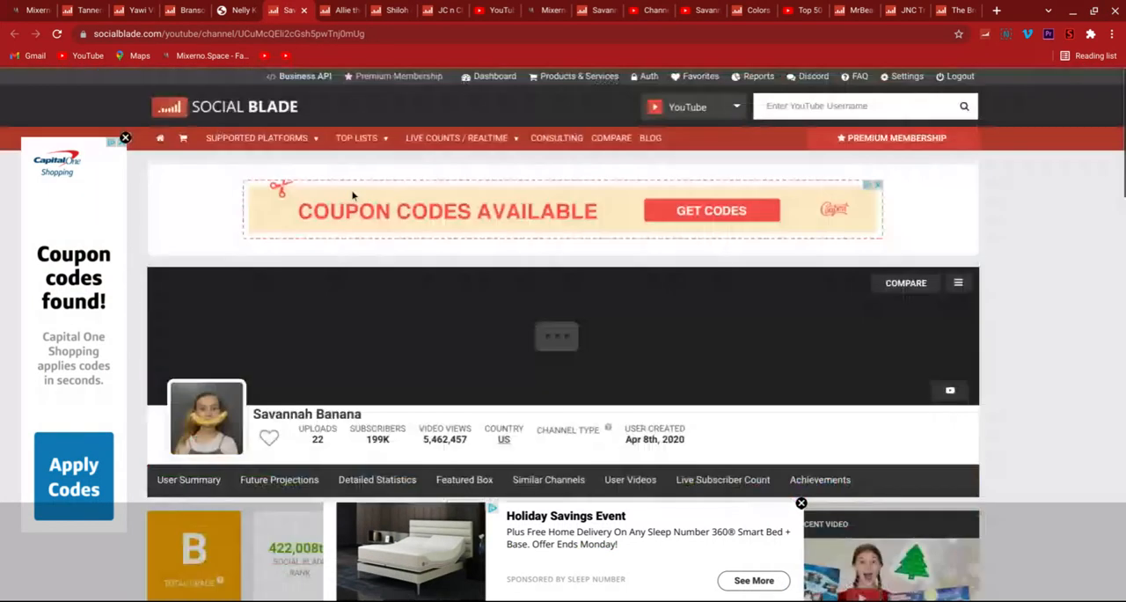
# - Review her monthly gained views and subscribers charts, then bring up Future Projections
pyautogui.scroll(-3)
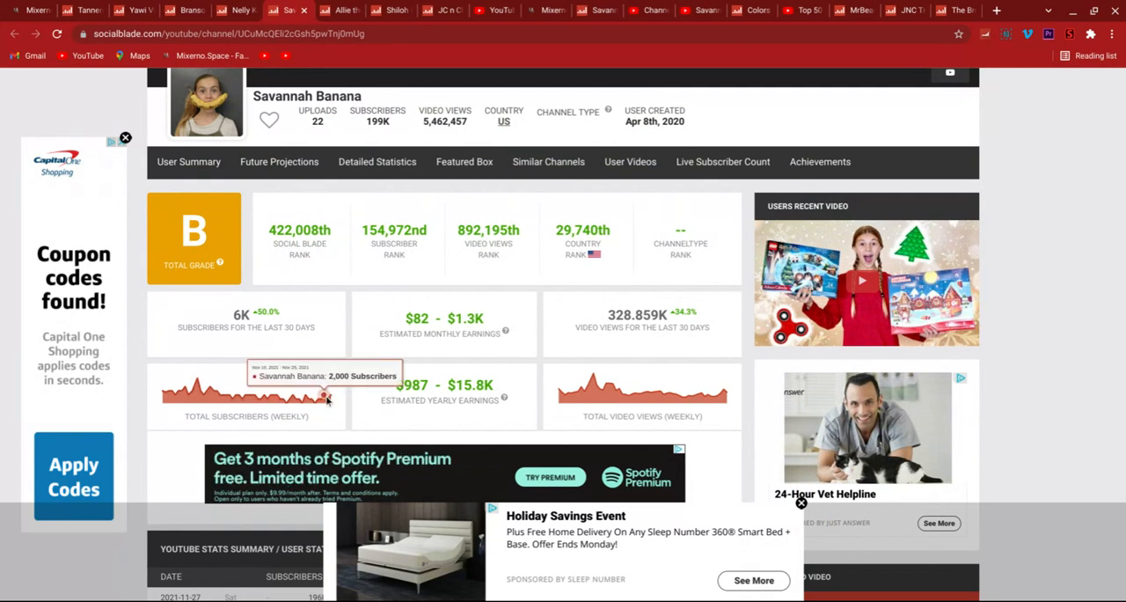
pyautogui.scroll(-3)
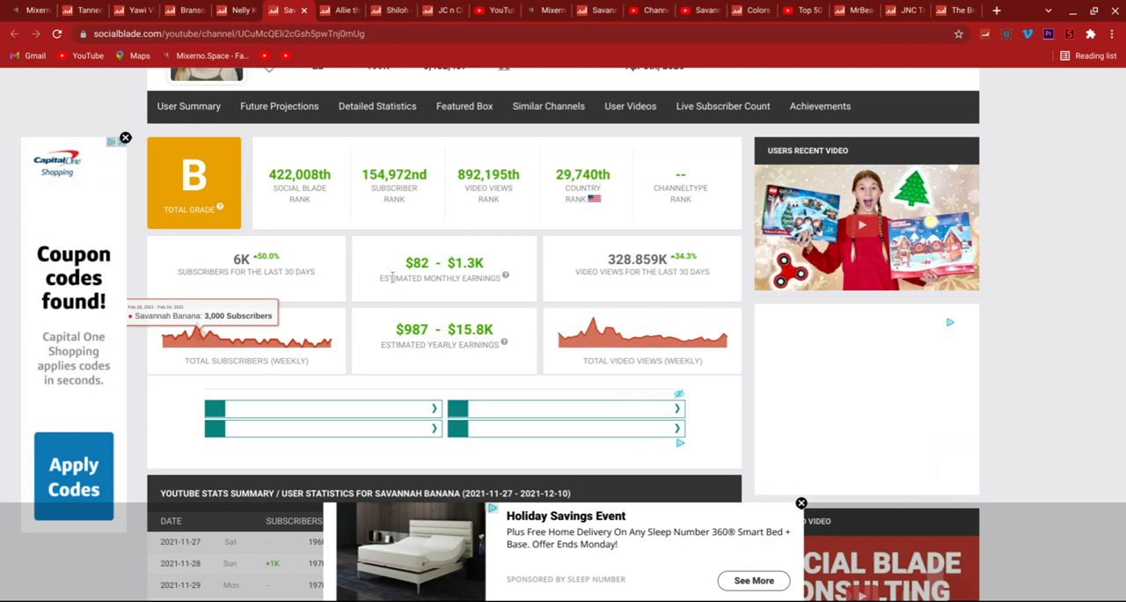
pyautogui.scroll(-3)
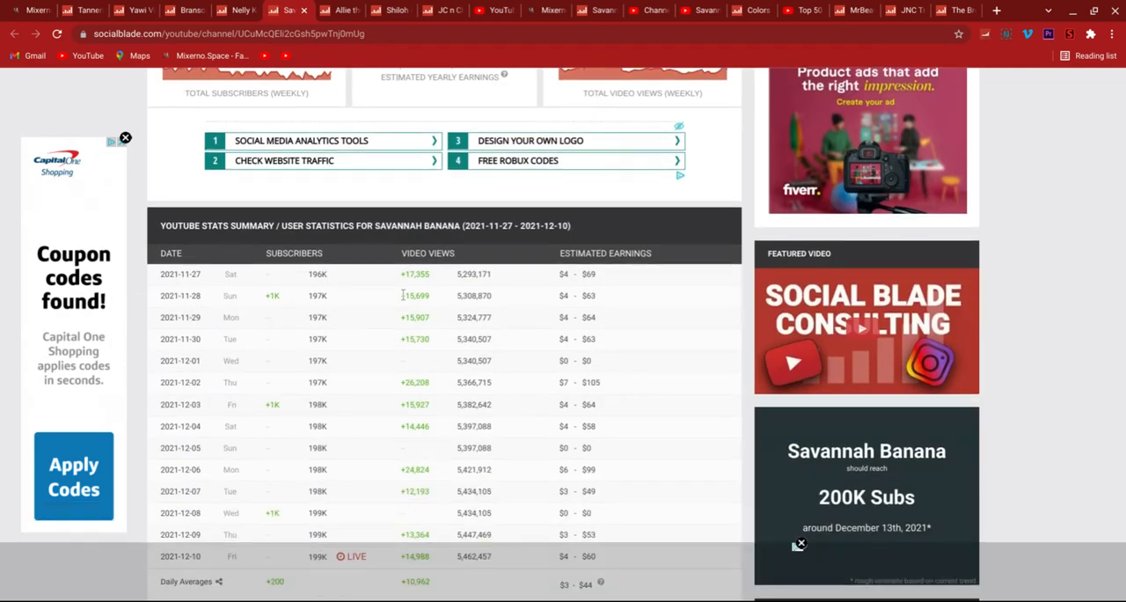
pyautogui.scroll(-3)
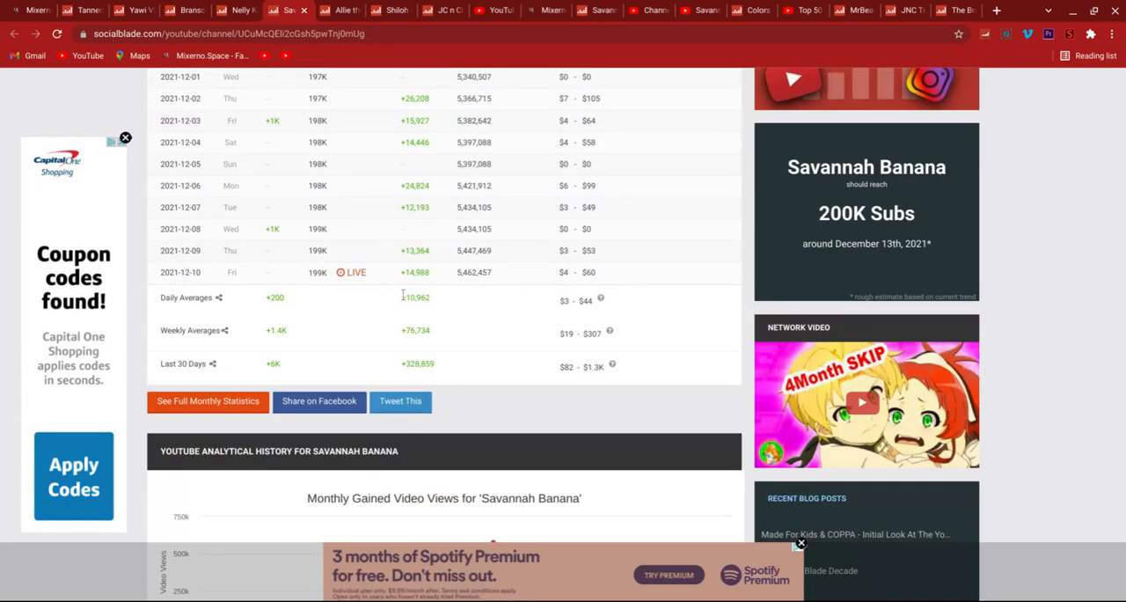
pyautogui.scroll(-3)
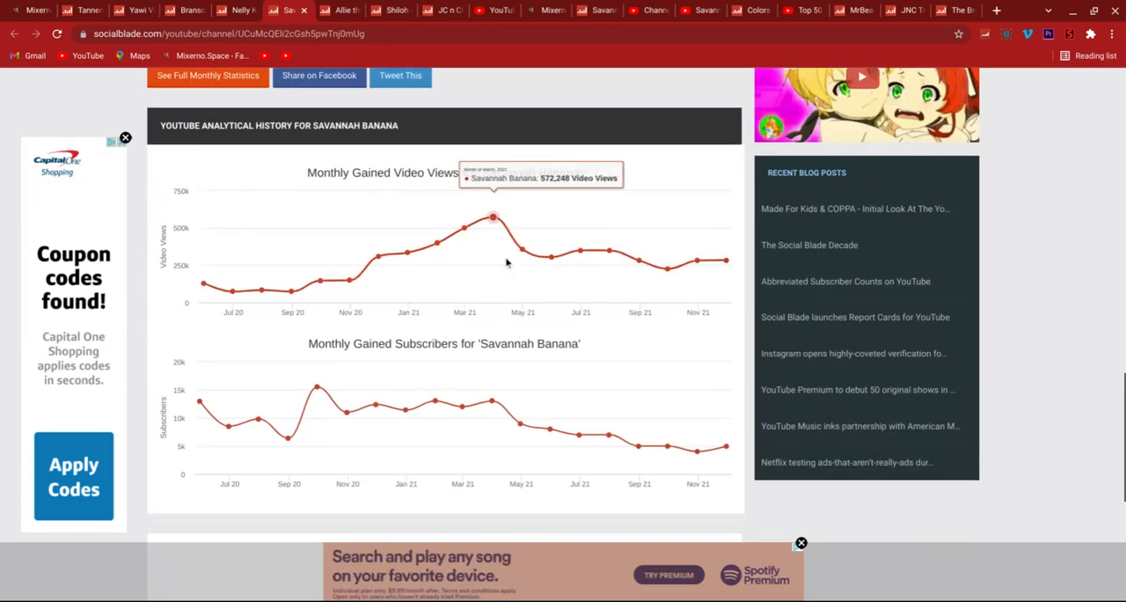
pyautogui.scroll(-3)
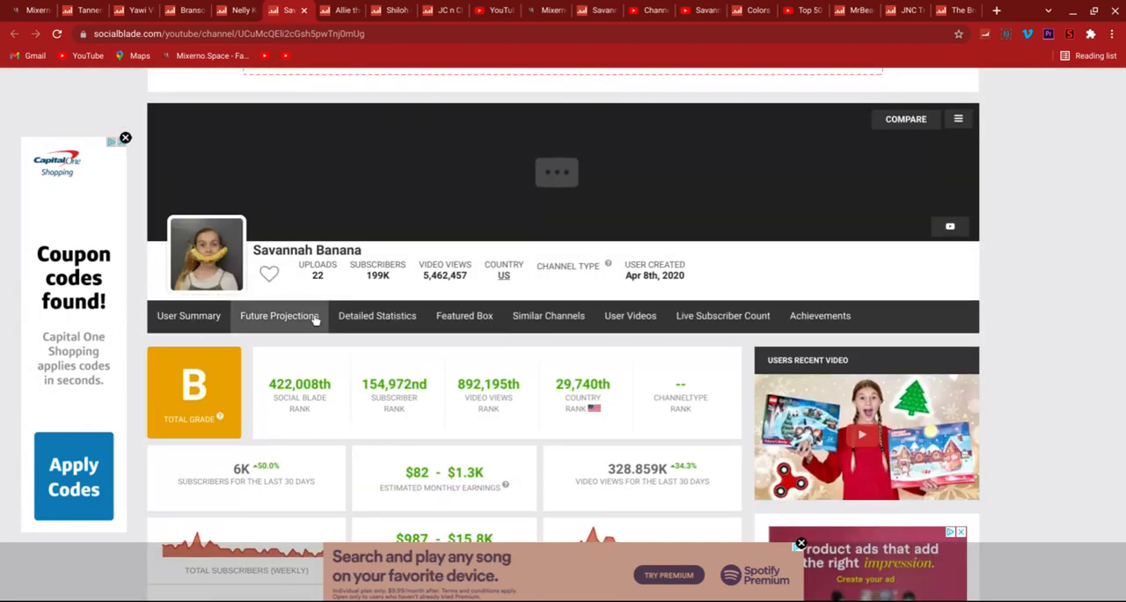
pyautogui.click(278, 315)
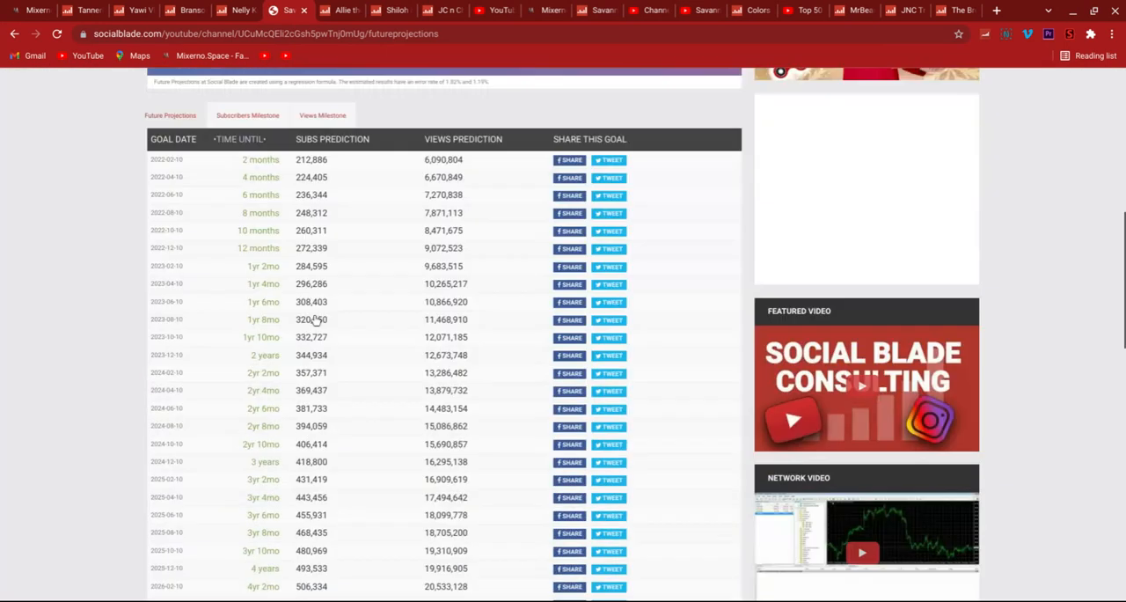
pyautogui.scroll(-3)
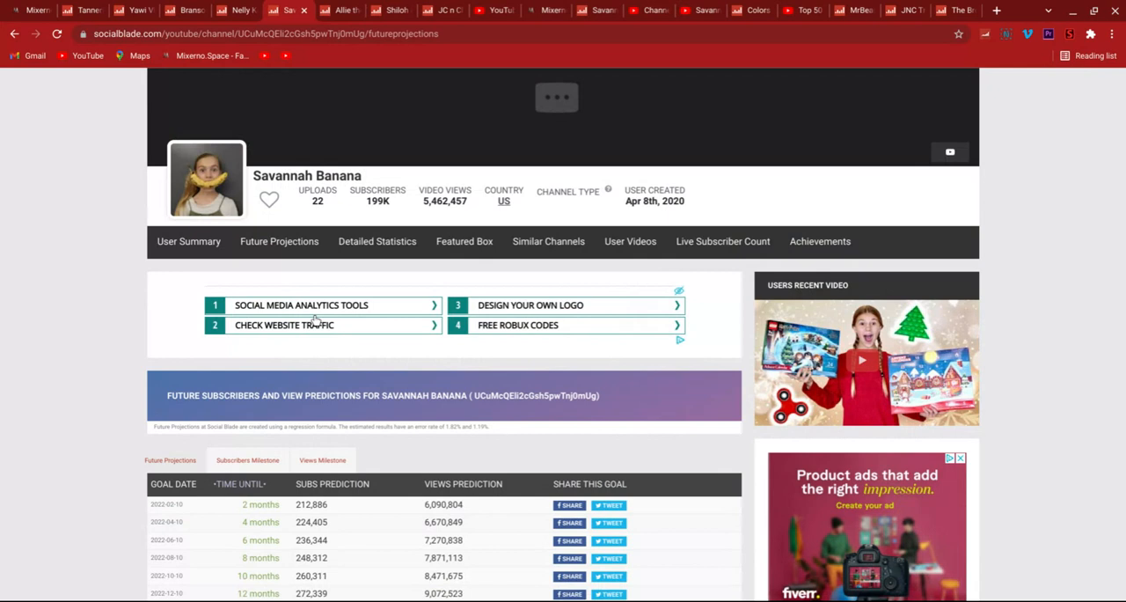
pyautogui.scroll(-3)
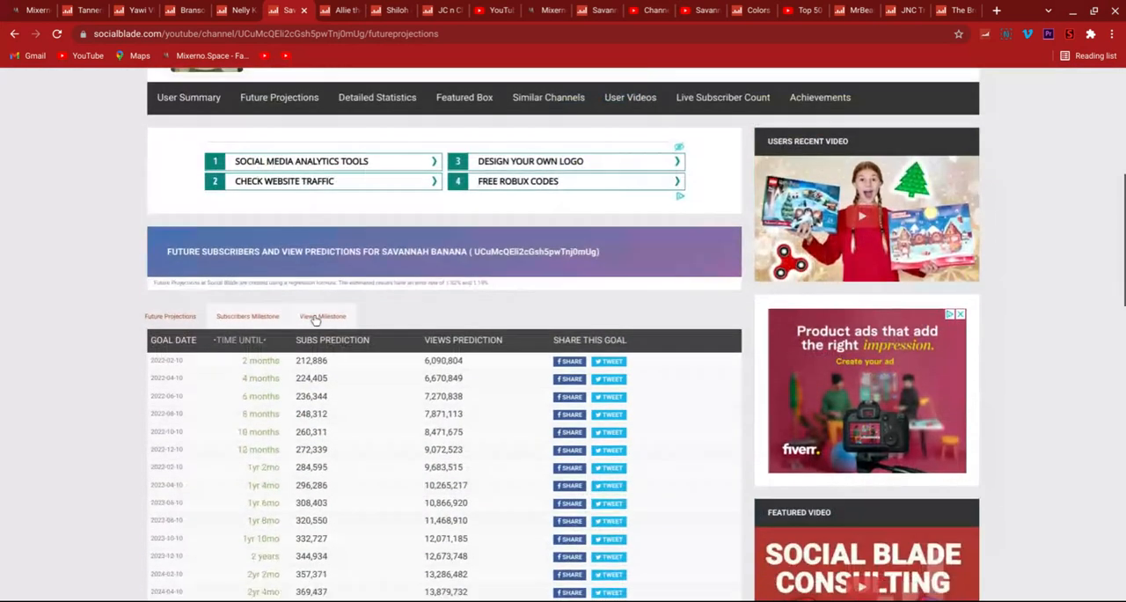
pyautogui.scroll(-3)
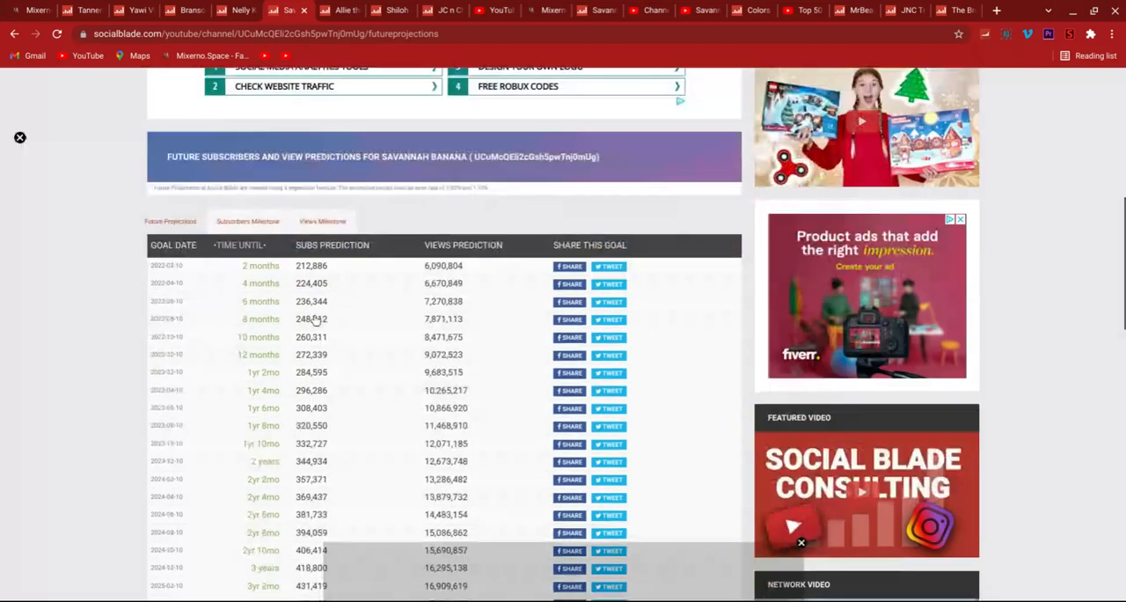
pyautogui.scroll(-3)
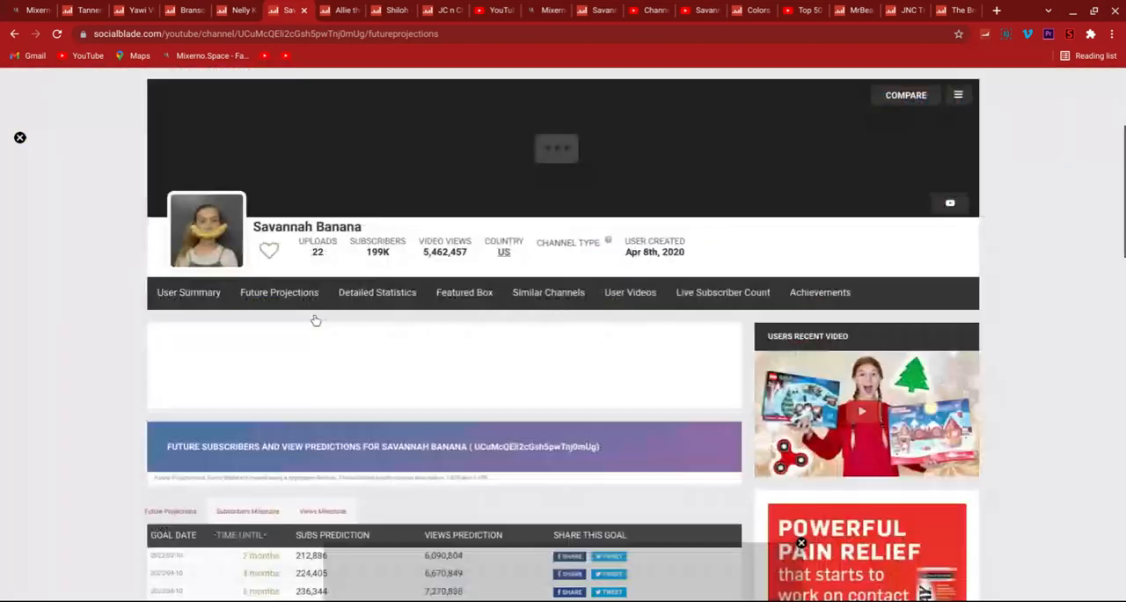
pyautogui.scroll(-3)
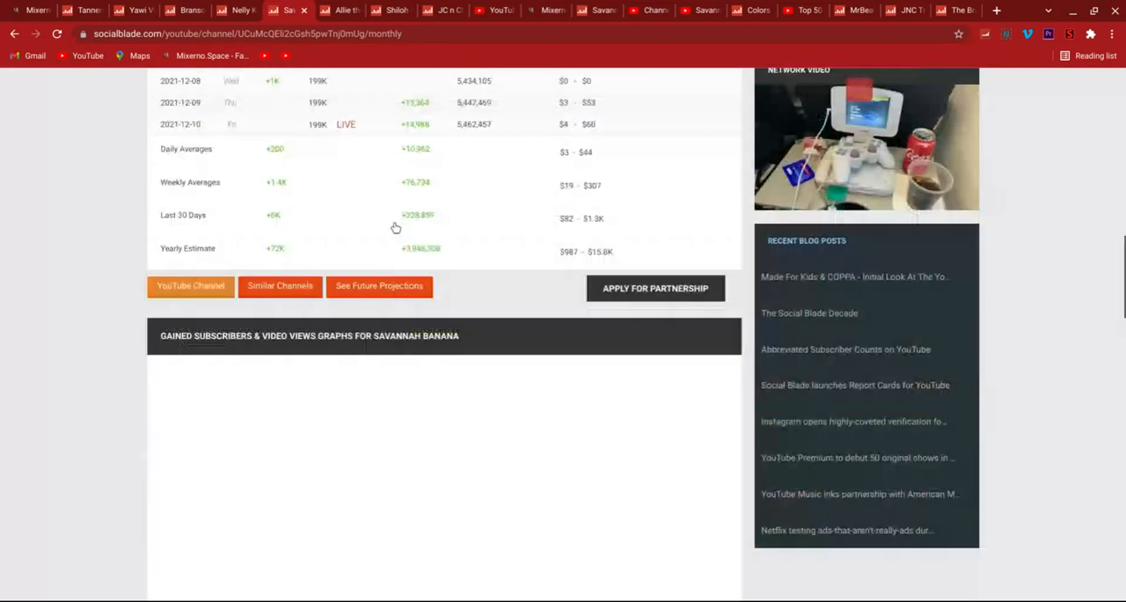
# - Scroll down to Savannah Banana's total subscribers and video views growth graphs
pyautogui.scroll(-3)
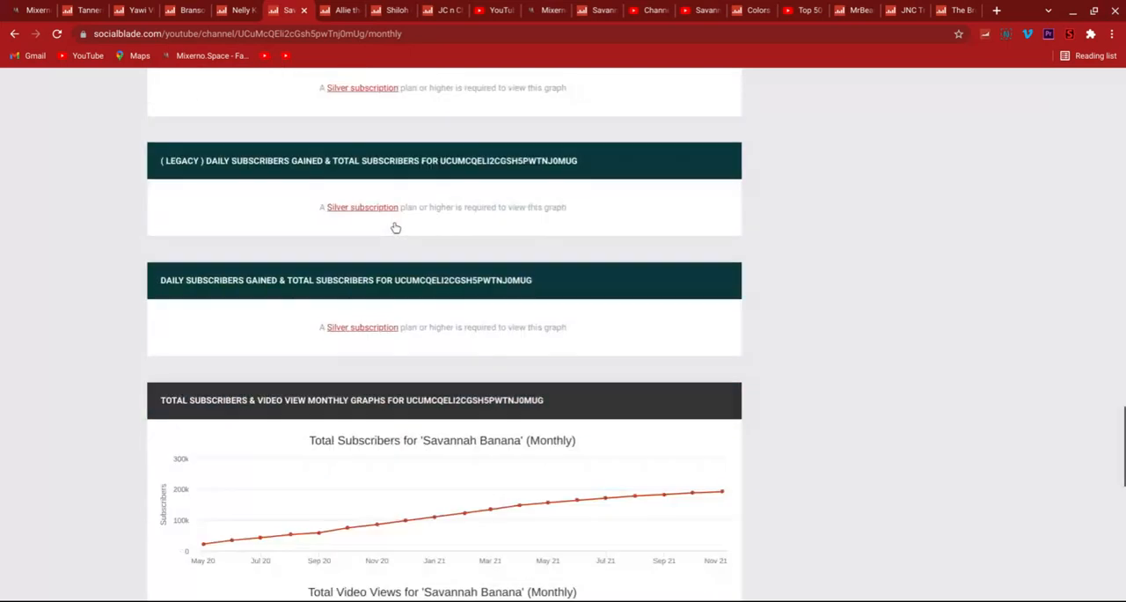
pyautogui.scroll(-3)
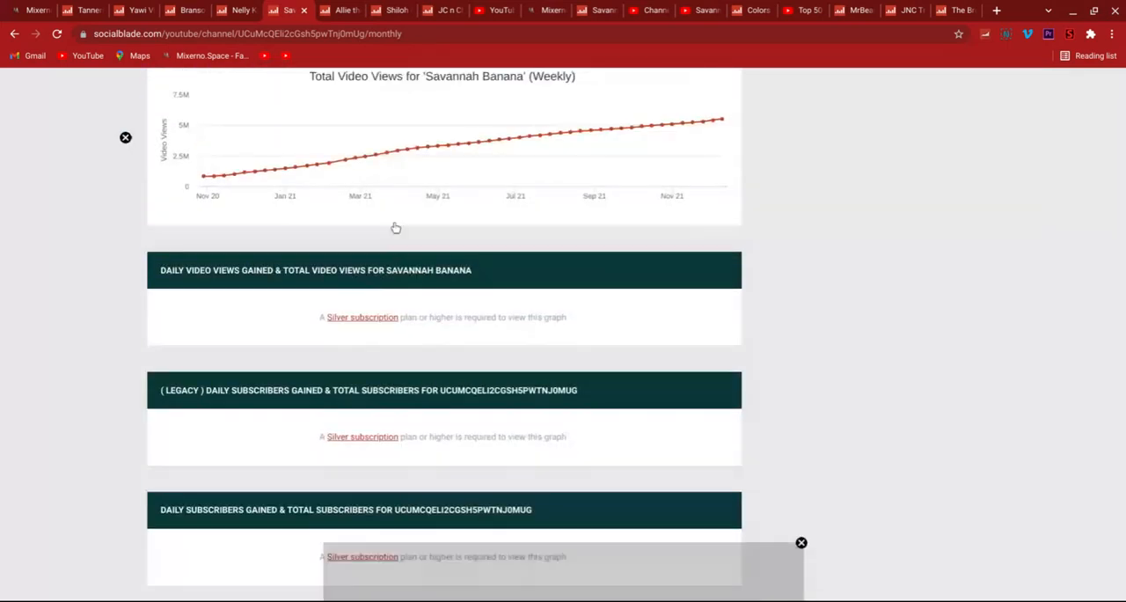
pyautogui.scroll(-3)
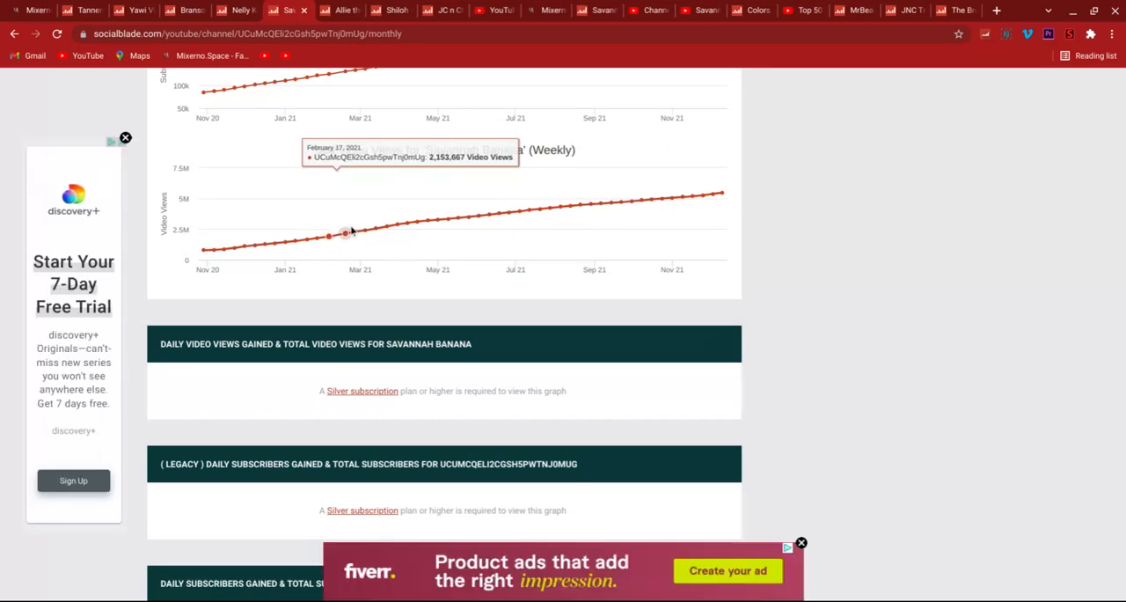
pyautogui.moveTo(492, 266)
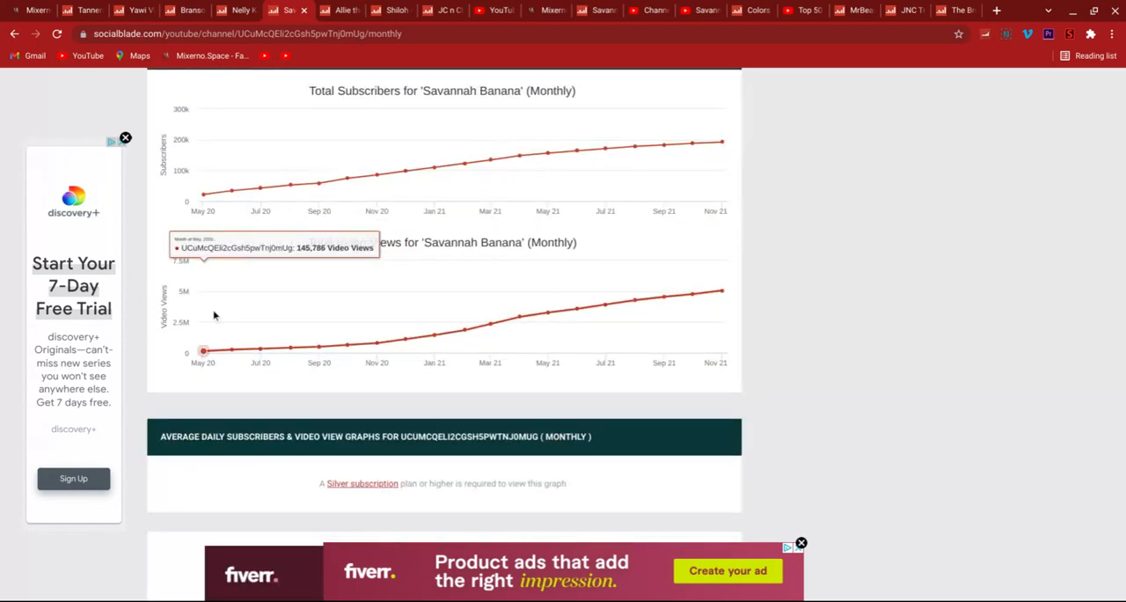
pyautogui.moveTo(405, 338)
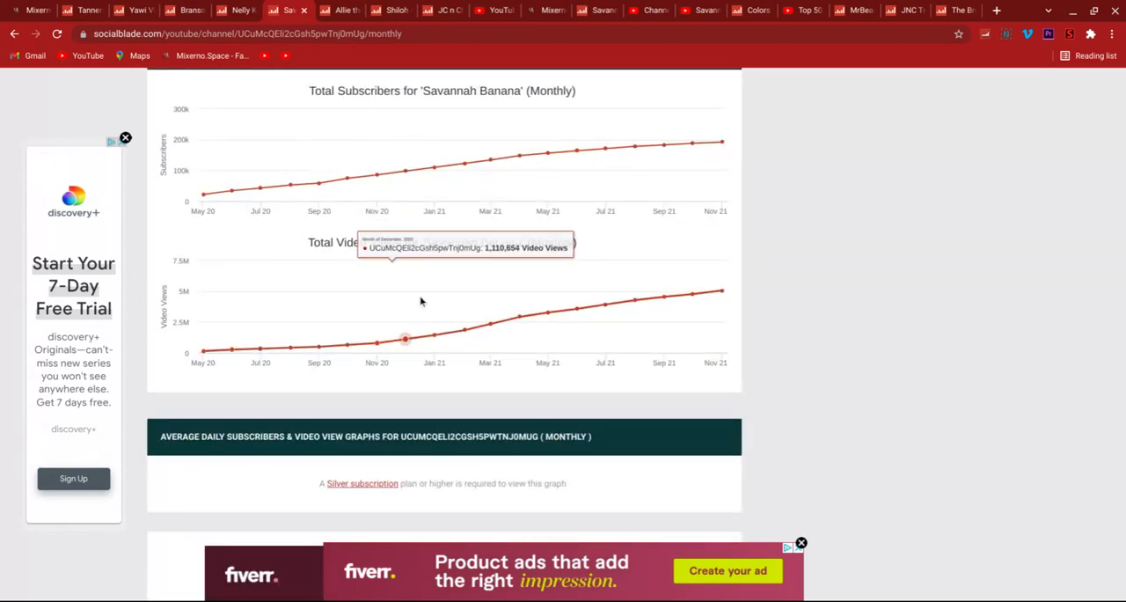
pyautogui.moveTo(605, 302)
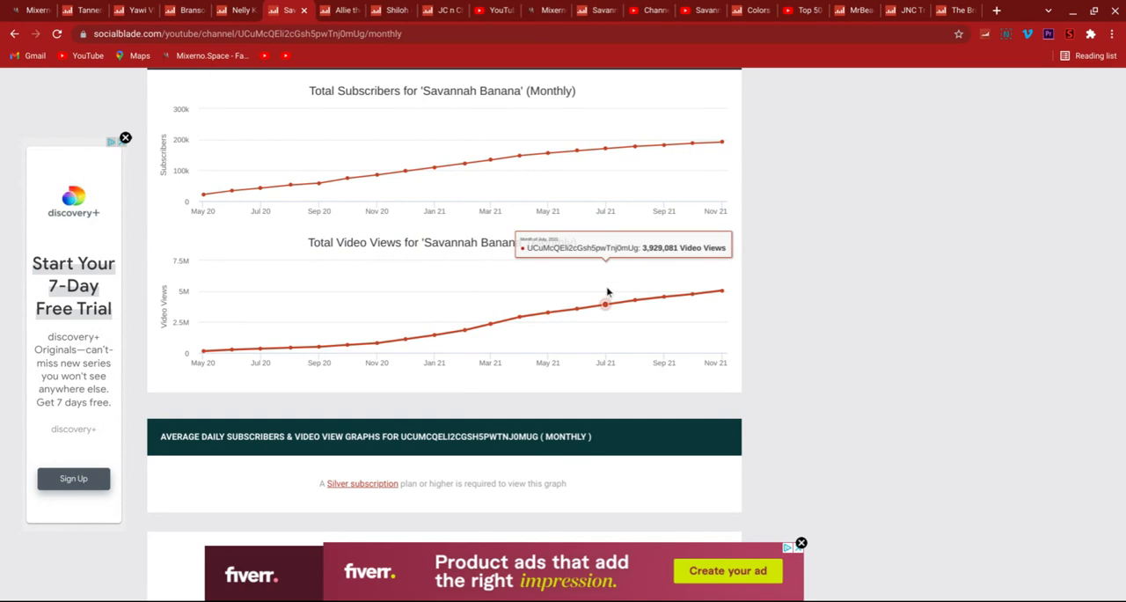
pyautogui.moveTo(637, 301)
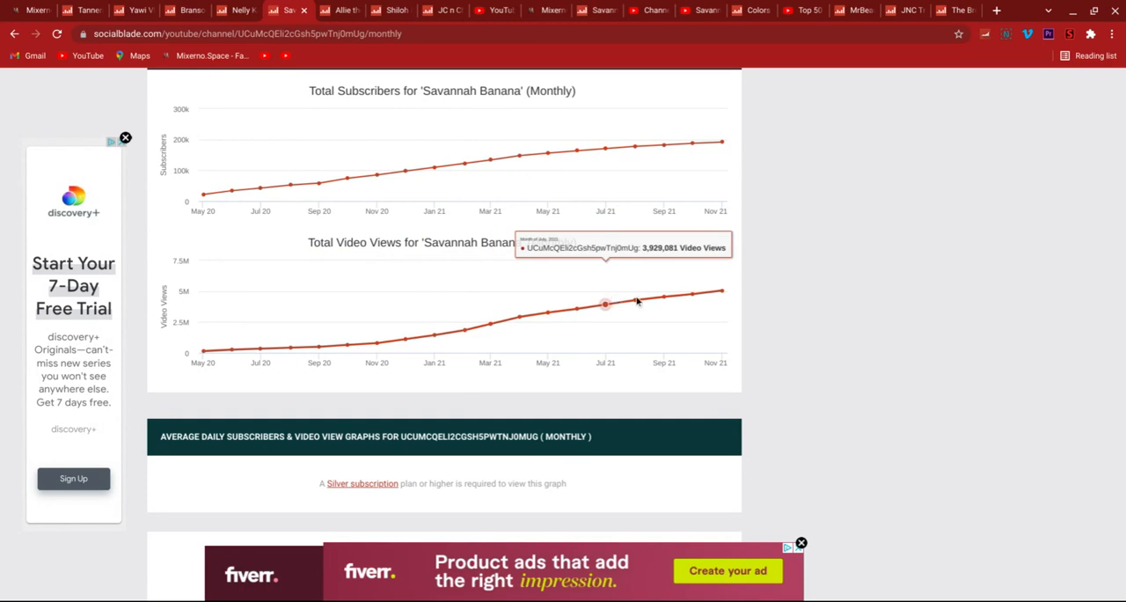
pyautogui.moveTo(663, 295)
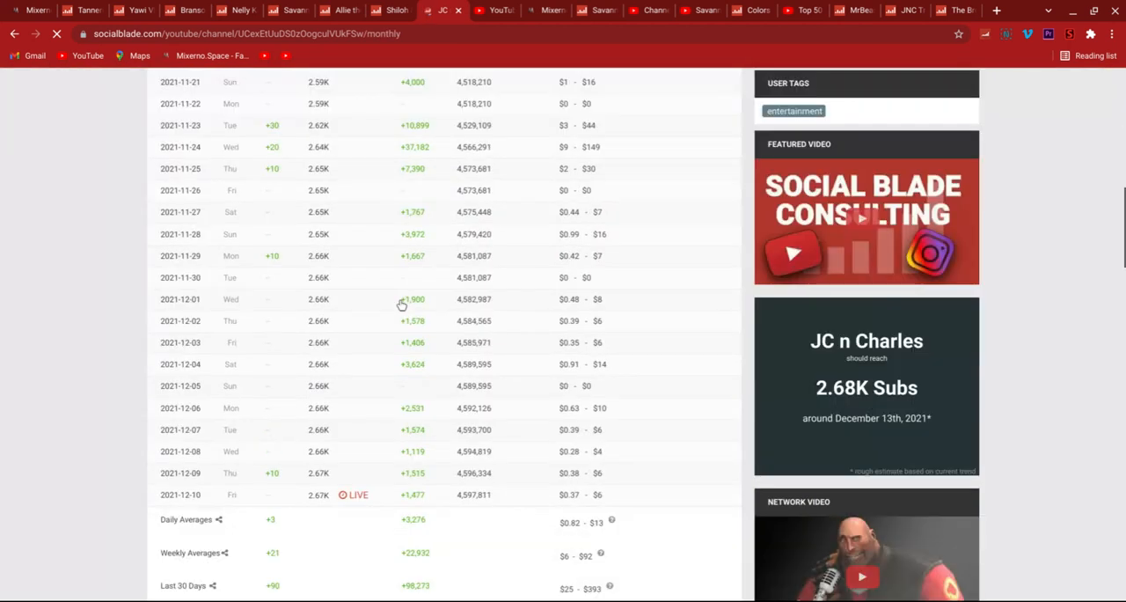
pyautogui.scroll(-3)
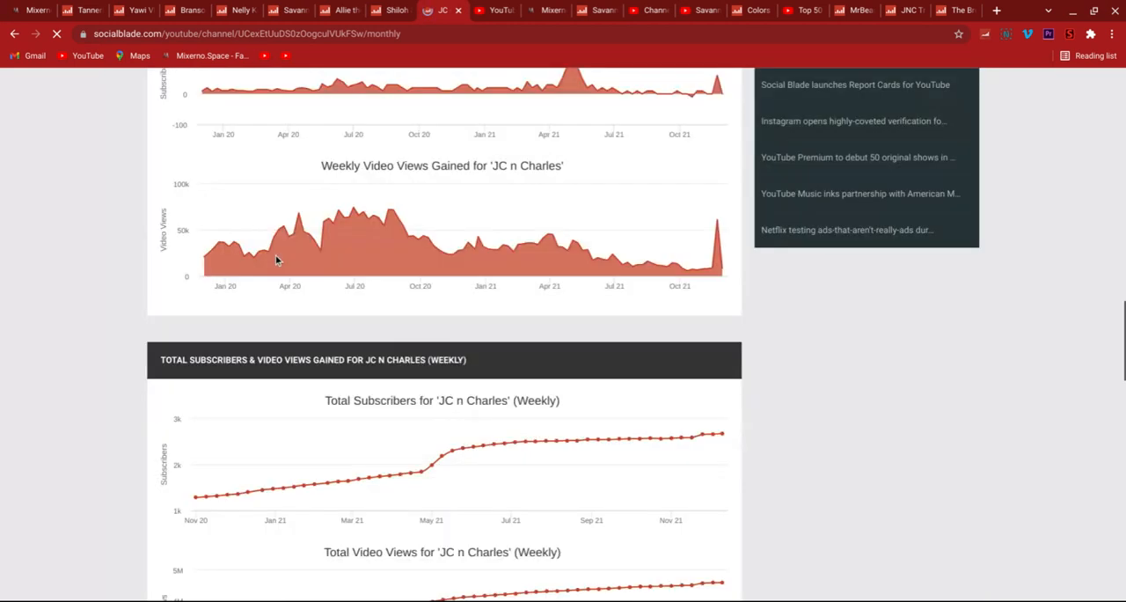
pyautogui.scroll(3)
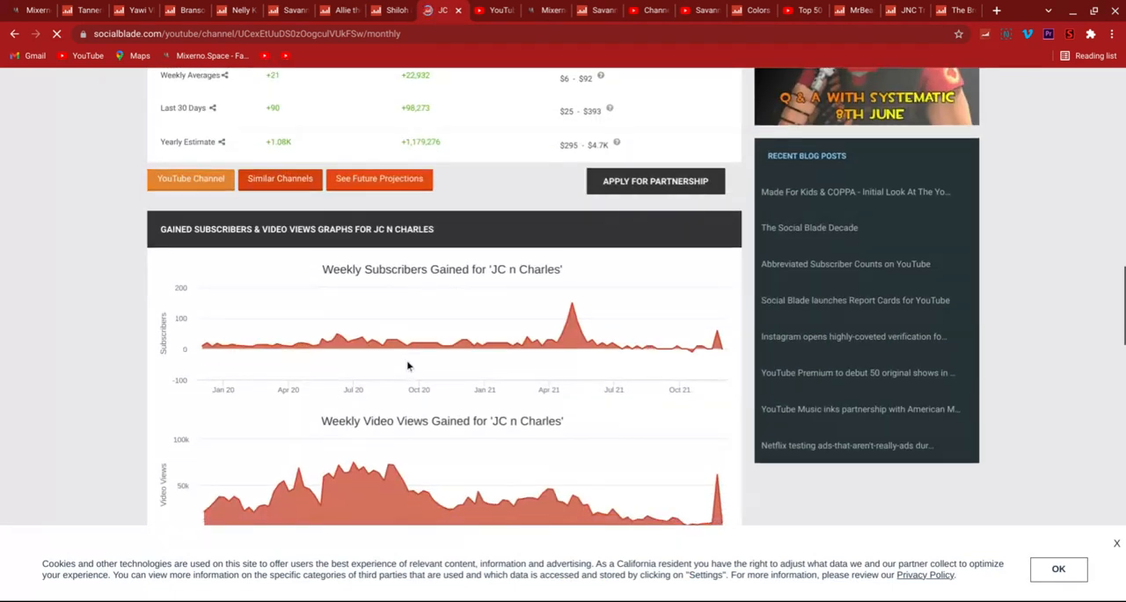
pyautogui.scroll(-3)
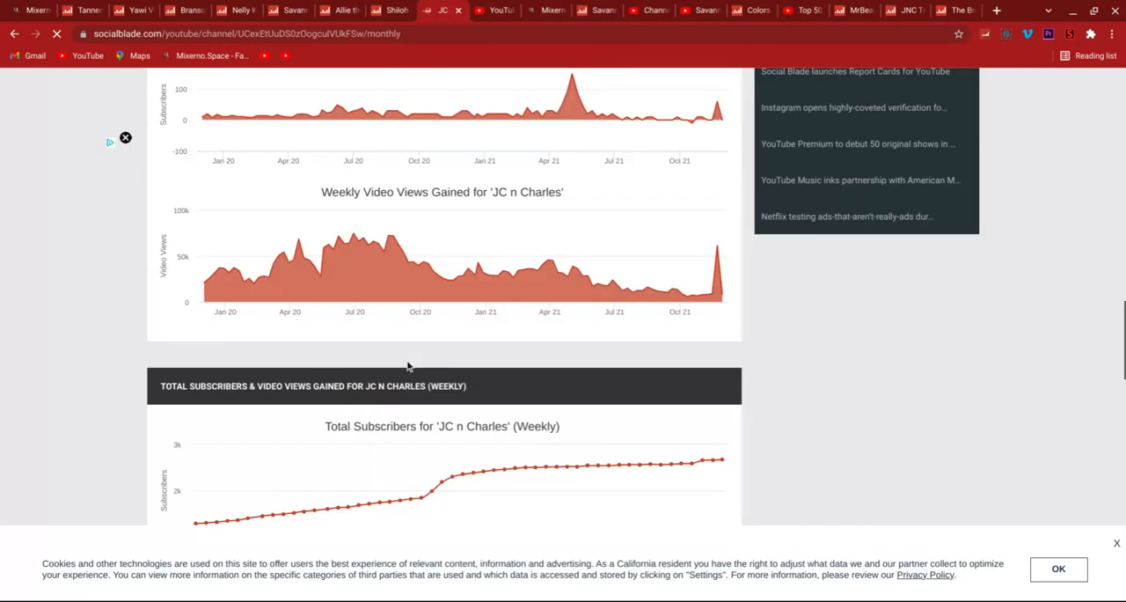
pyautogui.scroll(-3)
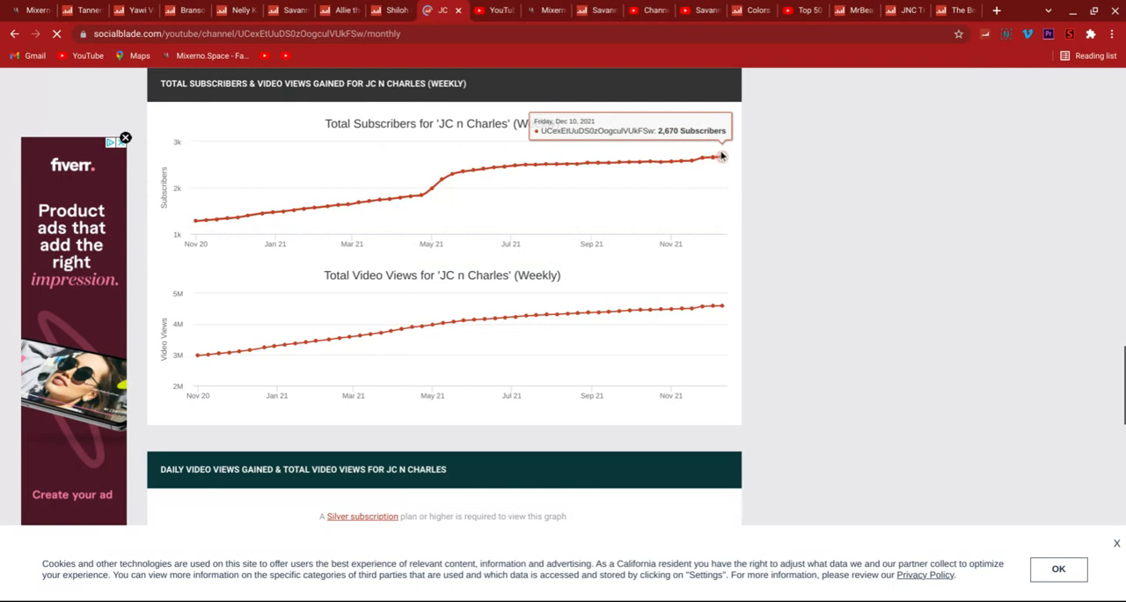
pyautogui.moveTo(713, 159)
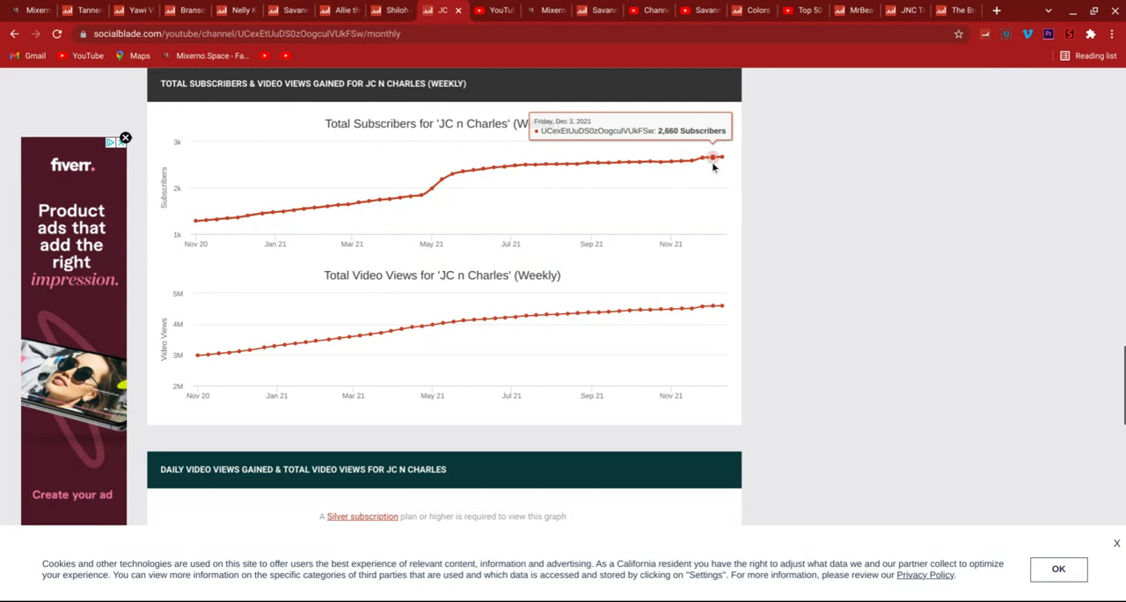
pyautogui.scroll(-3)
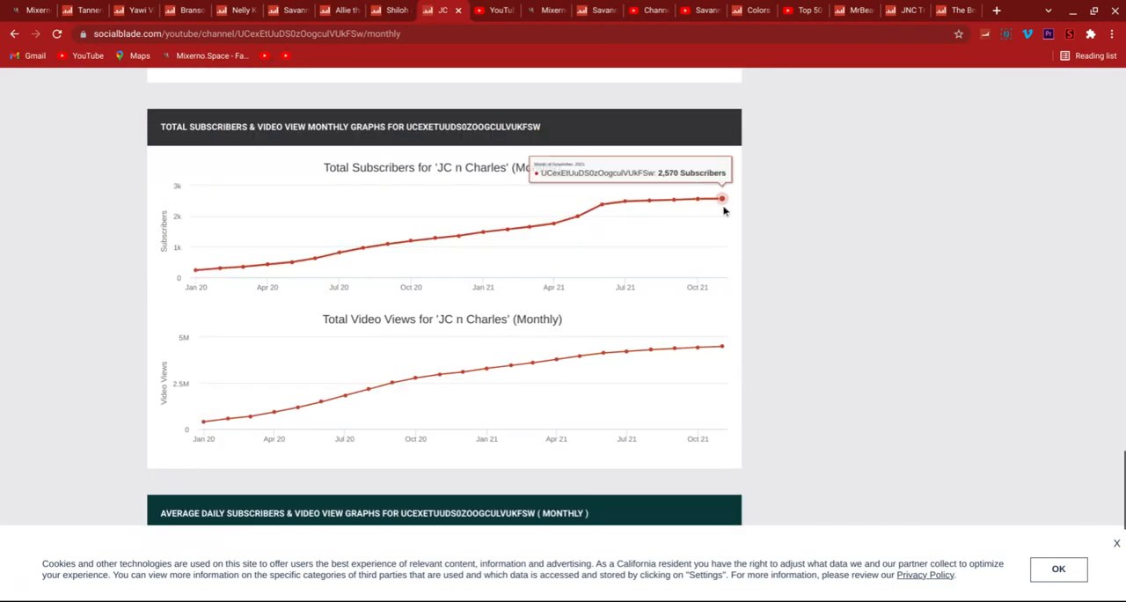
pyautogui.moveTo(706, 209)
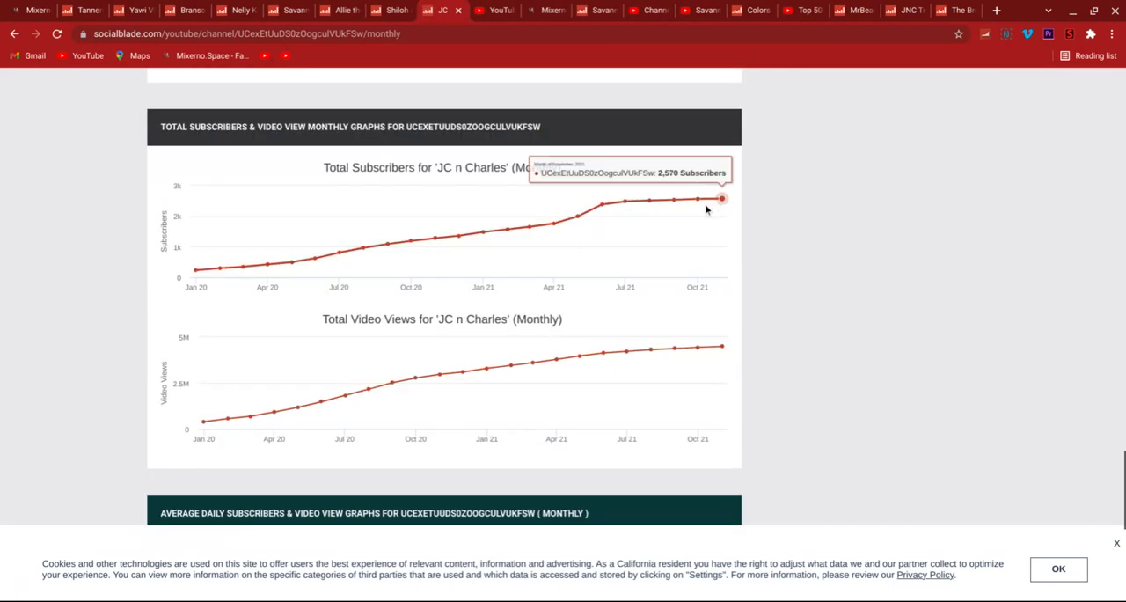
pyautogui.scroll(-3)
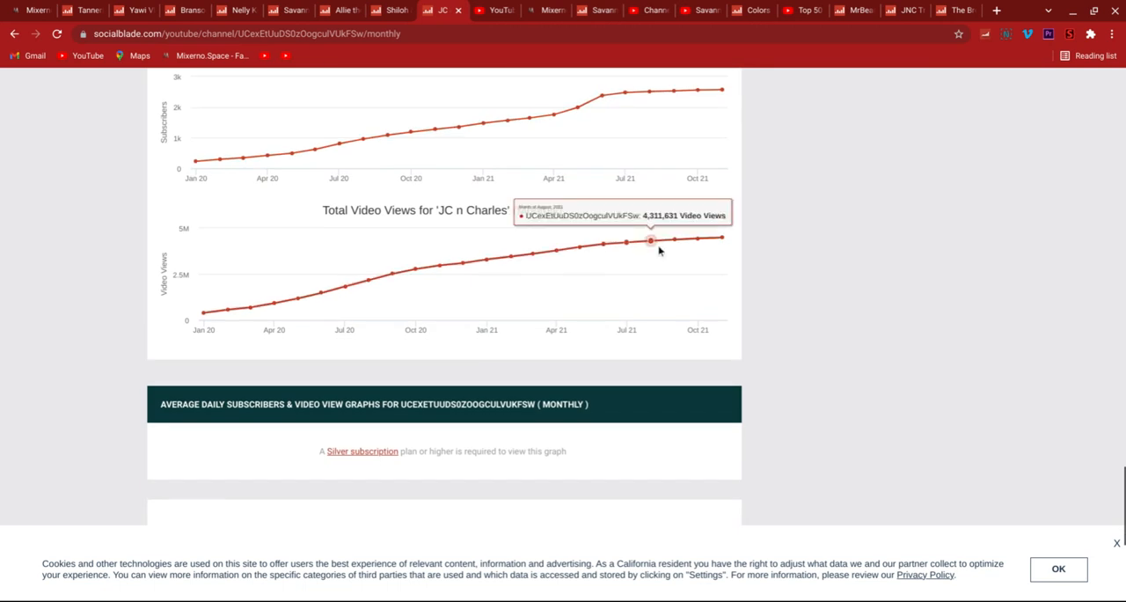
pyautogui.moveTo(673, 243)
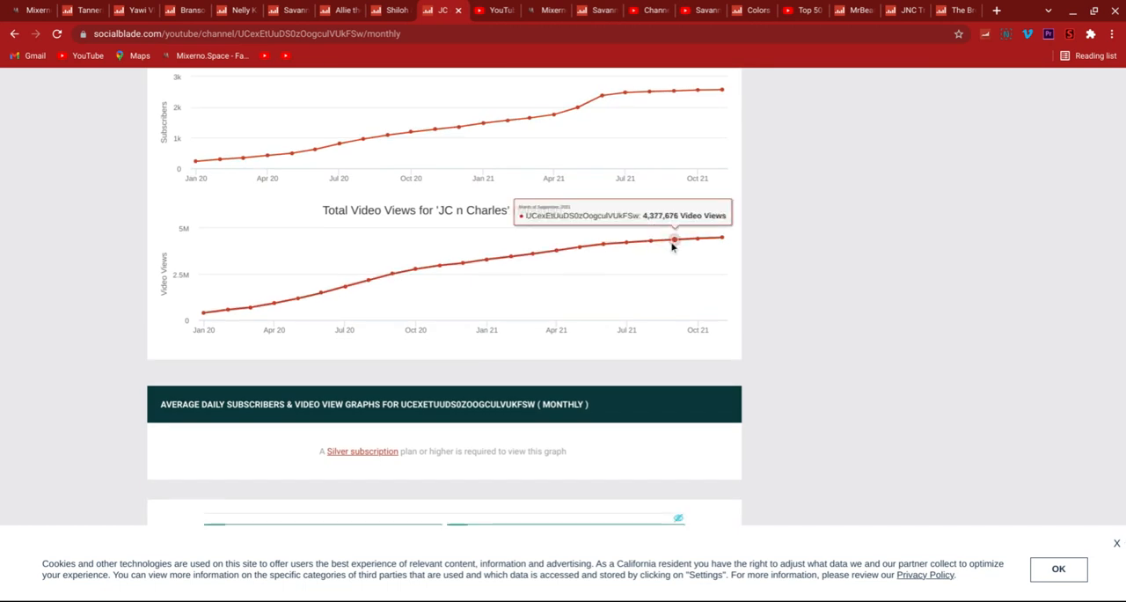
pyautogui.moveTo(343, 7)
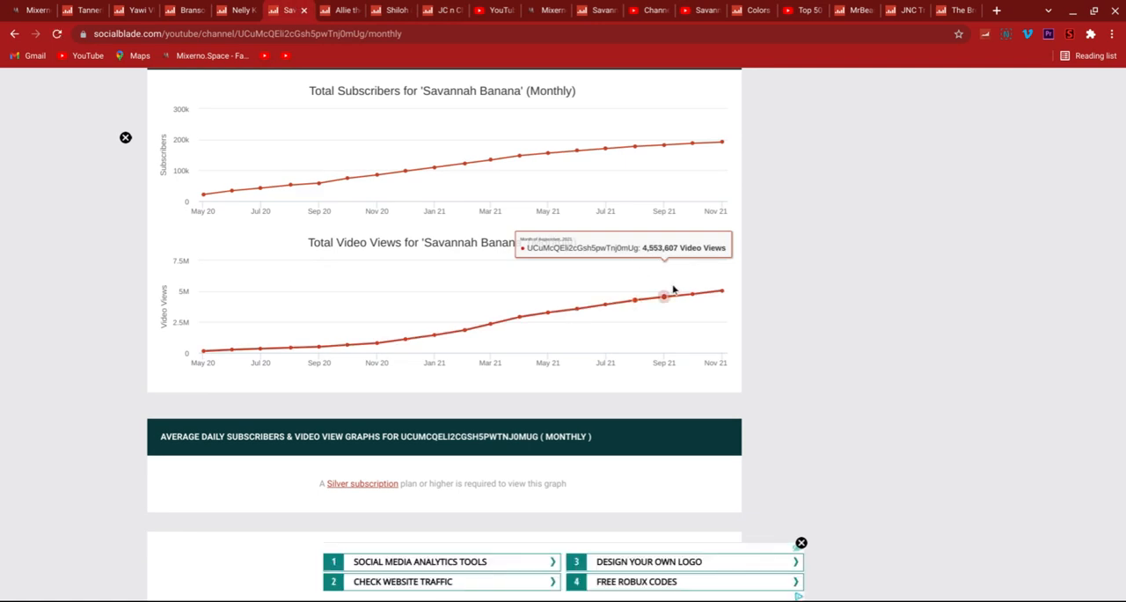
pyautogui.moveTo(633, 300)
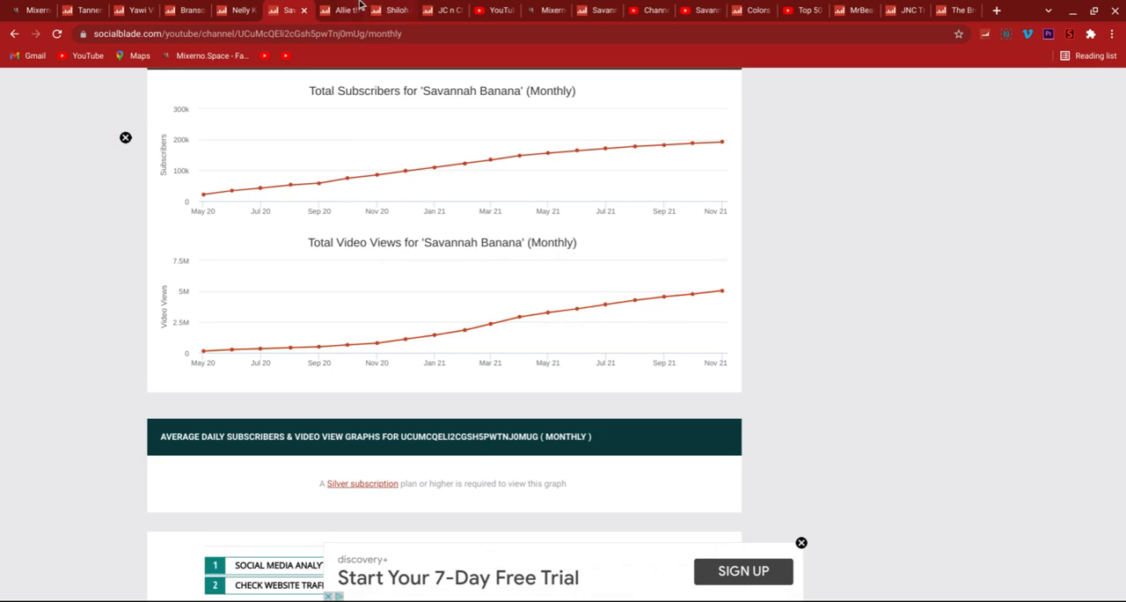
pyautogui.click(444, 11)
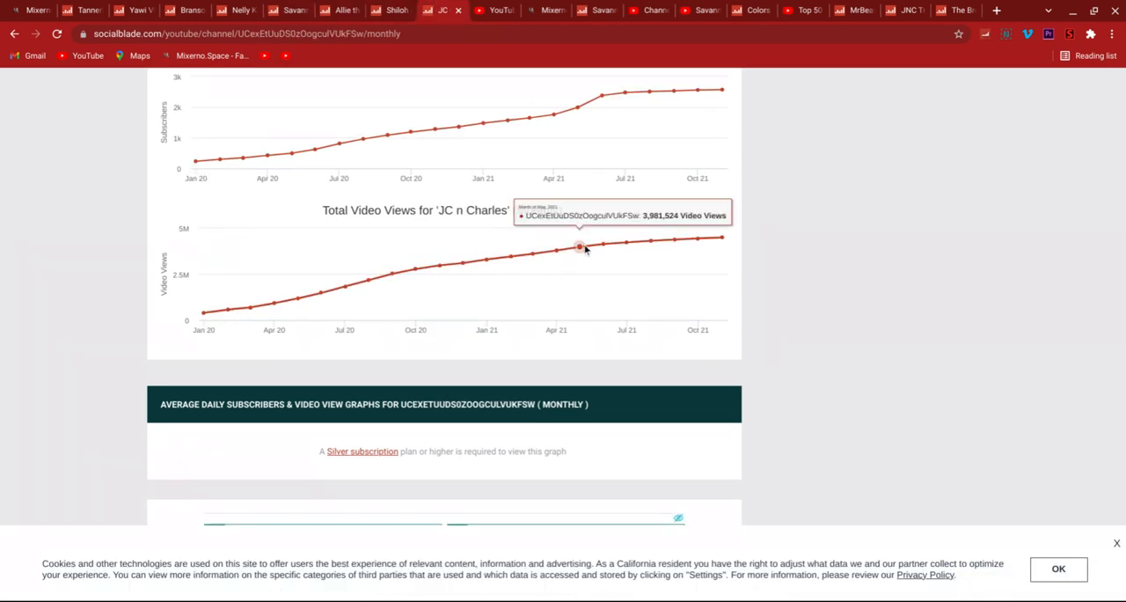
pyautogui.moveTo(624, 241)
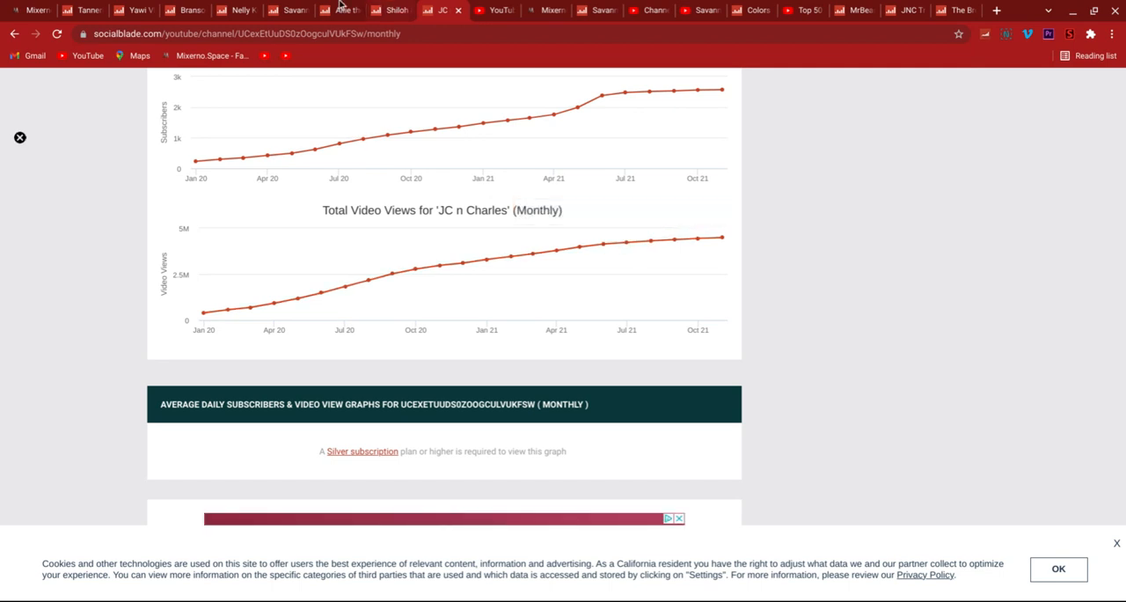
pyautogui.click(289, 11)
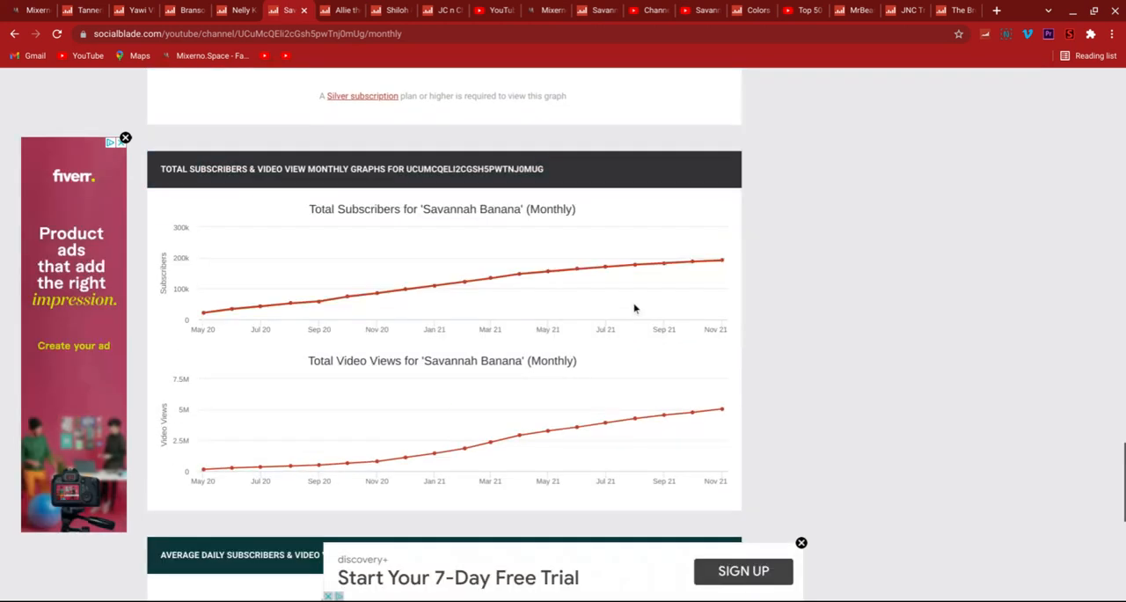
pyautogui.scroll(-3)
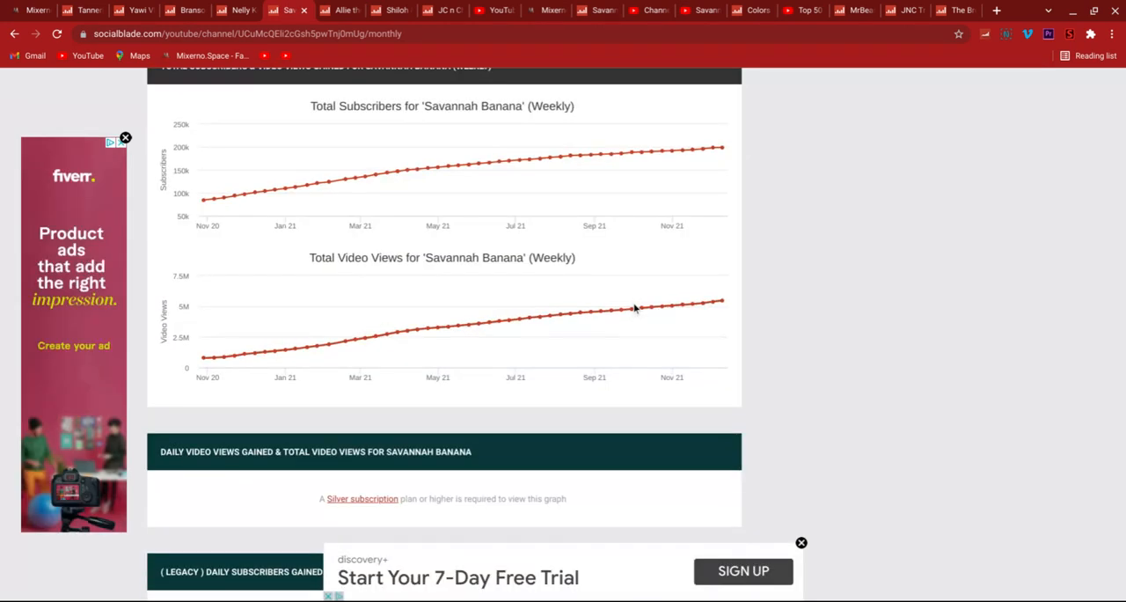
pyautogui.scroll(3)
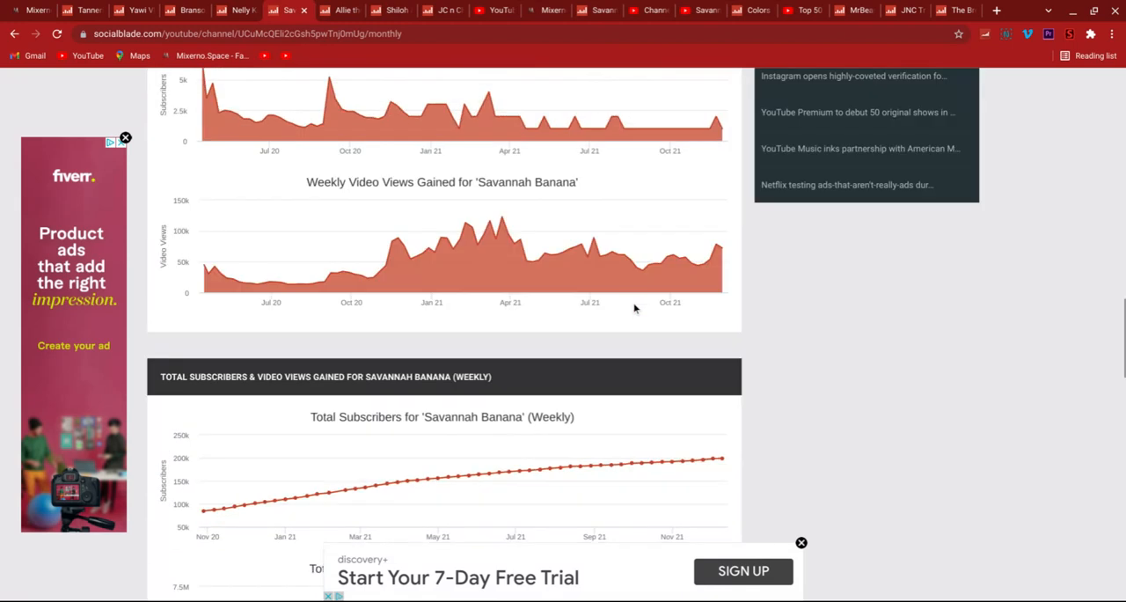
pyautogui.scroll(3)
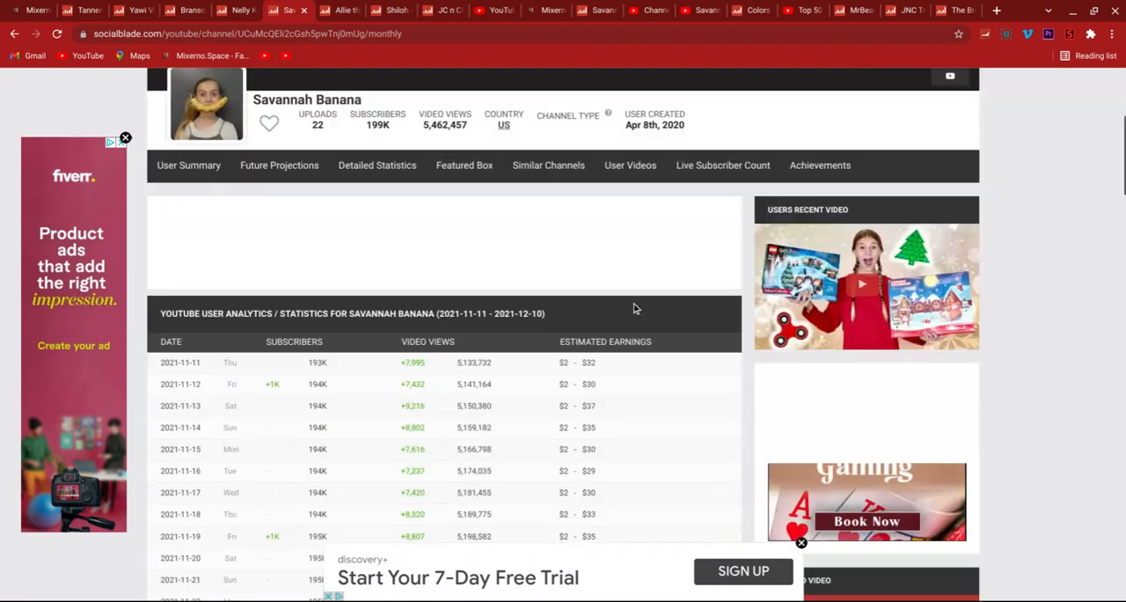
pyautogui.scroll(-3)
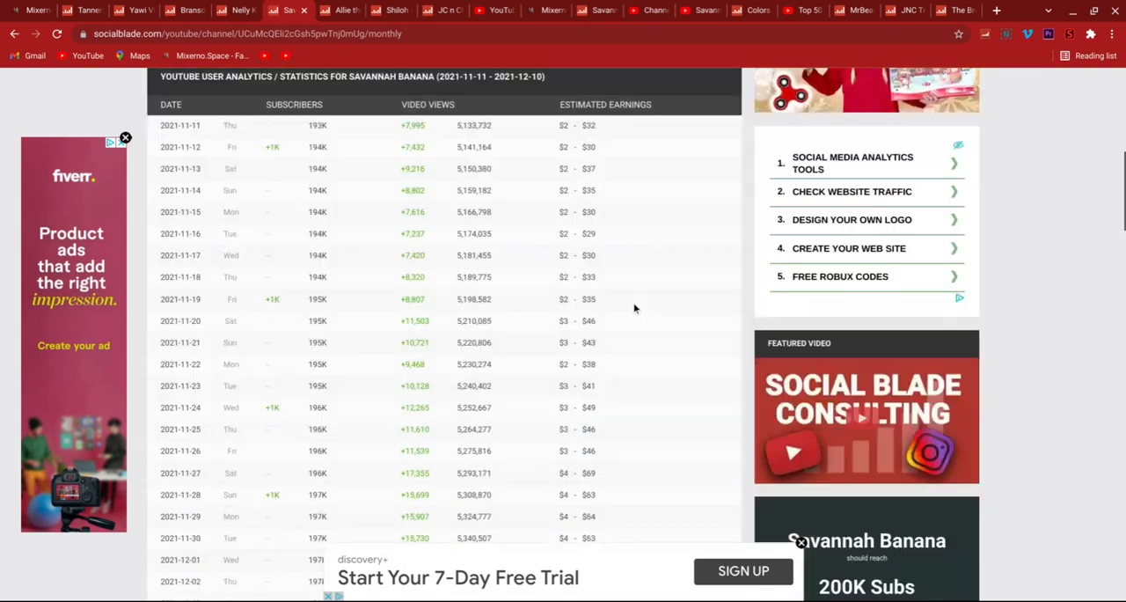
pyautogui.scroll(-3)
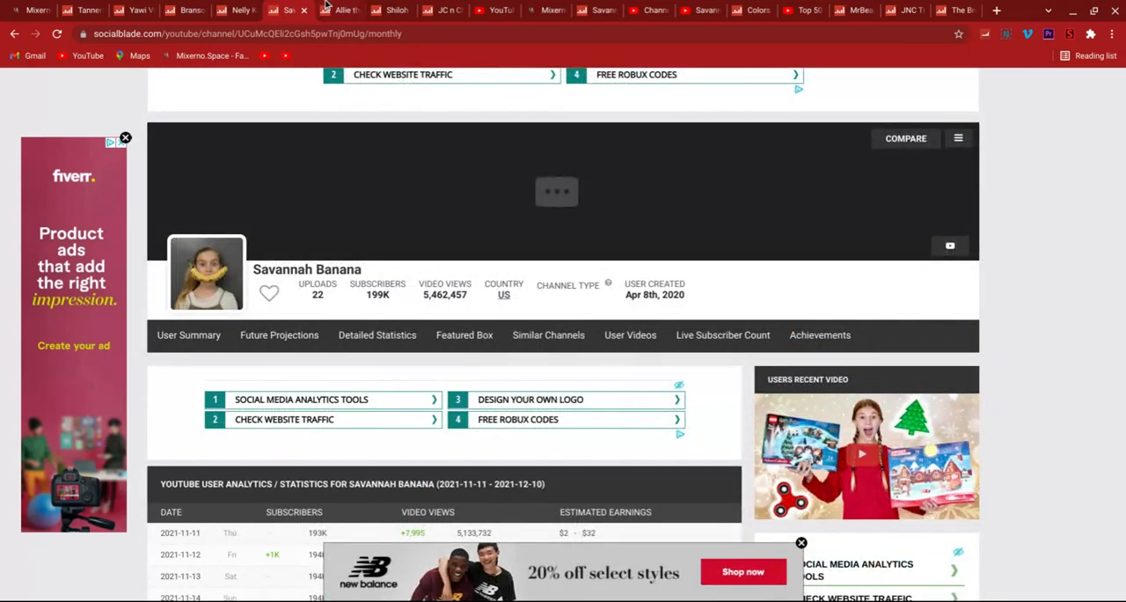
# - View Allie the Rose's summary and future projections, then return to Savannah Banana's stats
pyautogui.click(341, 11)
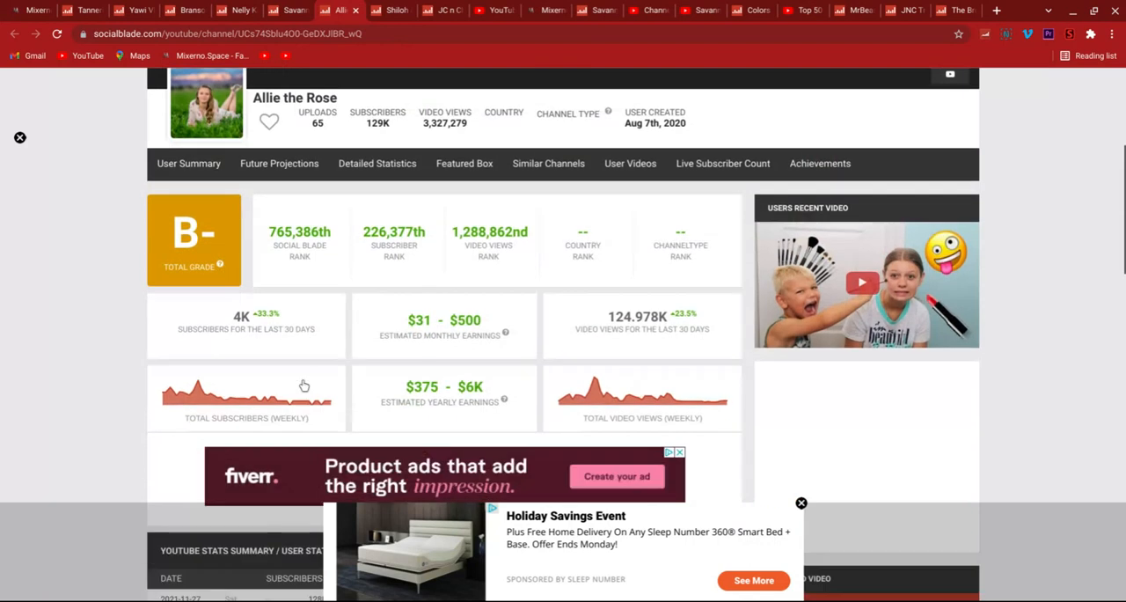
pyautogui.scroll(-3)
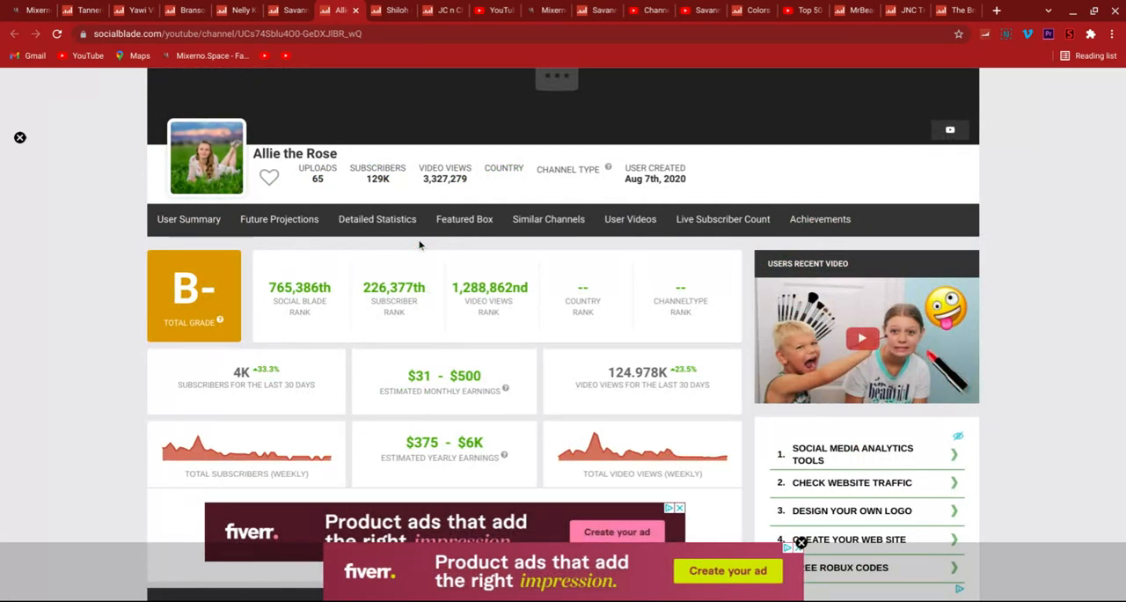
pyautogui.click(278, 219)
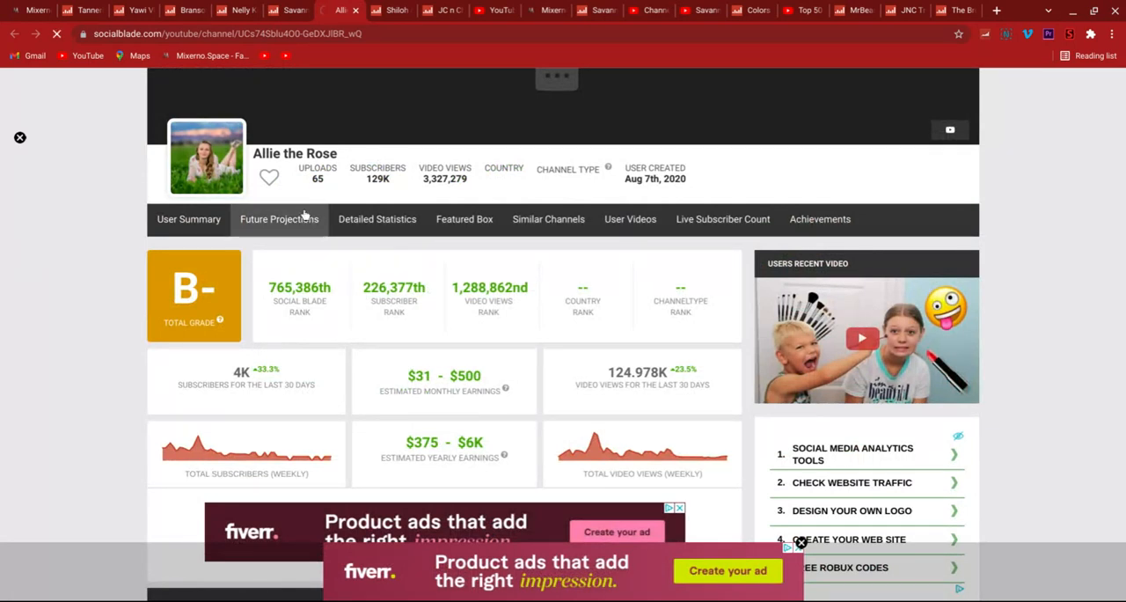
pyautogui.click(278, 220)
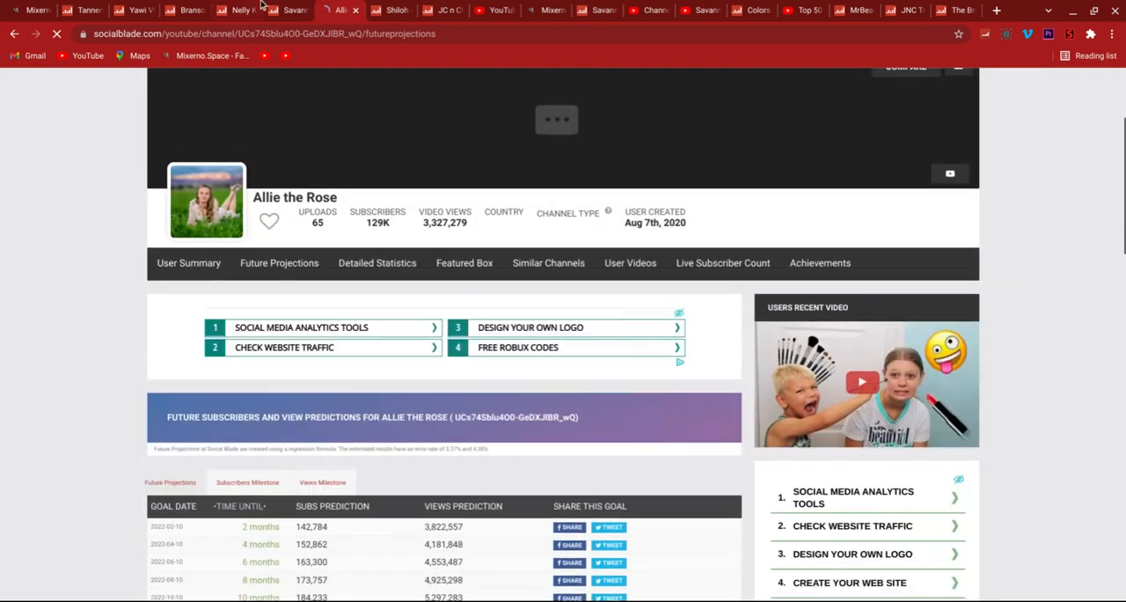
pyautogui.click(295, 10)
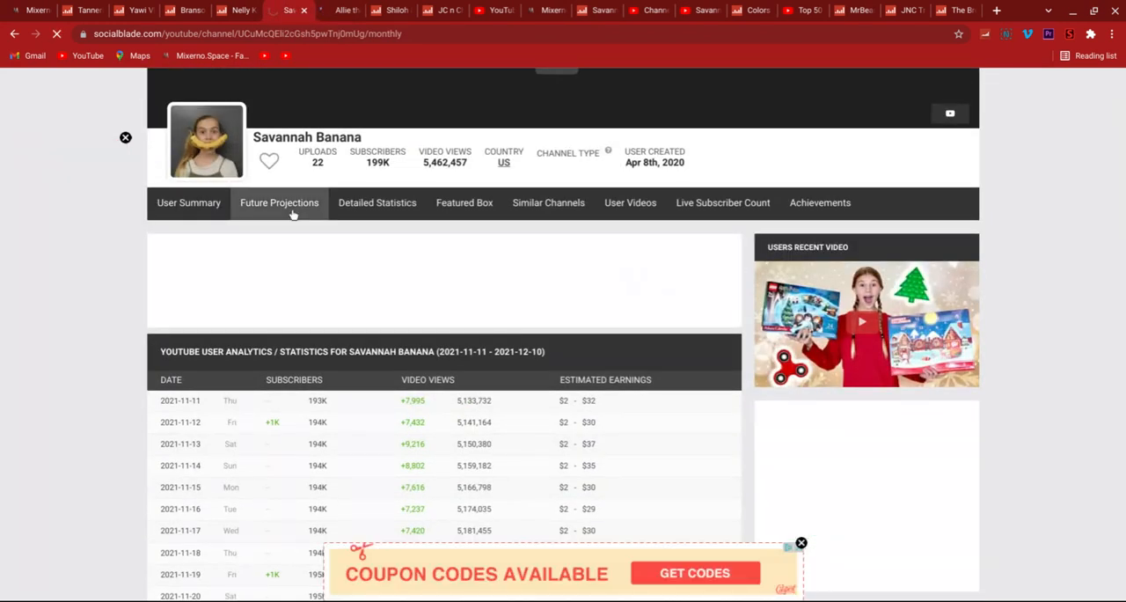
# - Bring up future projections for Savannah Banana and then Branson Tannerites
pyautogui.click(278, 202)
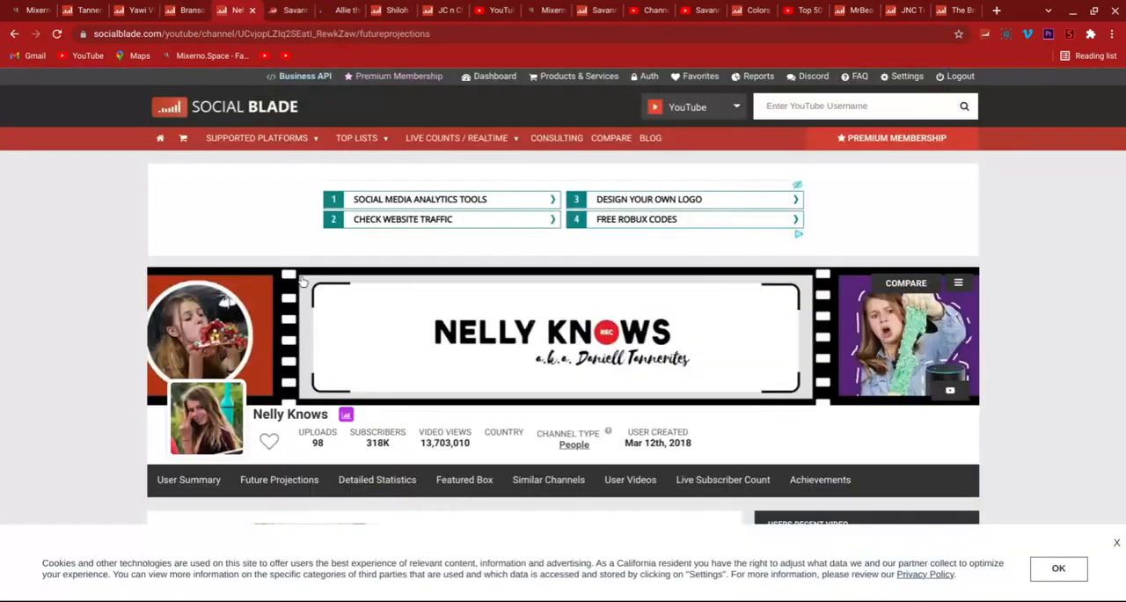
pyautogui.scroll(-3)
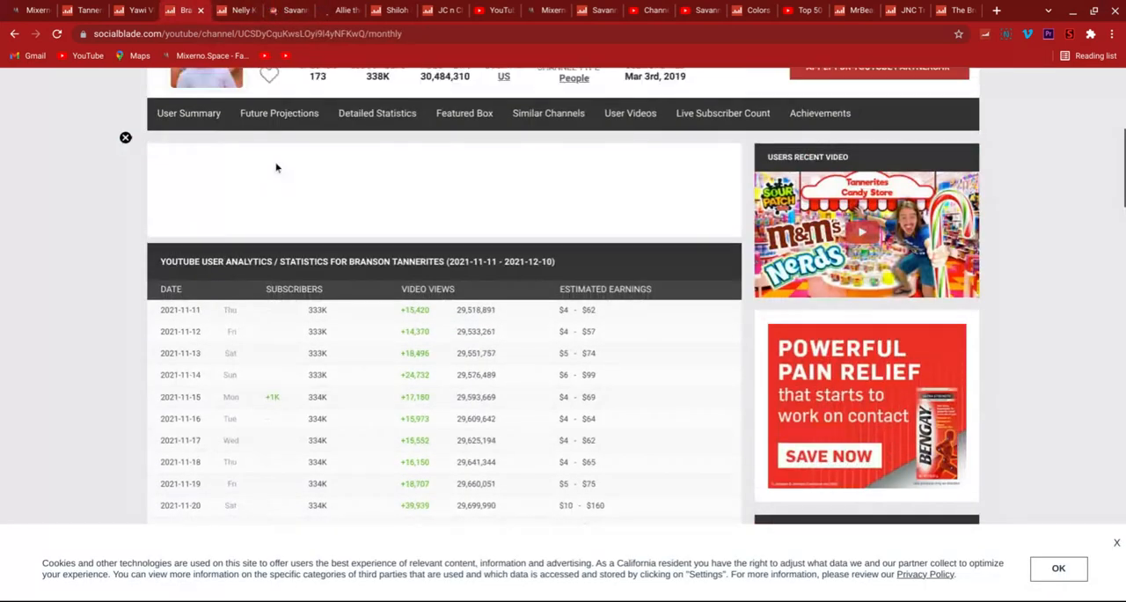
pyautogui.click(278, 112)
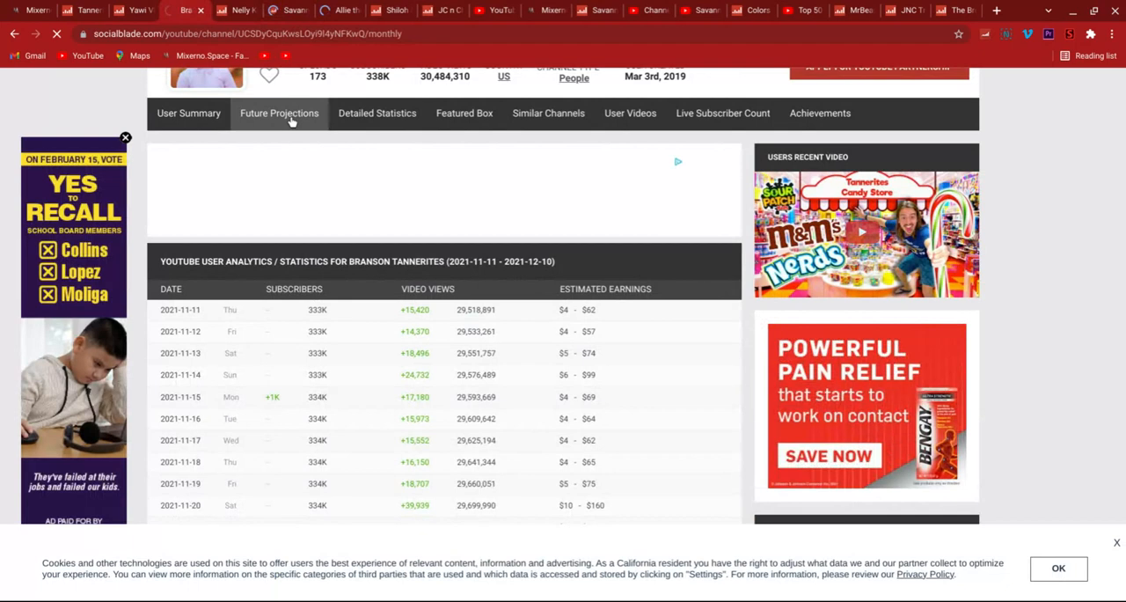
pyautogui.click(278, 112)
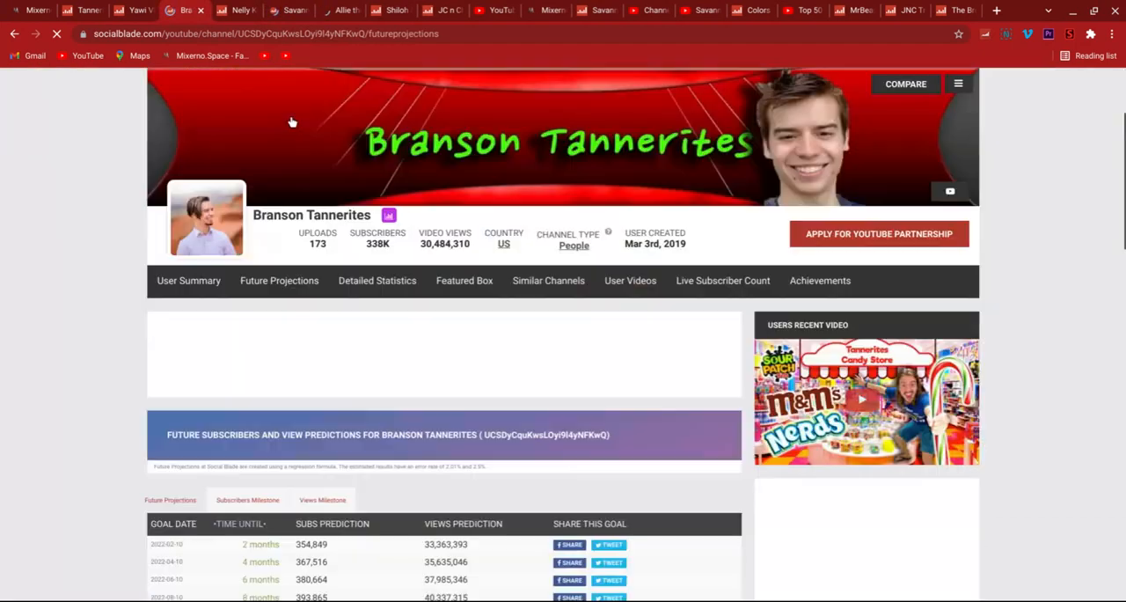
# - Scroll through the projections table and future subscribers graph
pyautogui.scroll(-3)
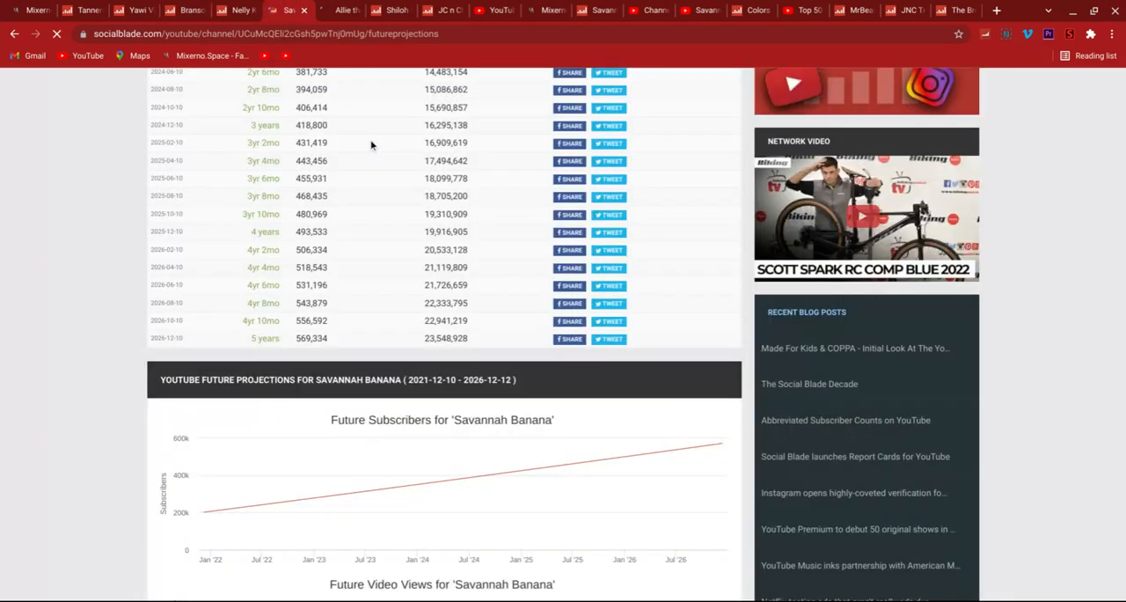
pyautogui.scroll(3)
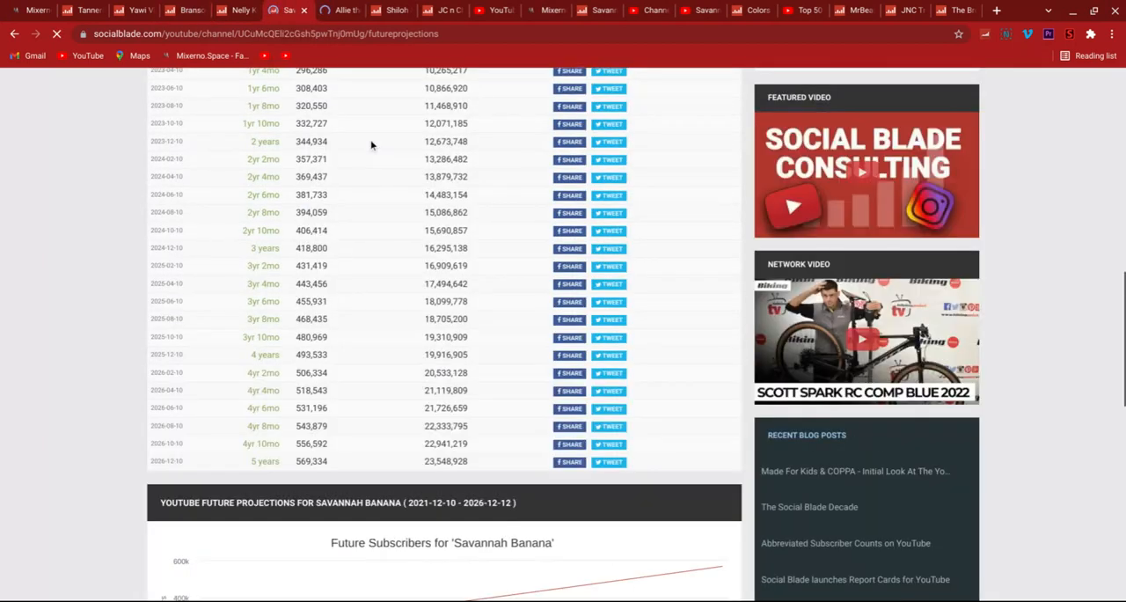
pyautogui.scroll(-3)
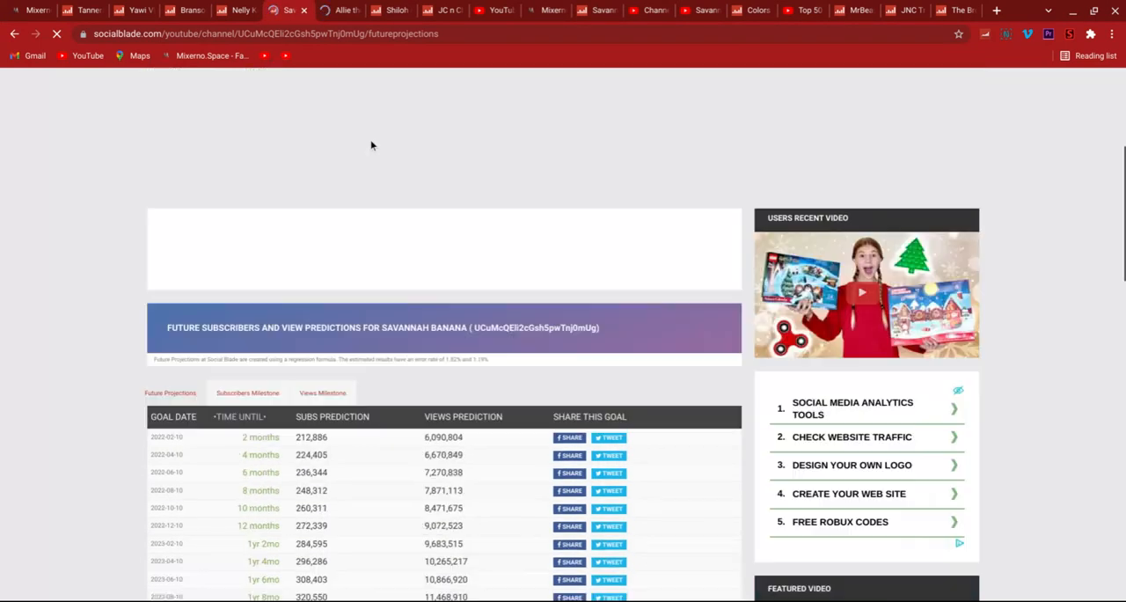
pyautogui.scroll(-3)
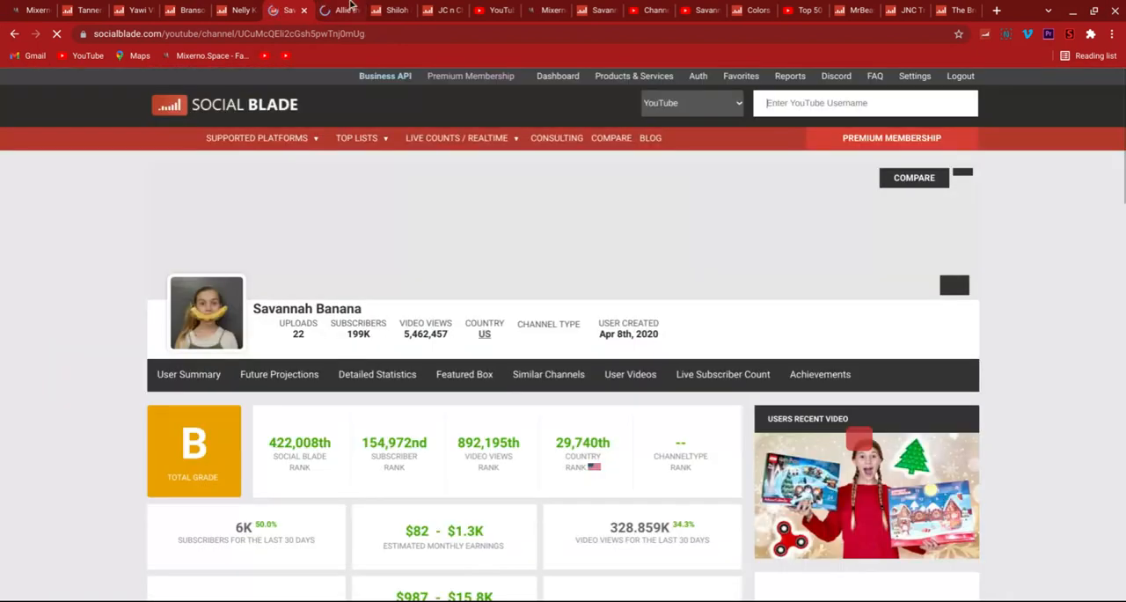
# - Review Allie the Rose's B- summary with ranks, earnings and weekly graphs
pyautogui.click(341, 10)
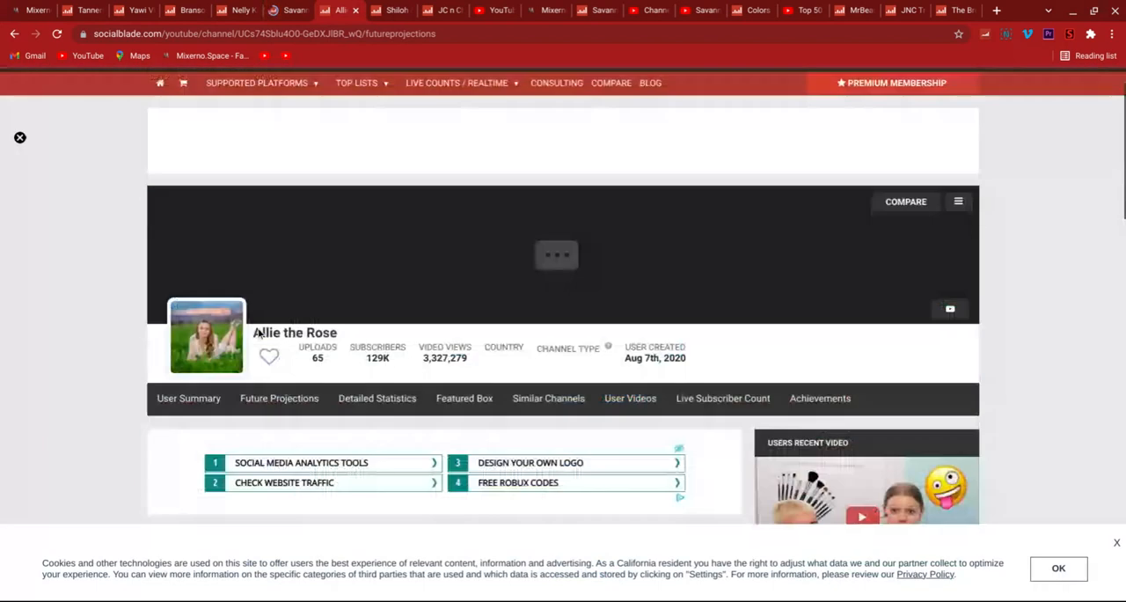
pyautogui.scroll(-3)
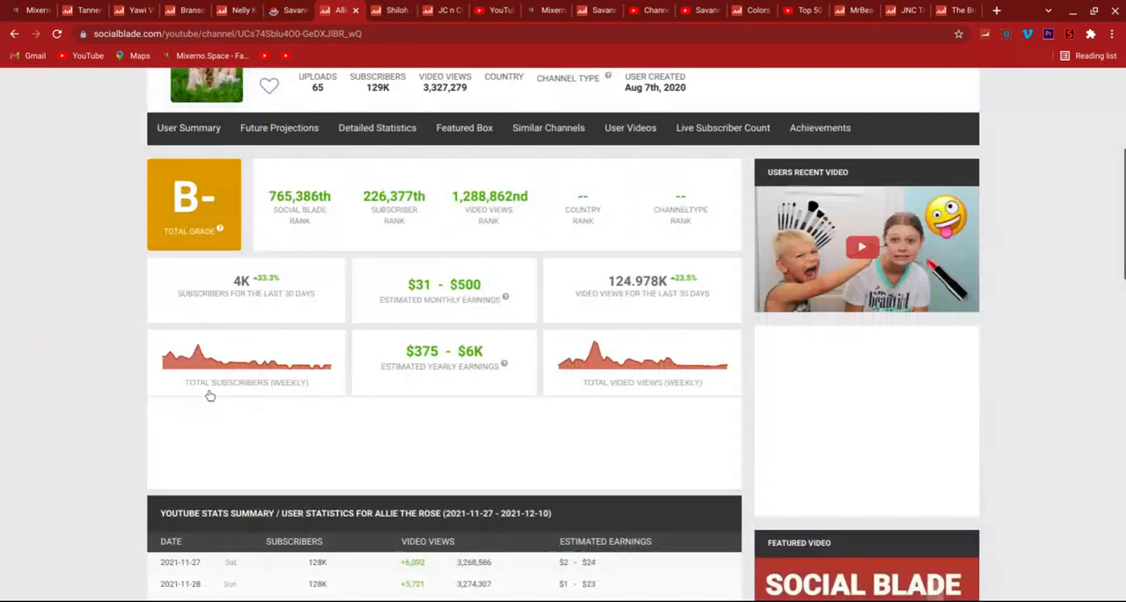
pyautogui.scroll(-3)
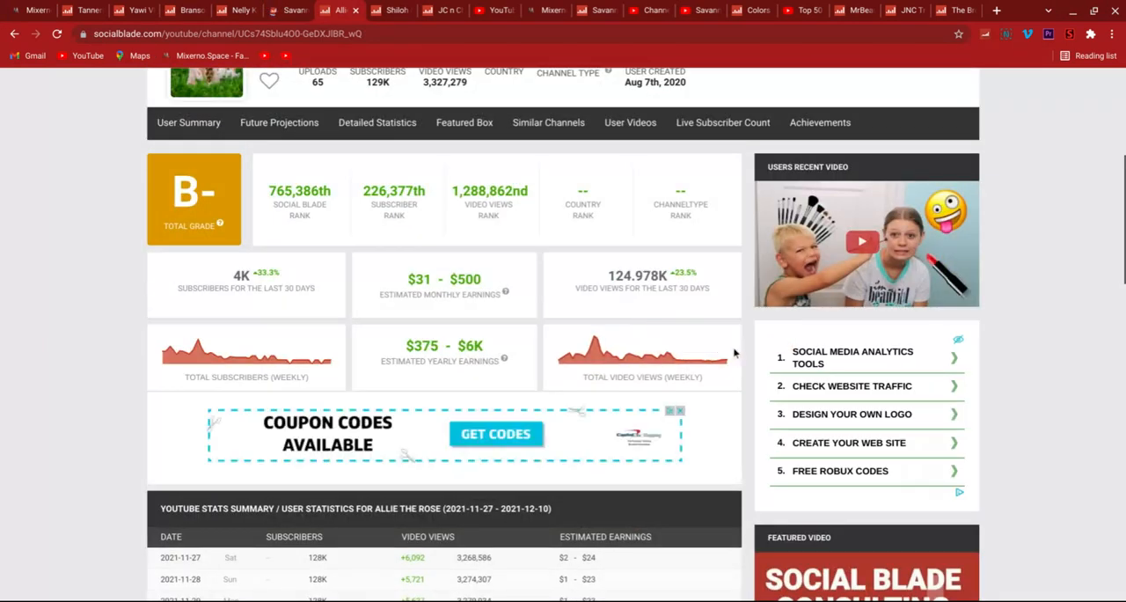
pyautogui.scroll(-3)
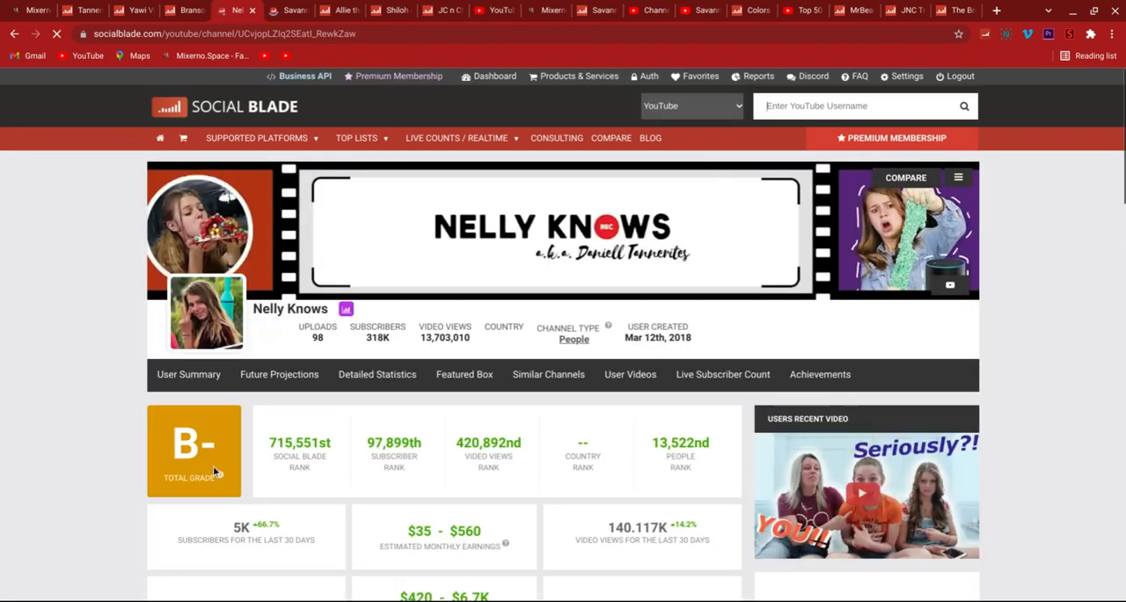
pyautogui.scroll(-3)
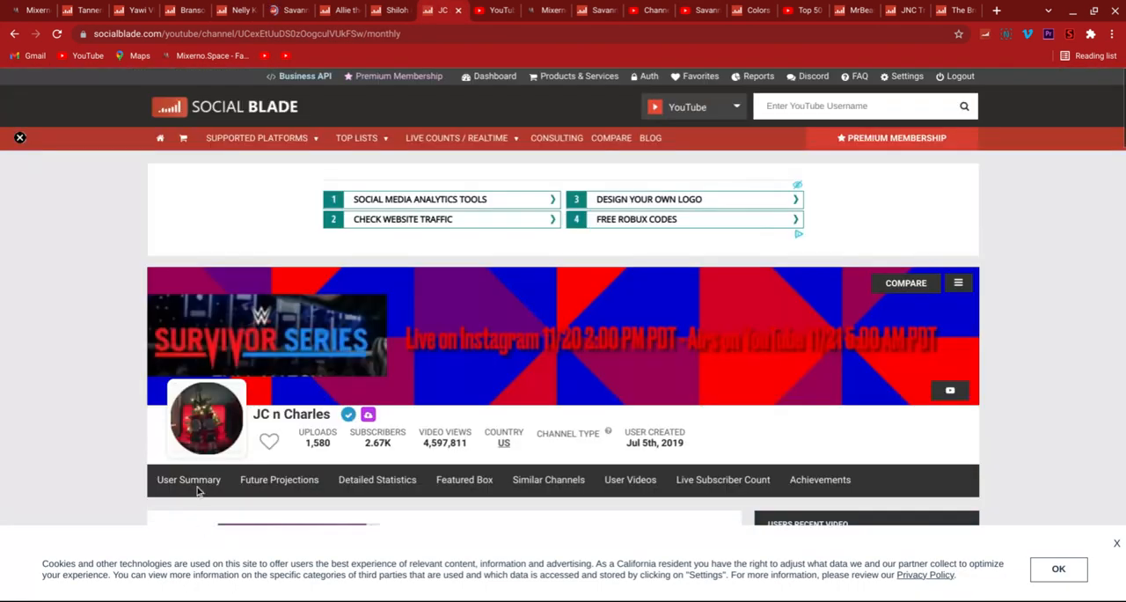
pyautogui.click(188, 479)
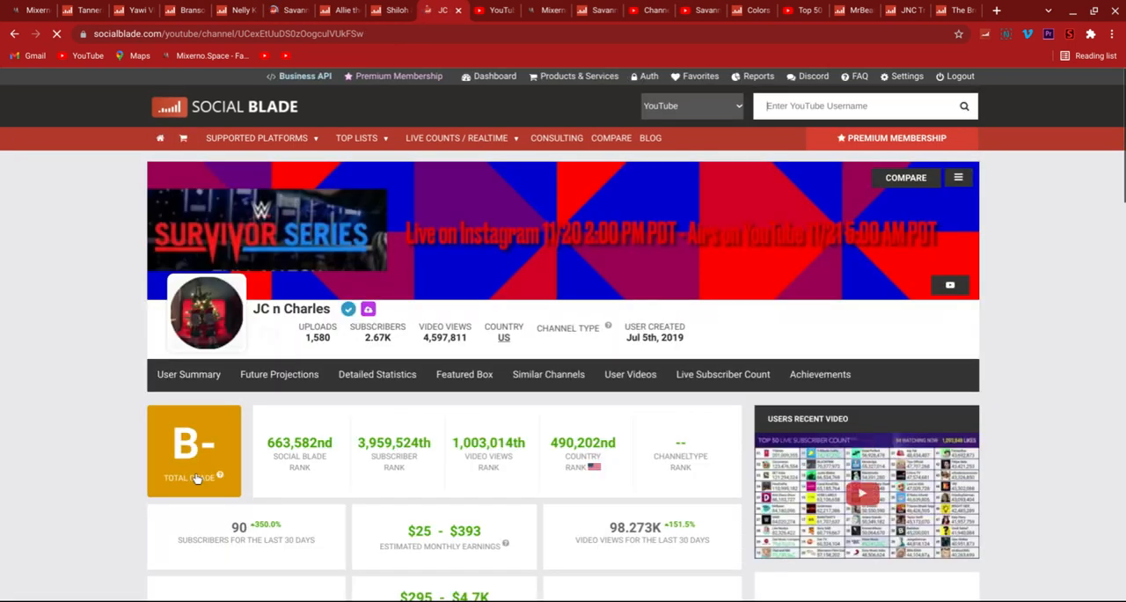
pyautogui.scroll(-3)
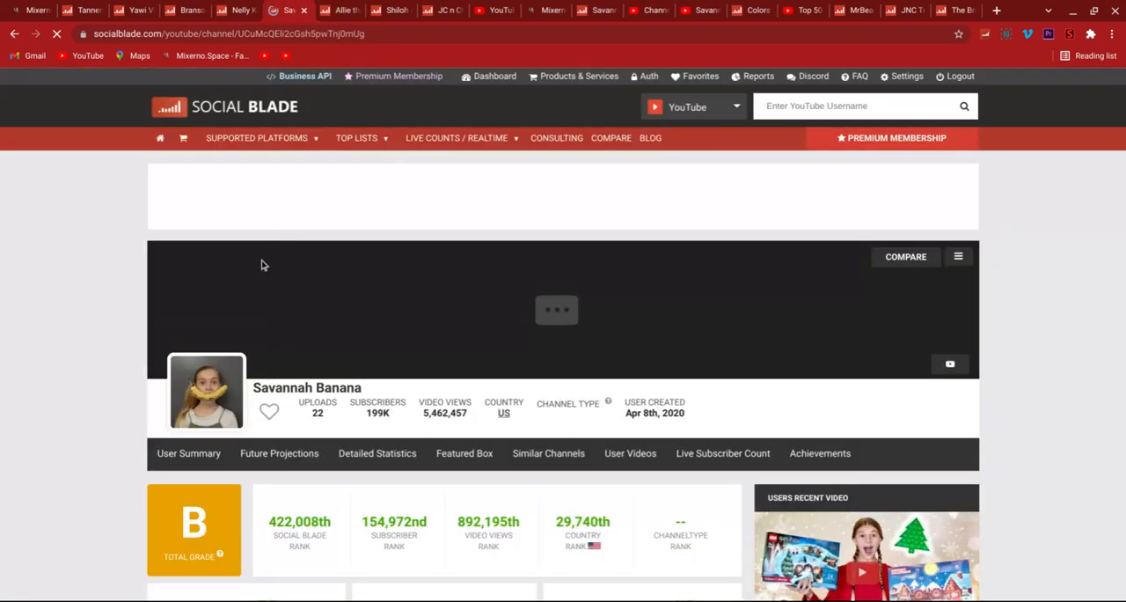
pyautogui.scroll(-3)
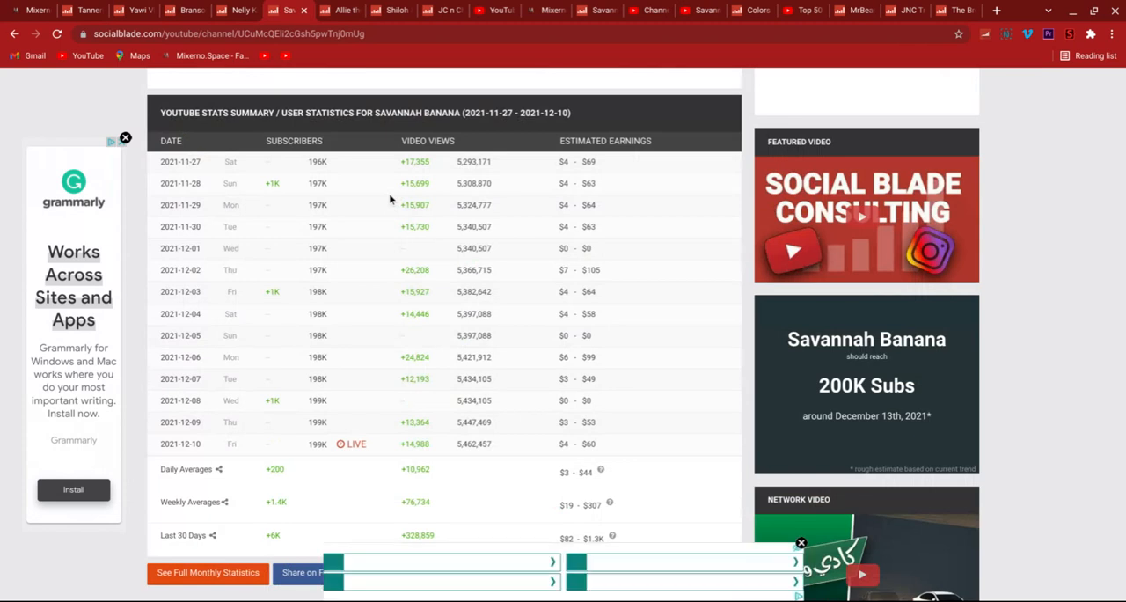
pyautogui.scroll(-3)
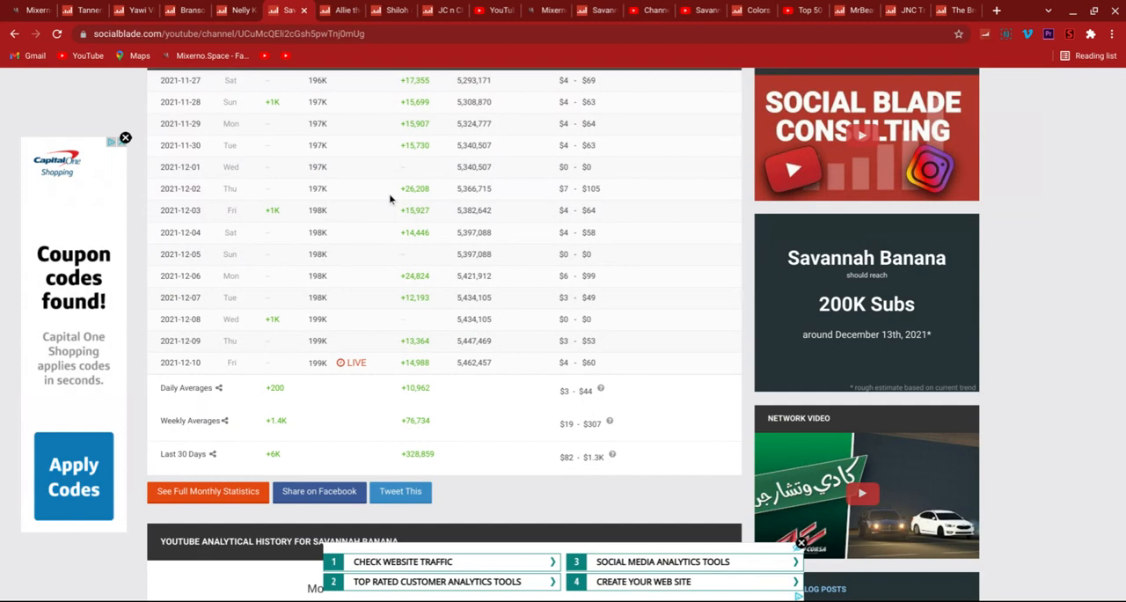
pyautogui.moveTo(391, 199)
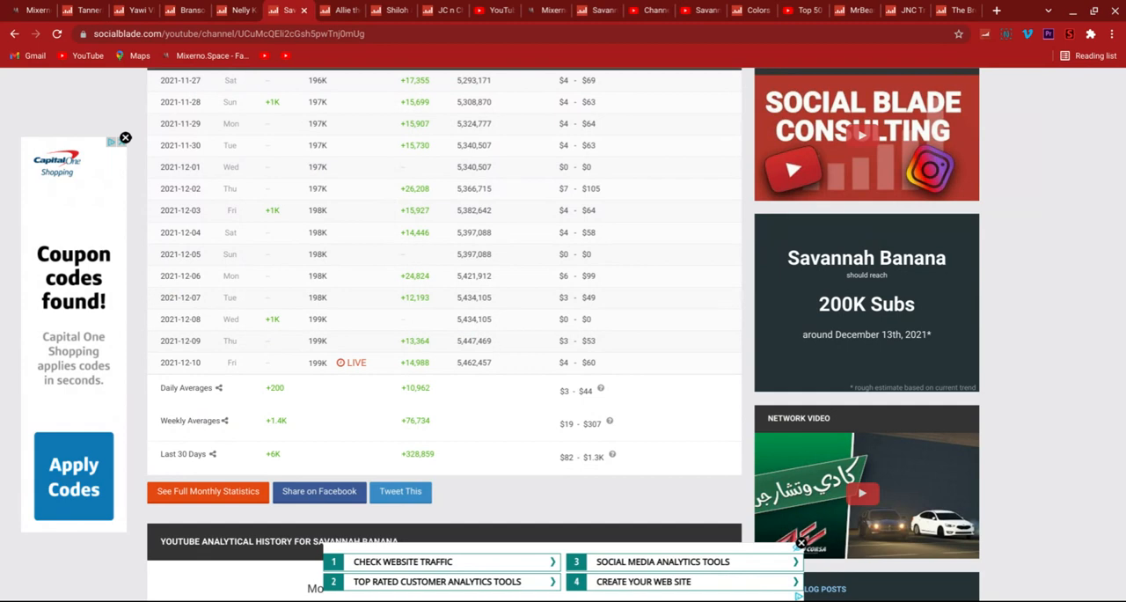